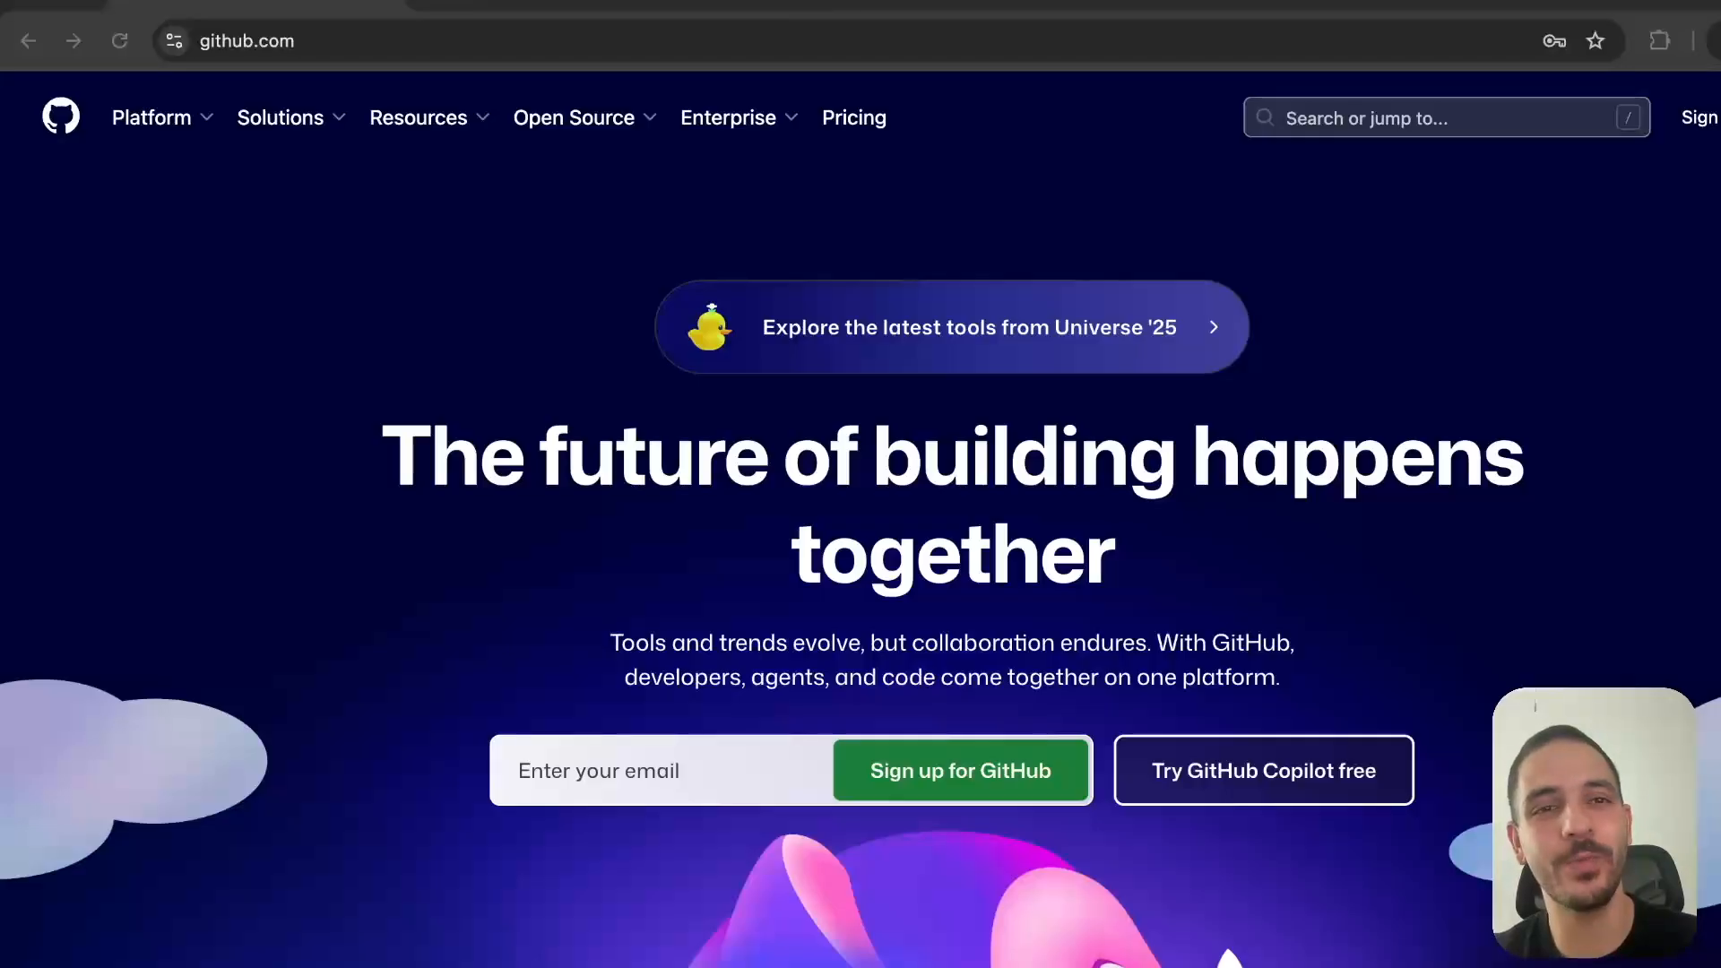
- Move focus toward DevTools to view the network log for github.com
{"action": "key", "text": "Tab"}
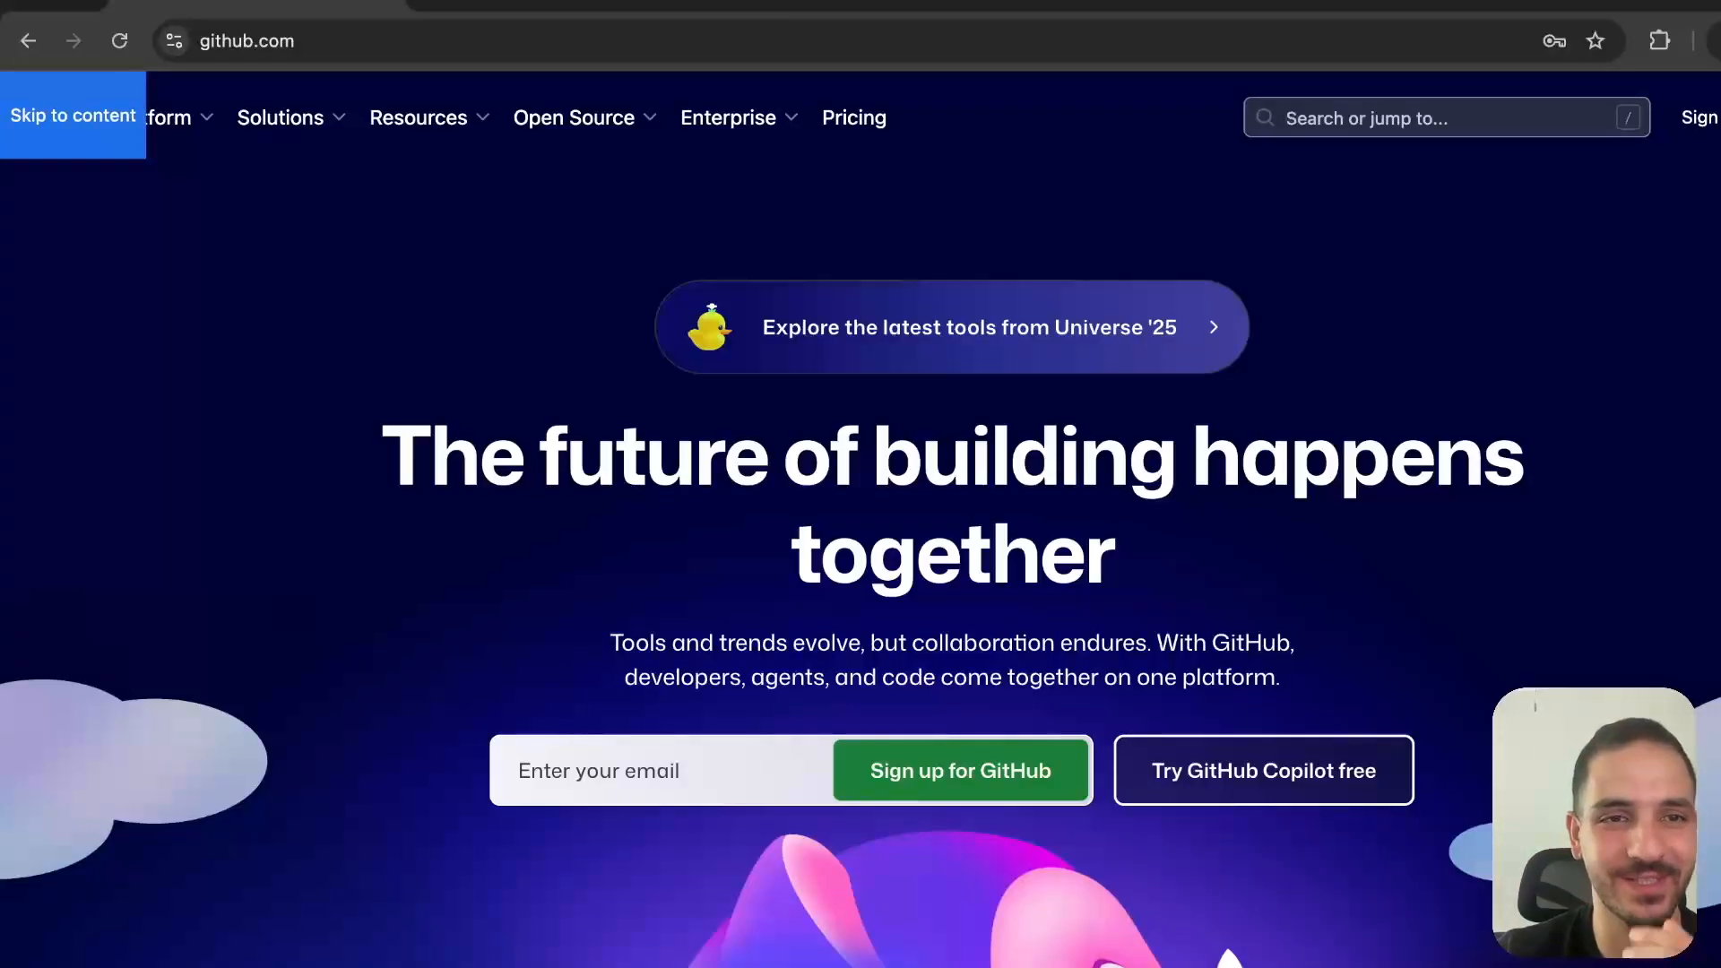
{"action": "mouse_move", "coordinate": [561, 688]}
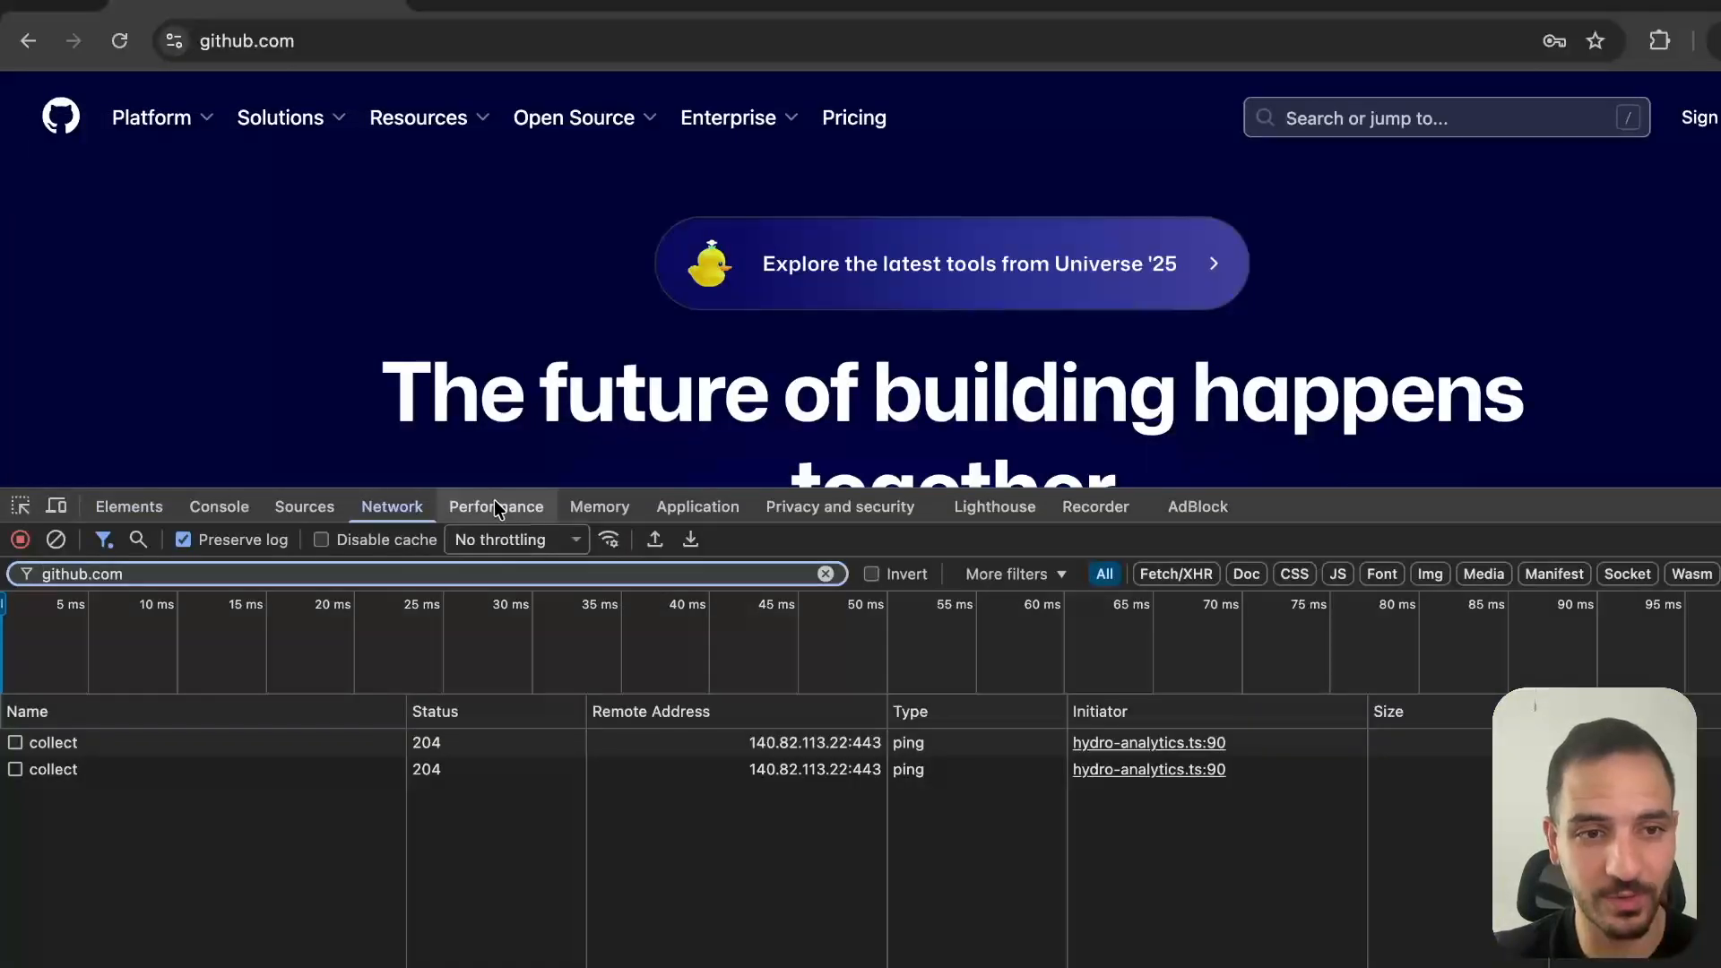
{"action": "left_click", "coordinate": [121, 41]}
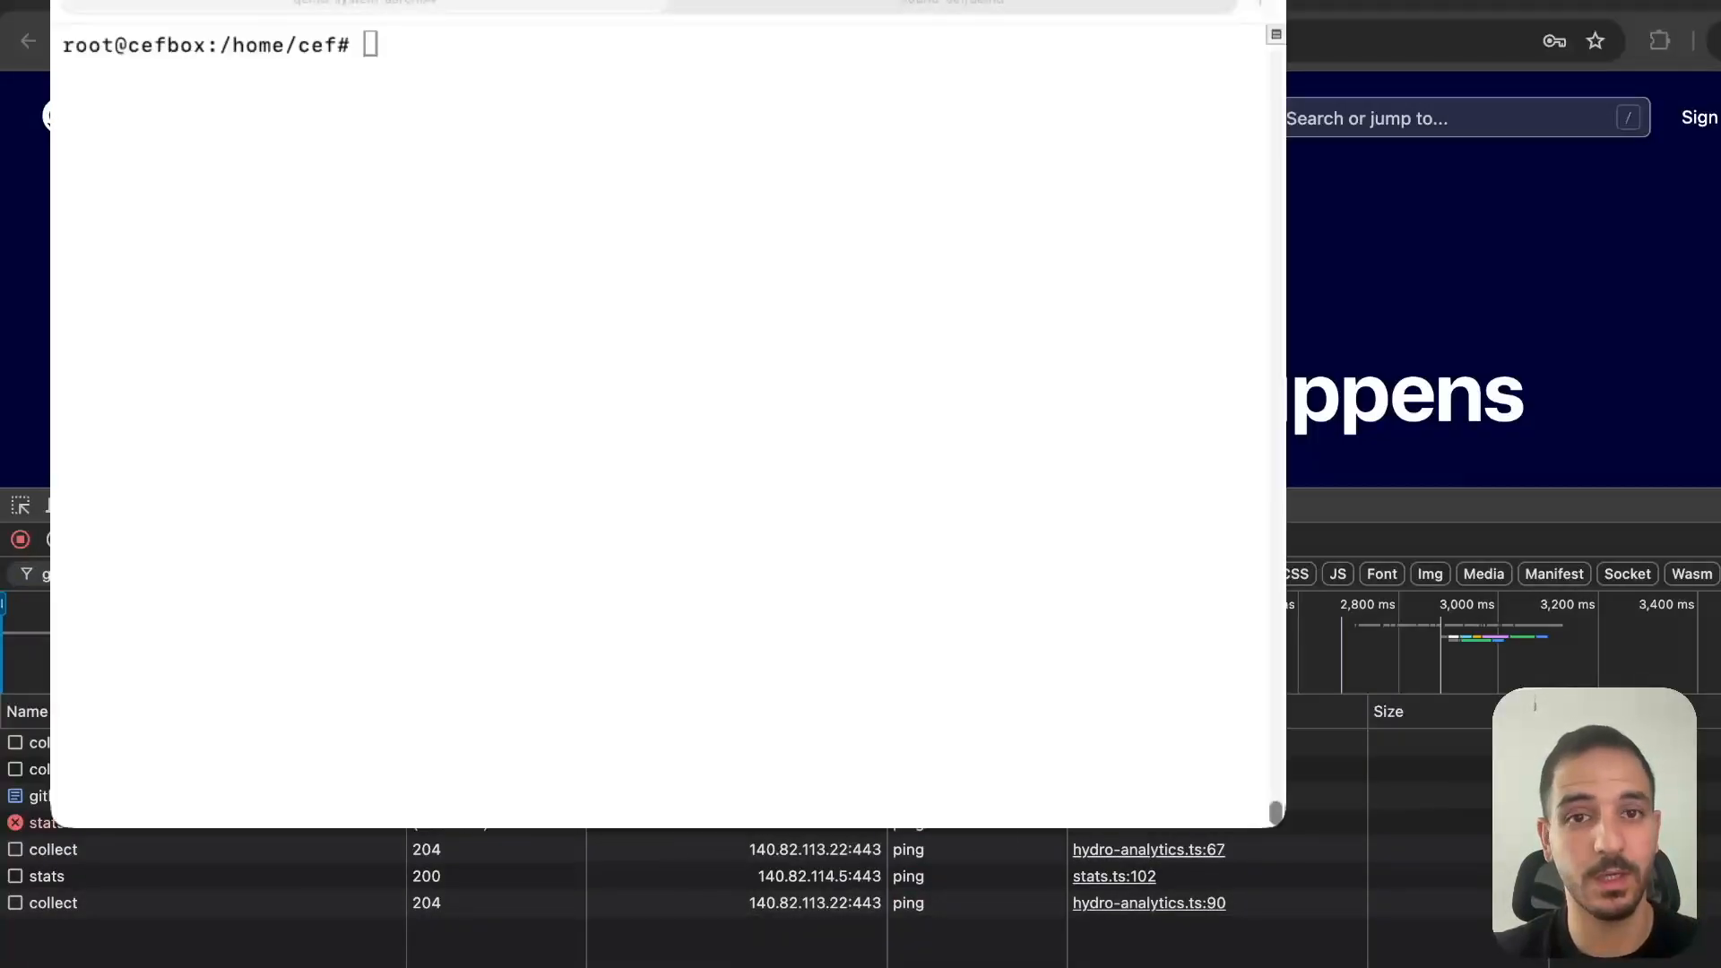
{"action": "type", "text": "curl -"}
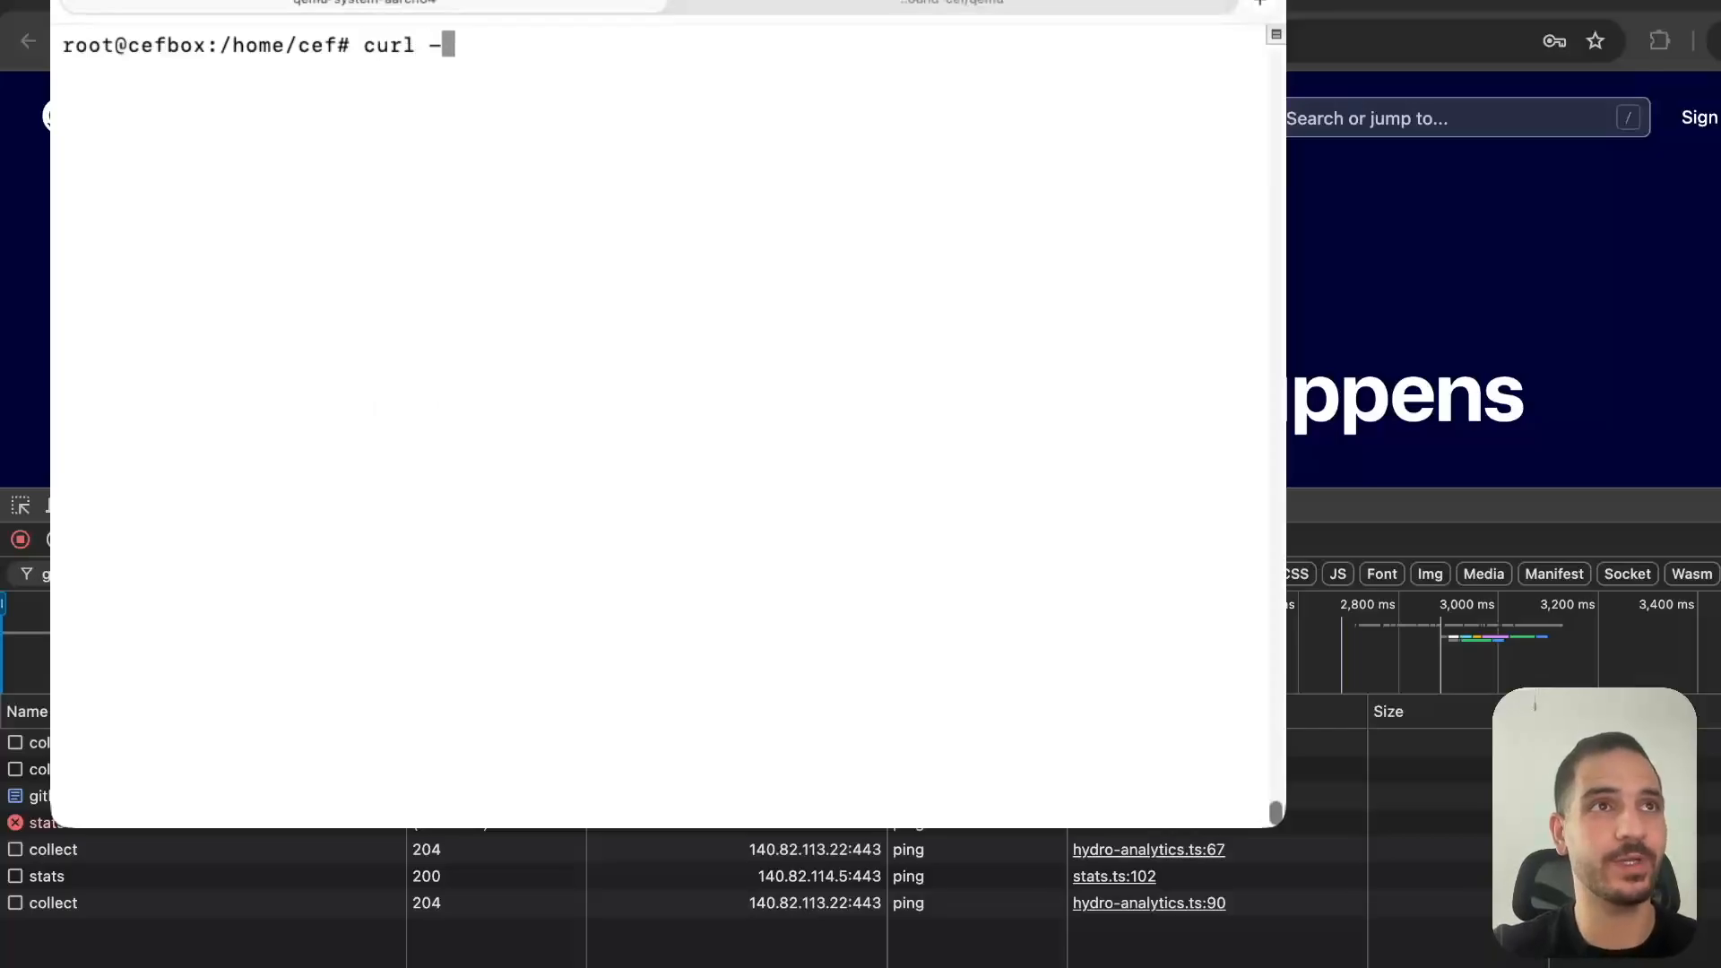
{"action": "type", "text": "v https:"}
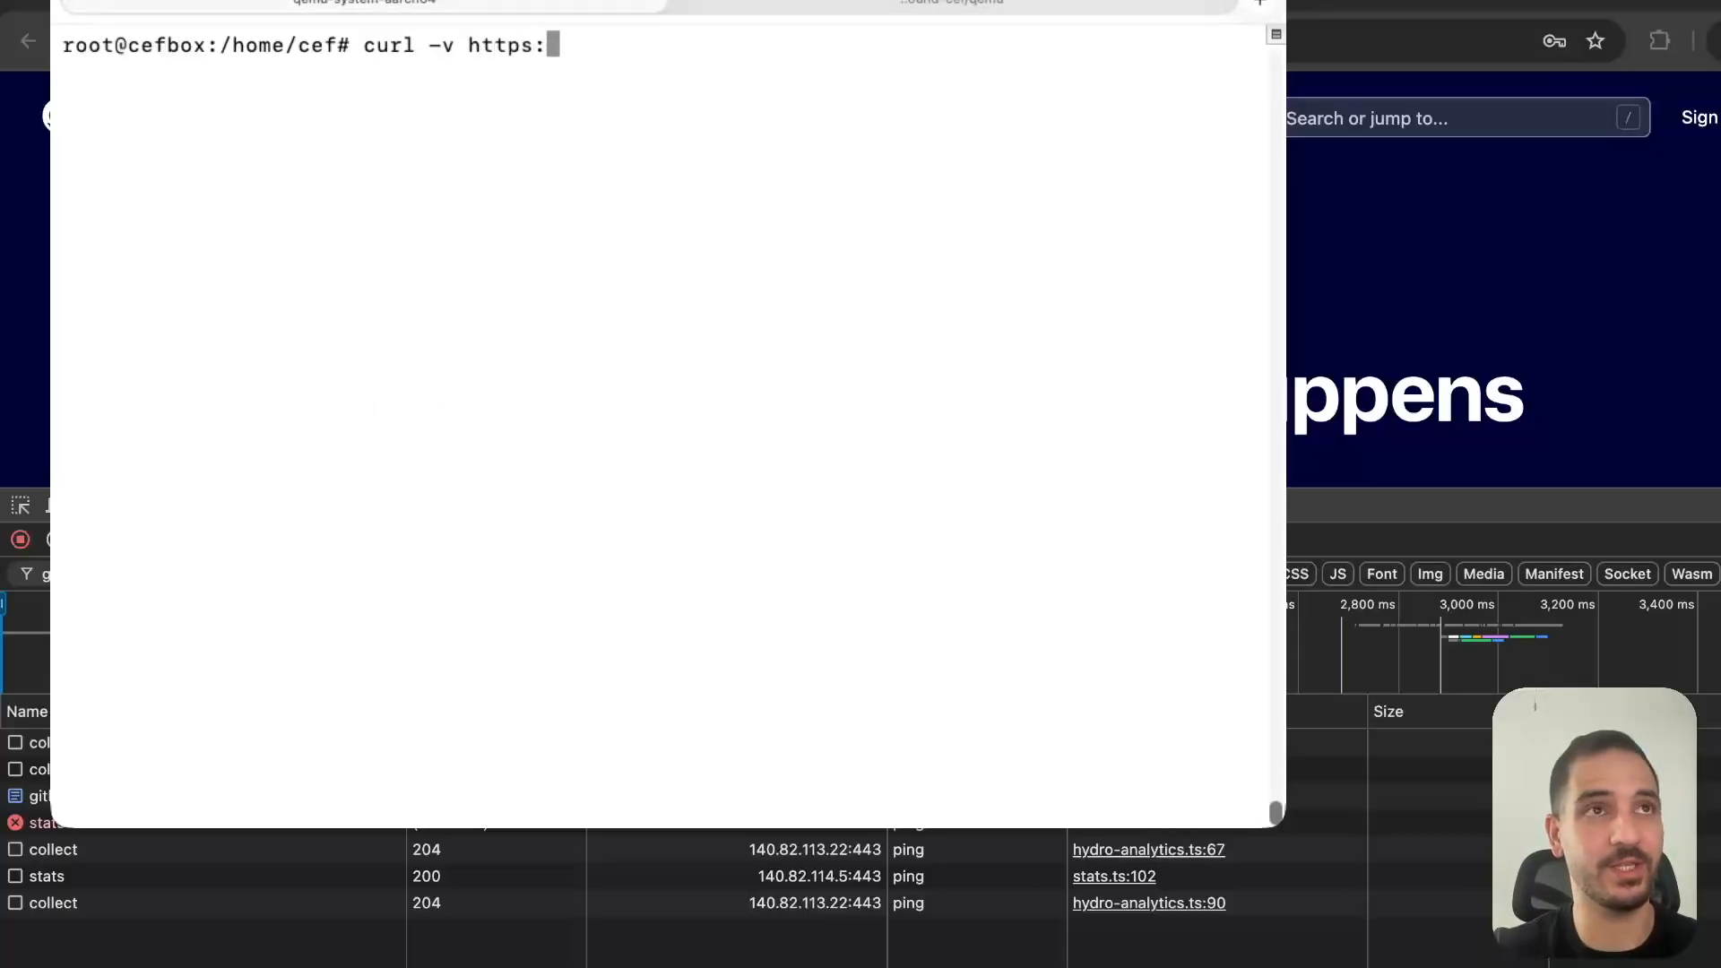
{"action": "type", "text": "//gitju"}
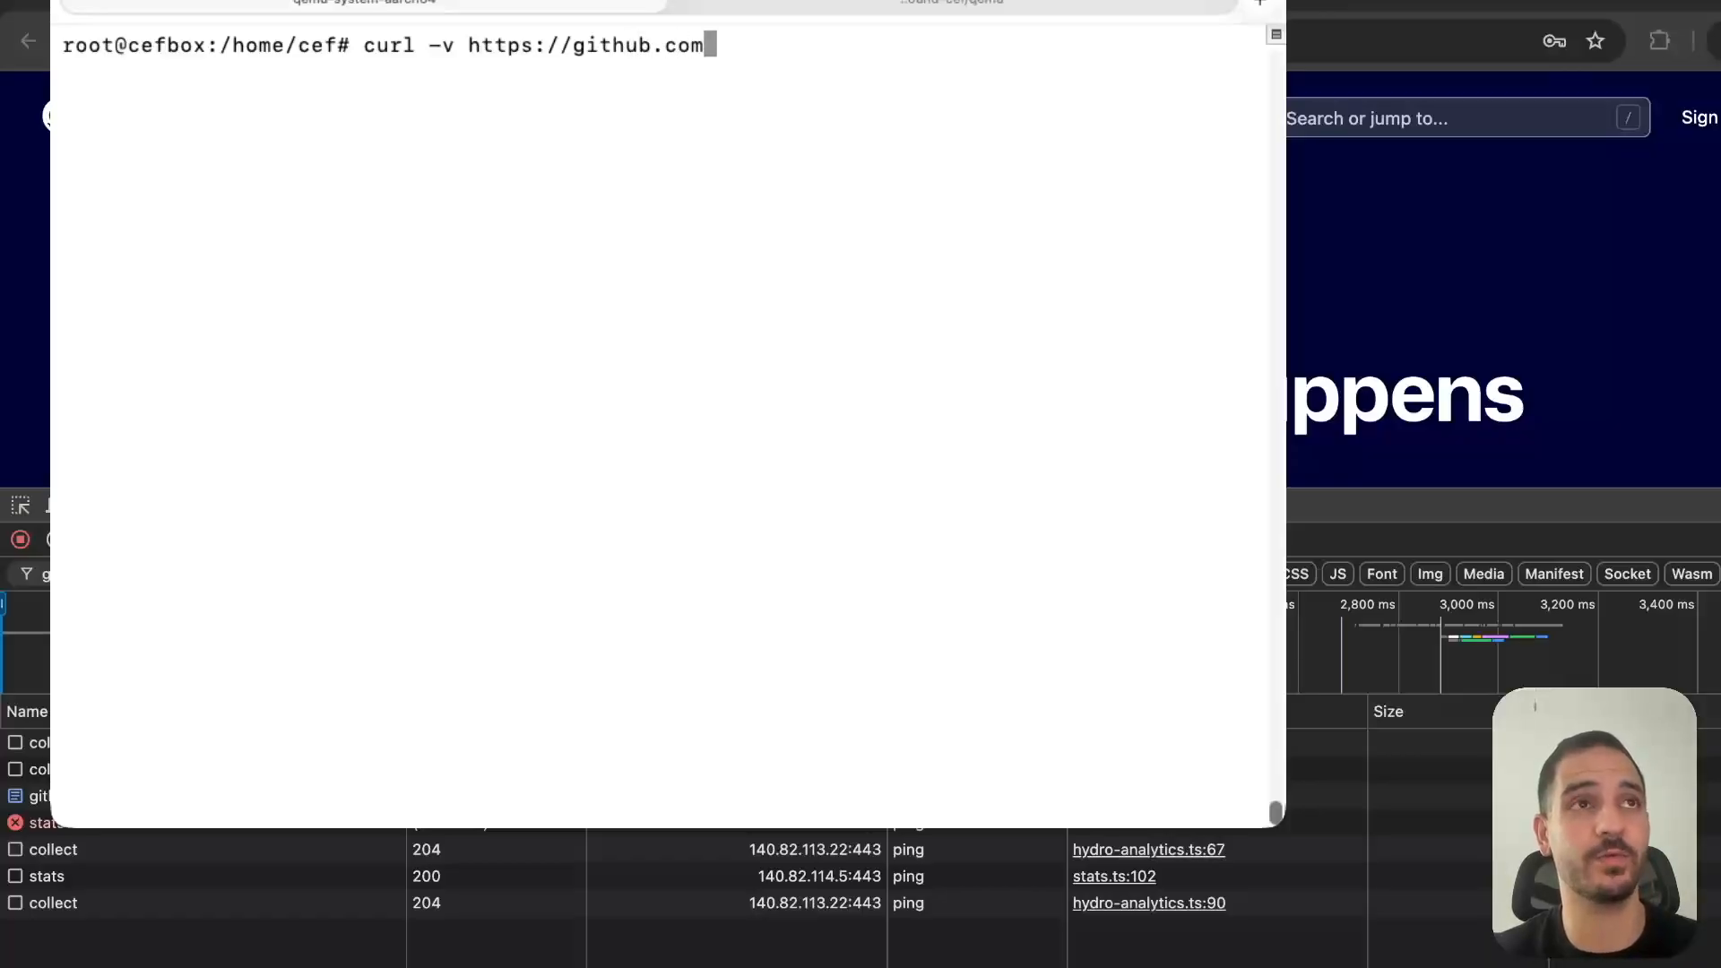
{"action": "key", "text": "ctrl+c"}
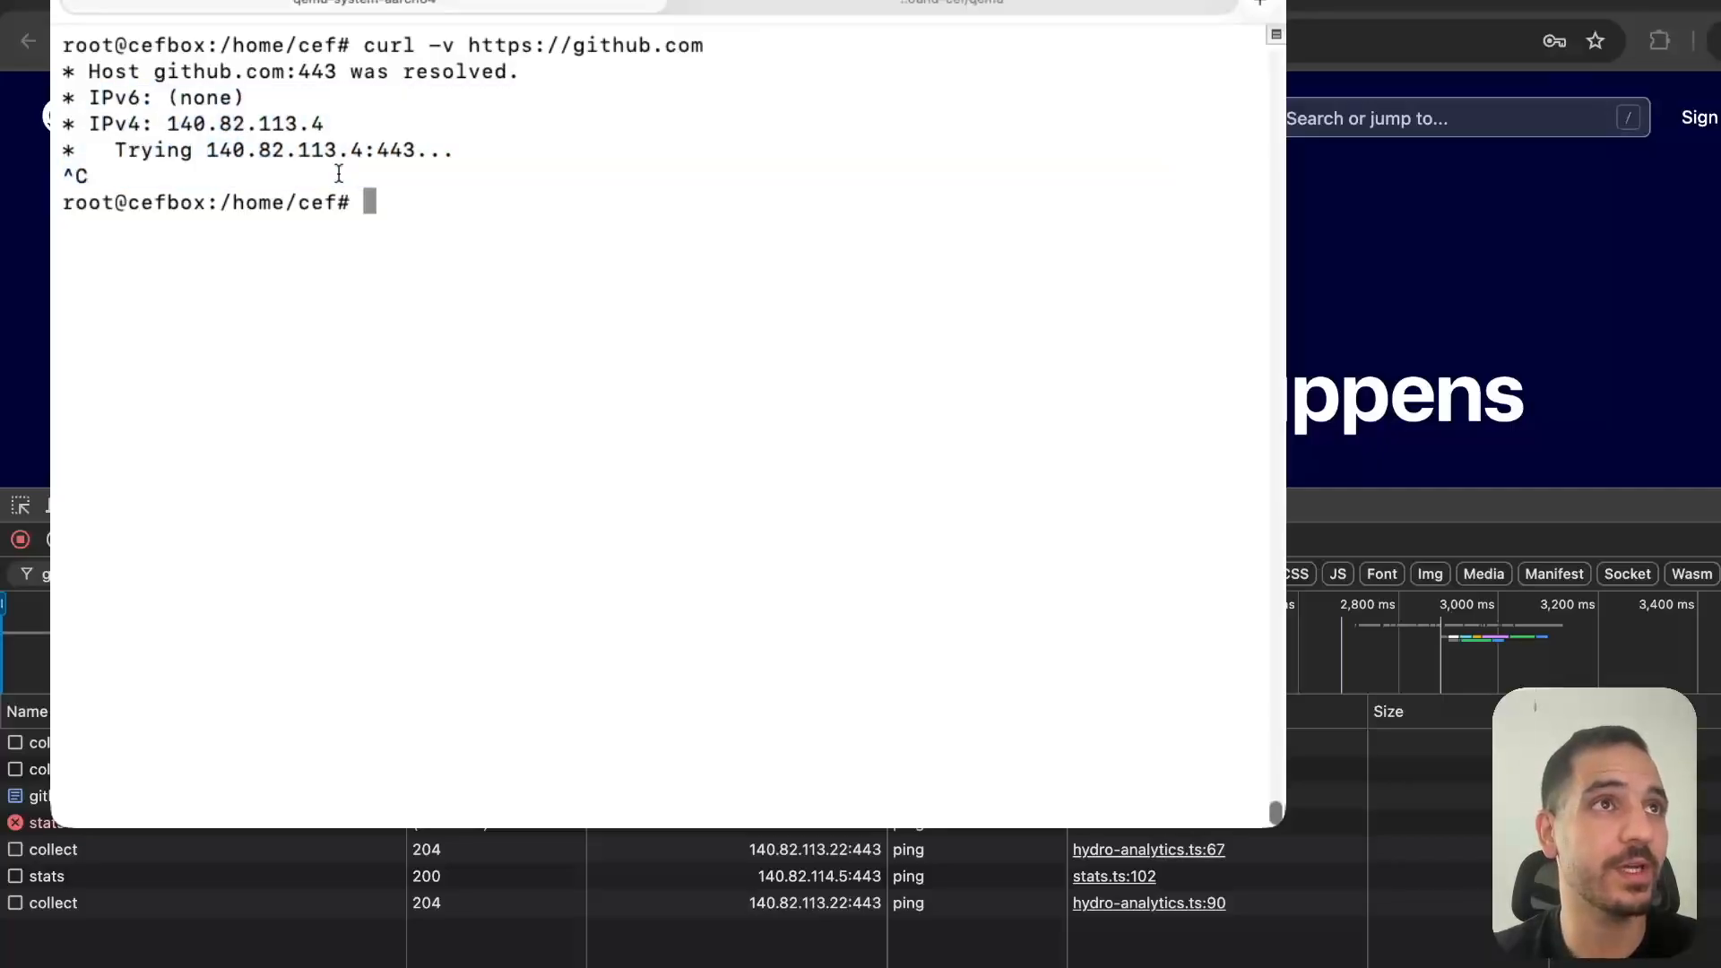
{"action": "double_click", "coordinate": [208, 72]}
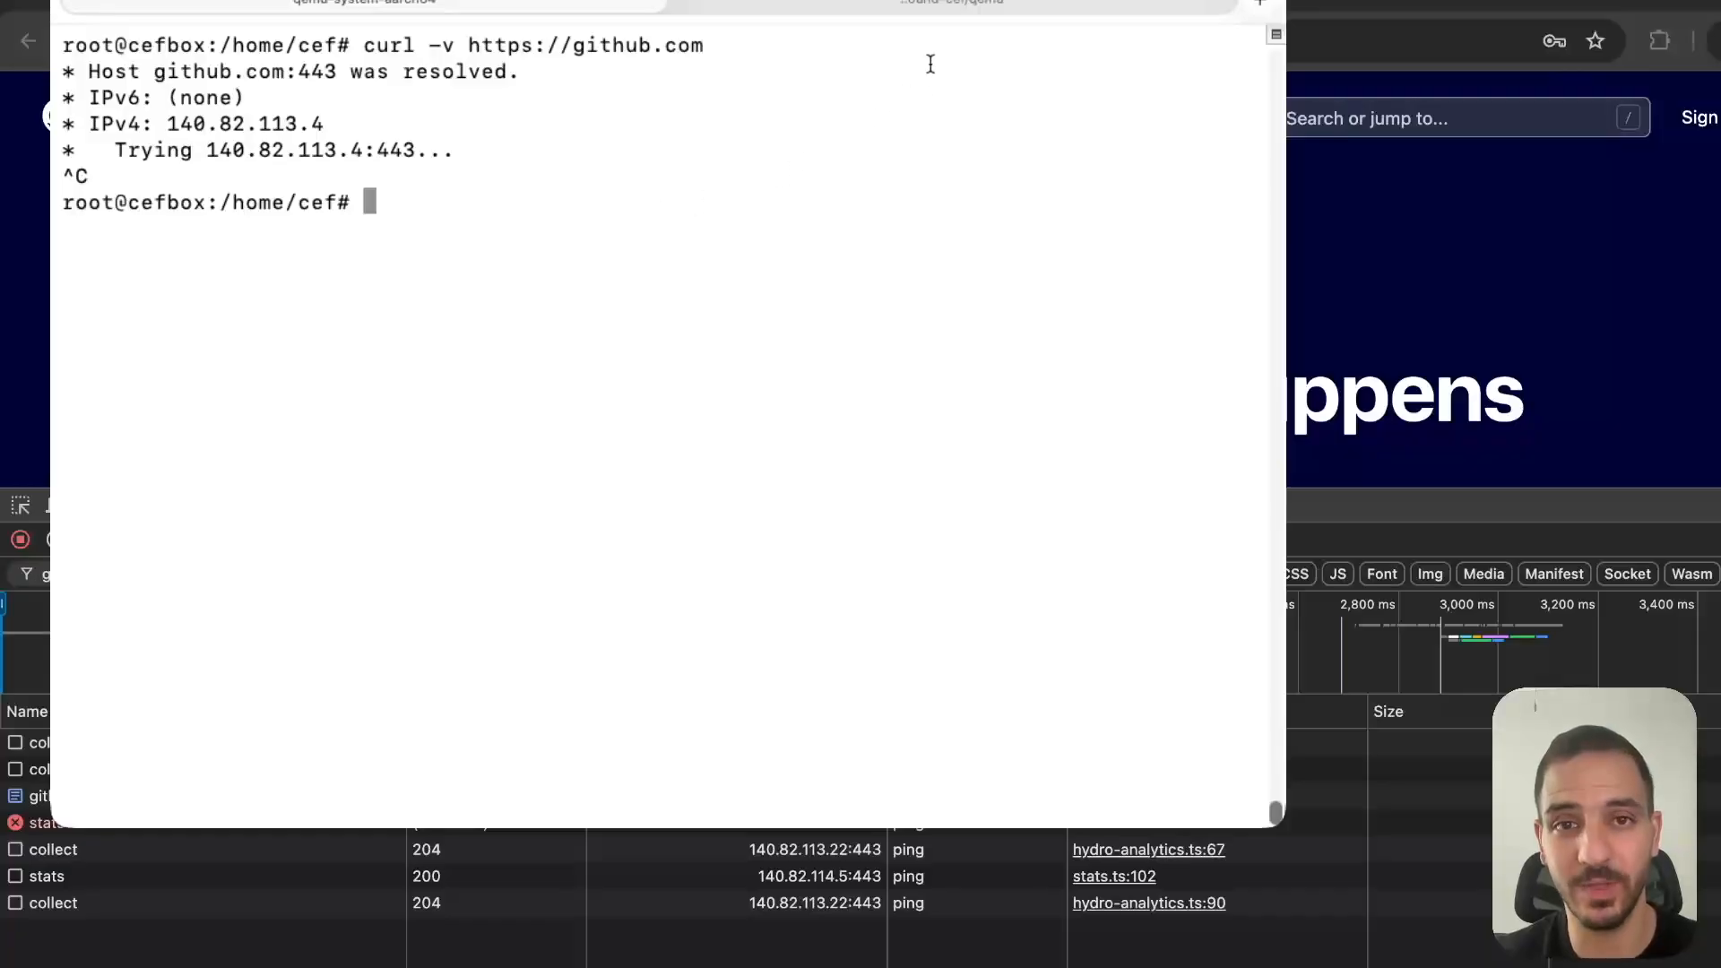
{"action": "mouse_move", "coordinate": [775, 77]}
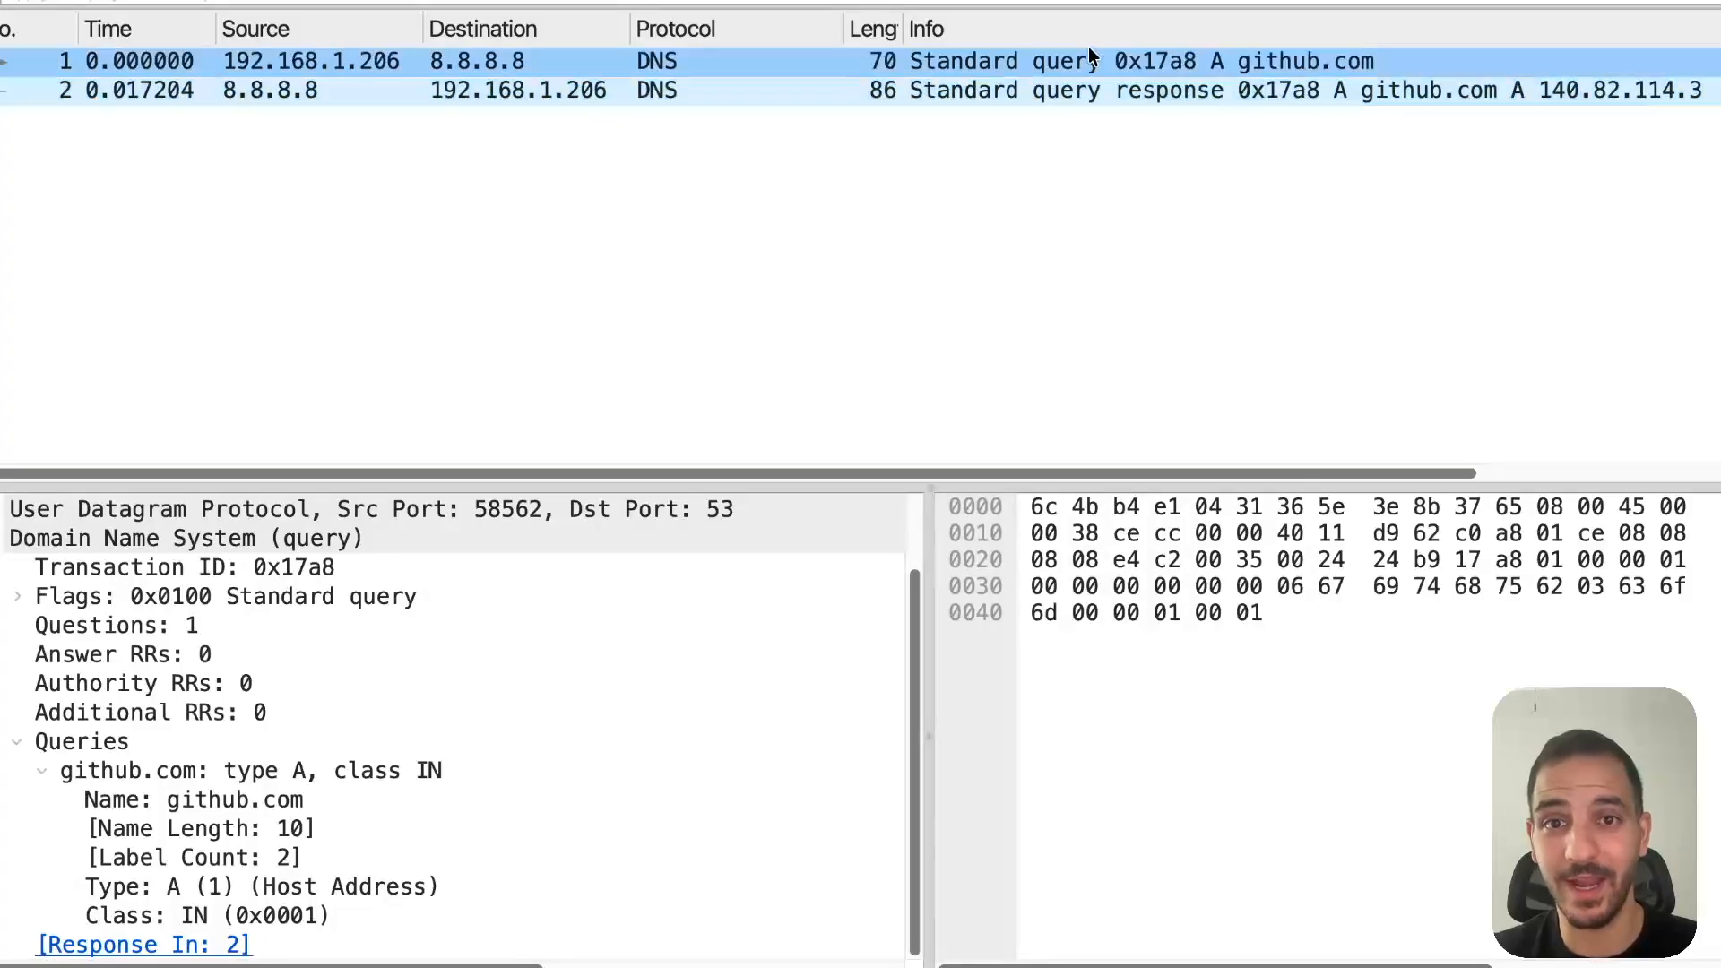
- Inspect the github.com DNS query's transaction ID 0x17a8, flags and question count
{"action": "left_click", "coordinate": [123, 654]}
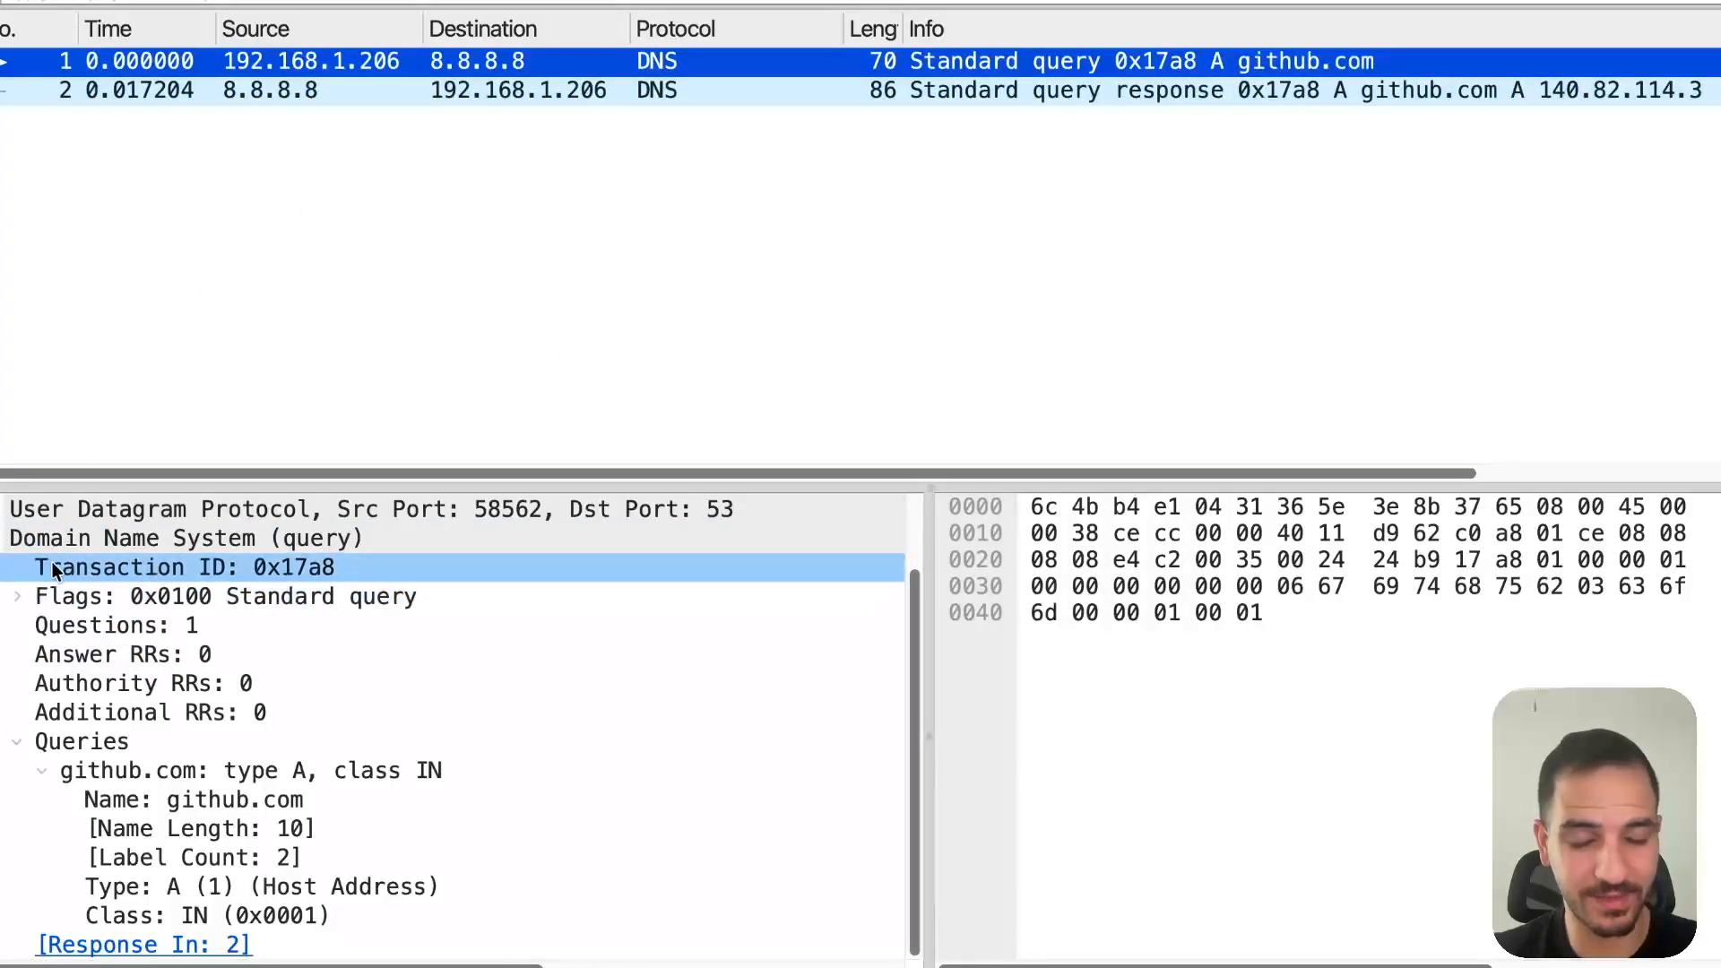
{"action": "left_click", "coordinate": [218, 596]}
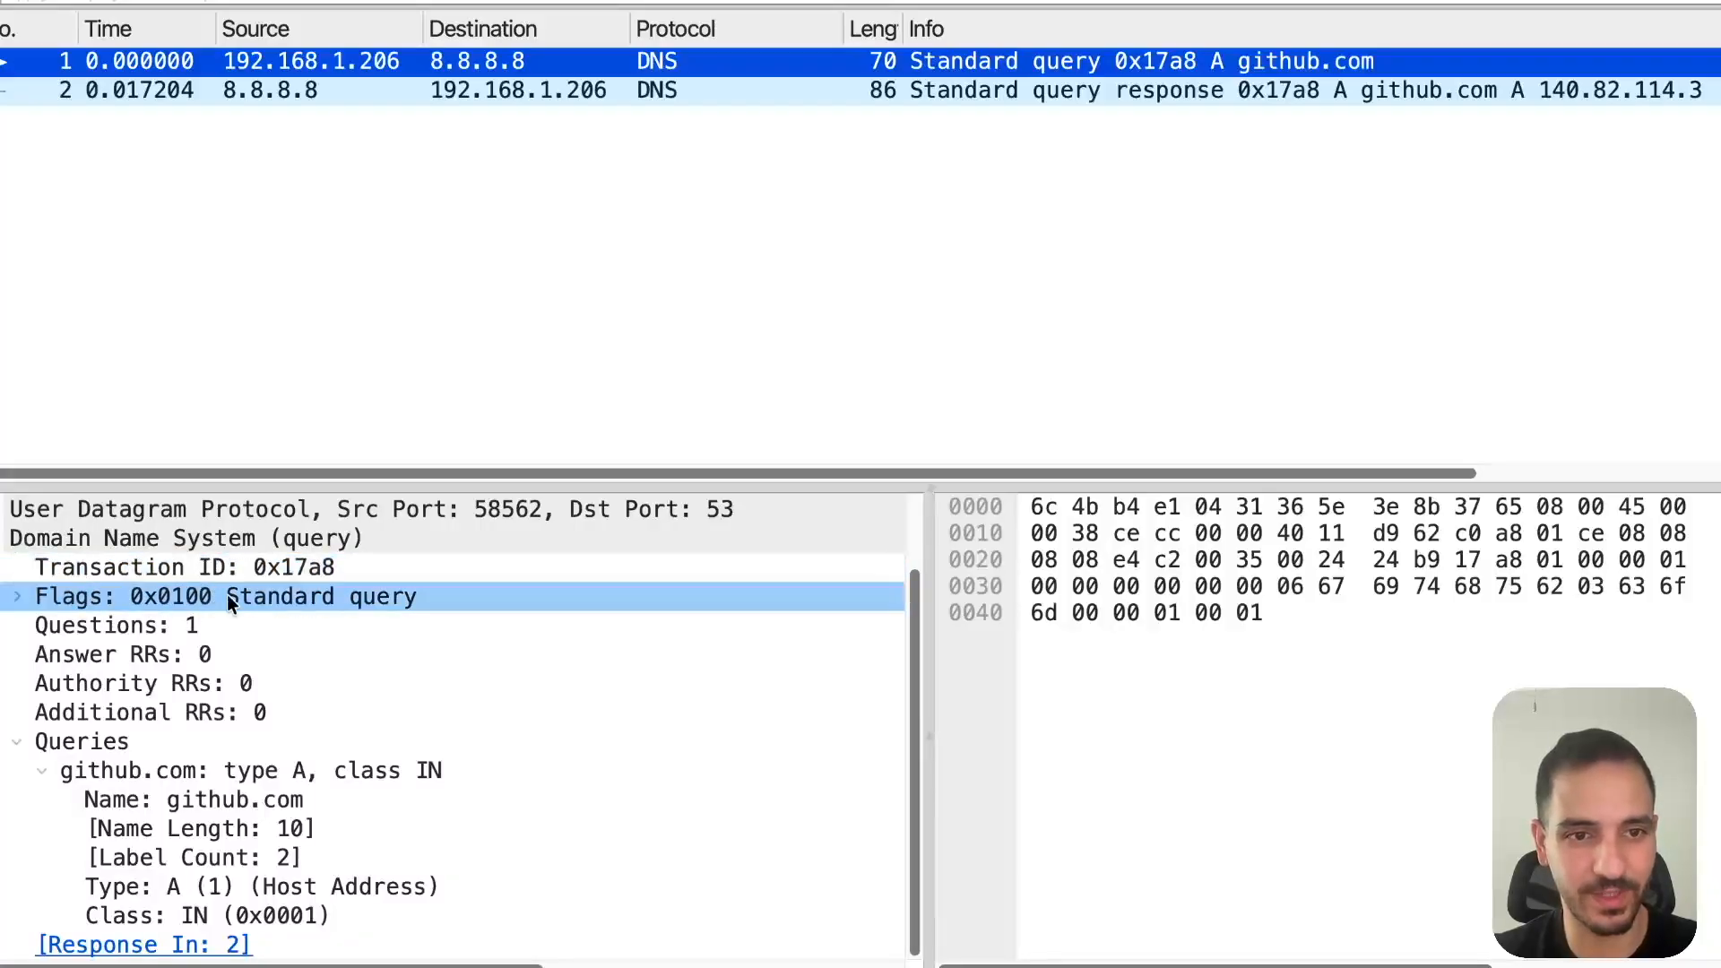
{"action": "left_click", "coordinate": [109, 626]}
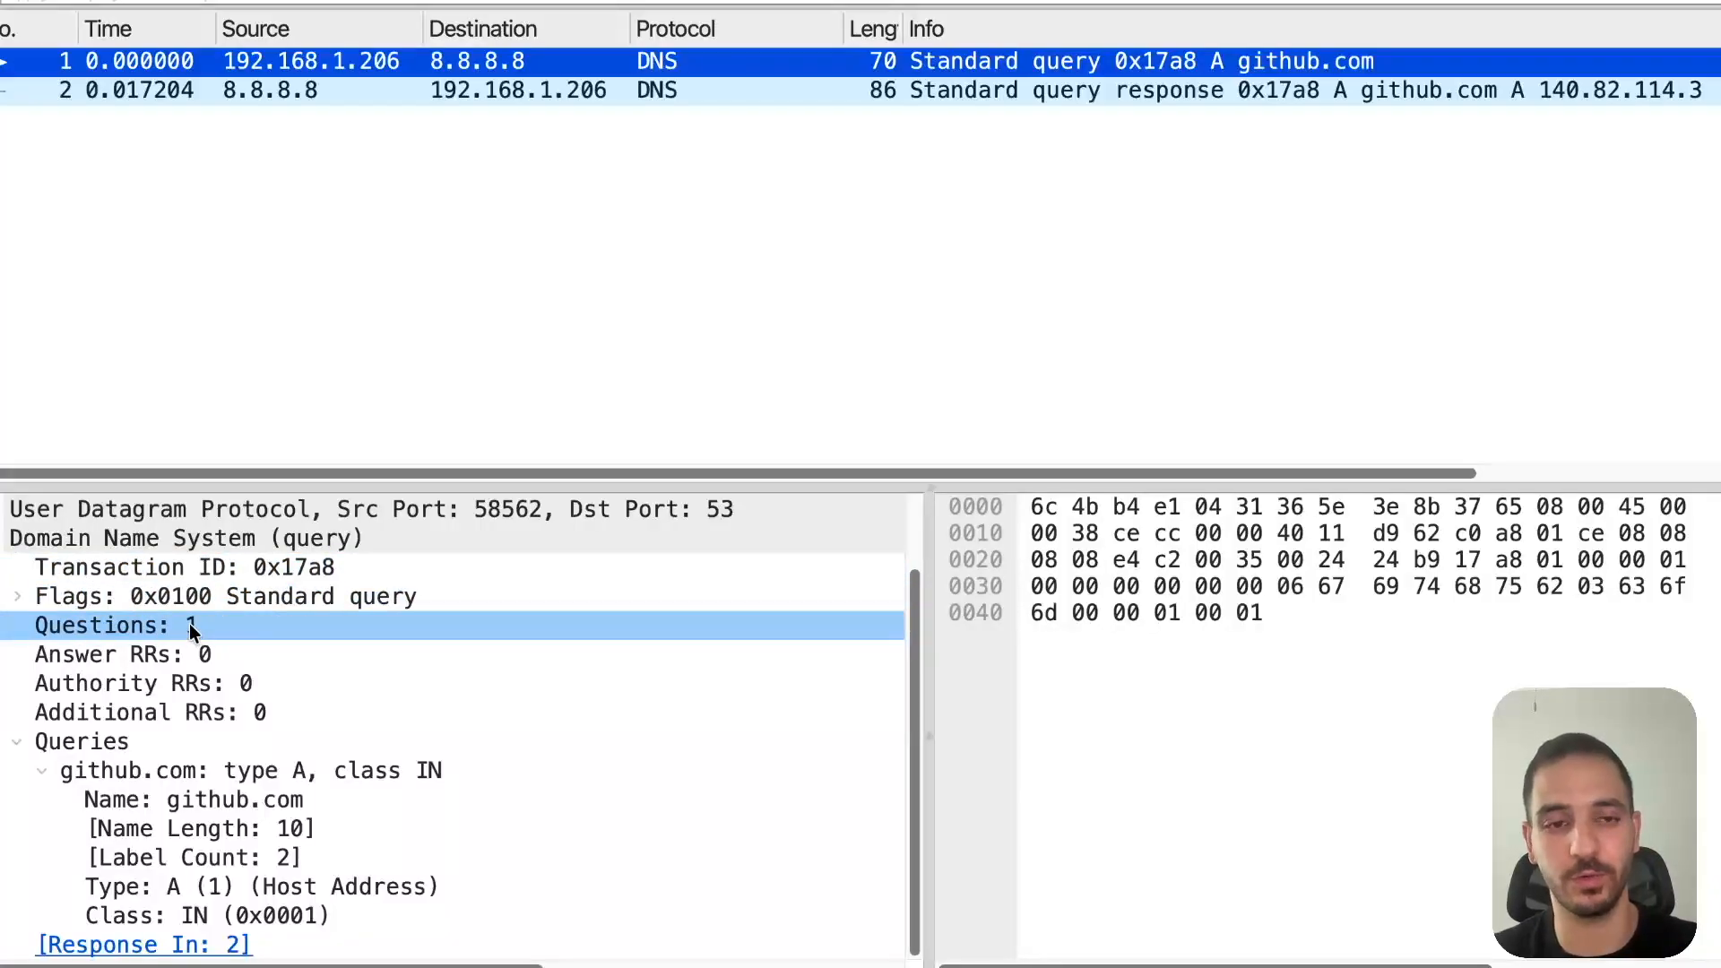
{"action": "left_click", "coordinate": [253, 769]}
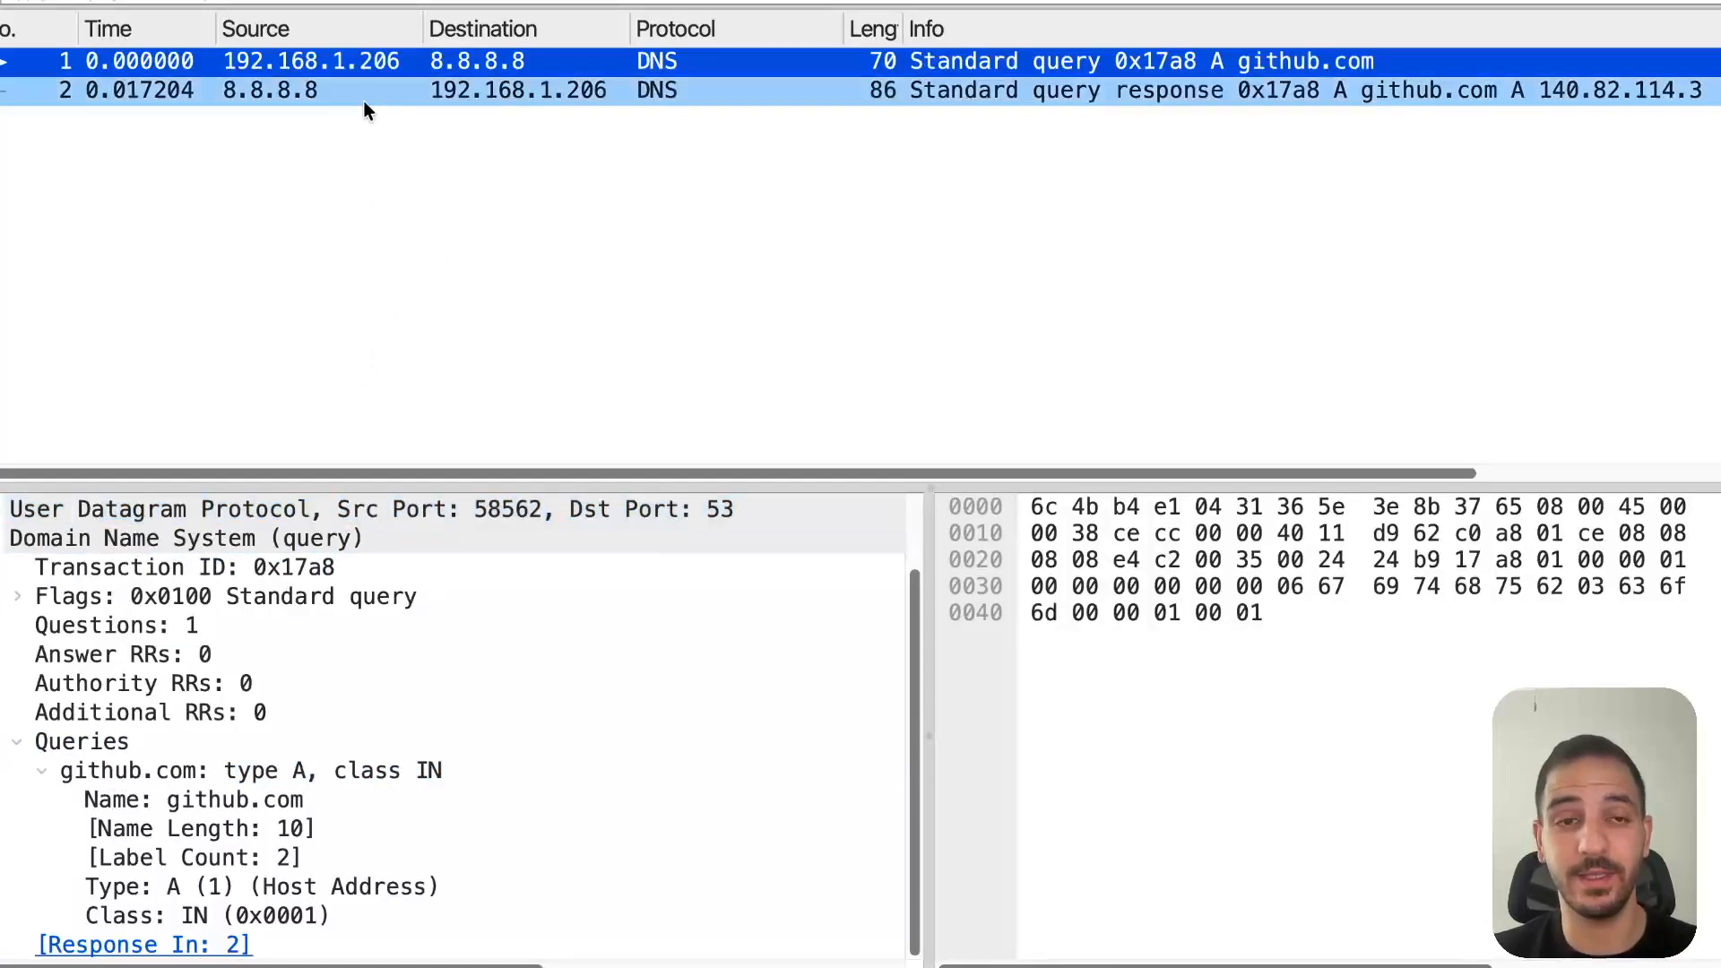
{"action": "mouse_move", "coordinate": [315, 107]}
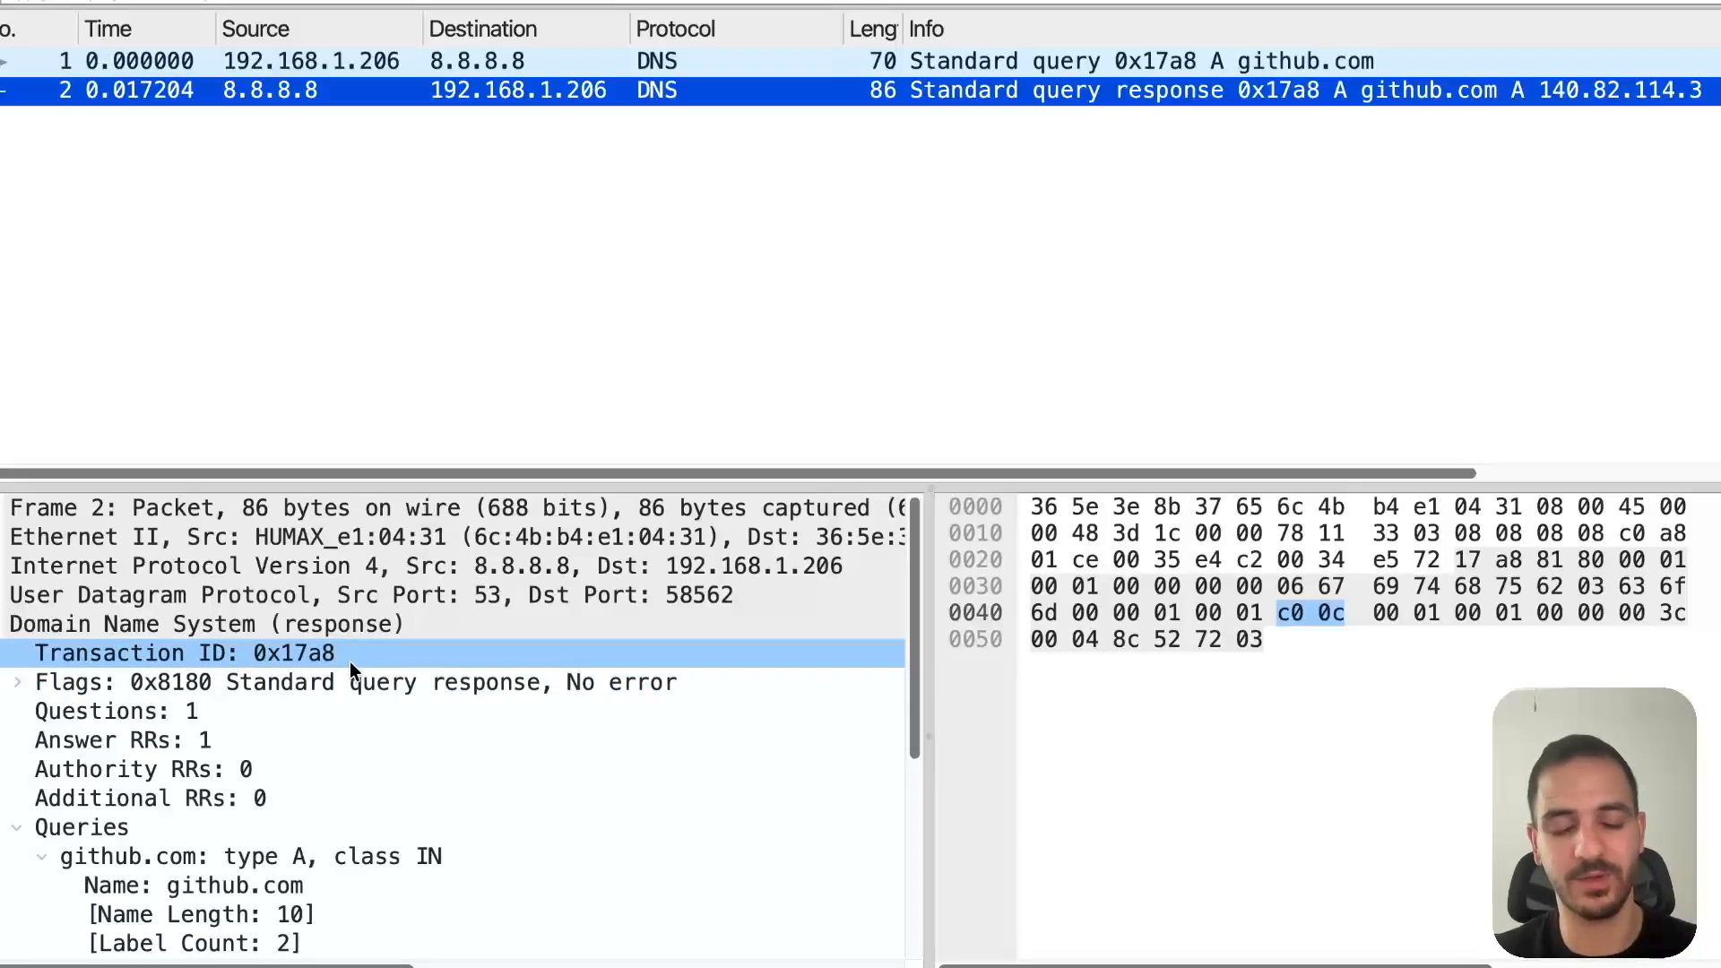
- Inspect the DNS response's transaction ID 0x17a8 to confirm it matches the query
{"action": "left_click", "coordinate": [115, 710]}
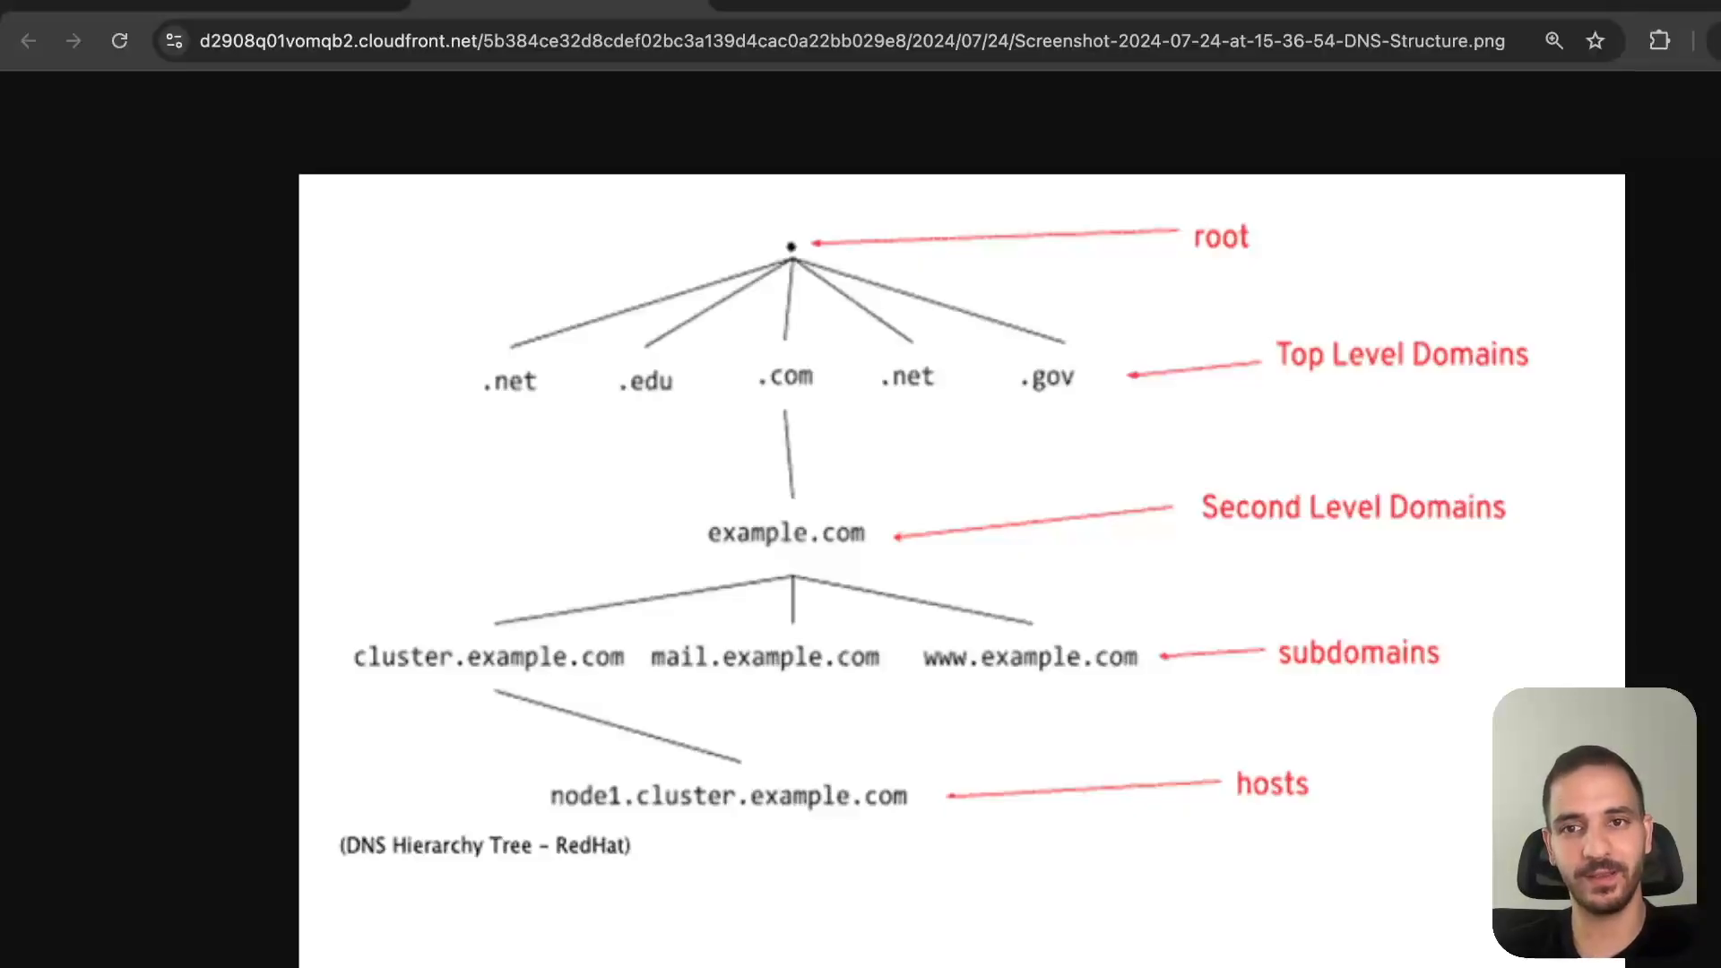
{"action": "mouse_move", "coordinate": [1275, 274]}
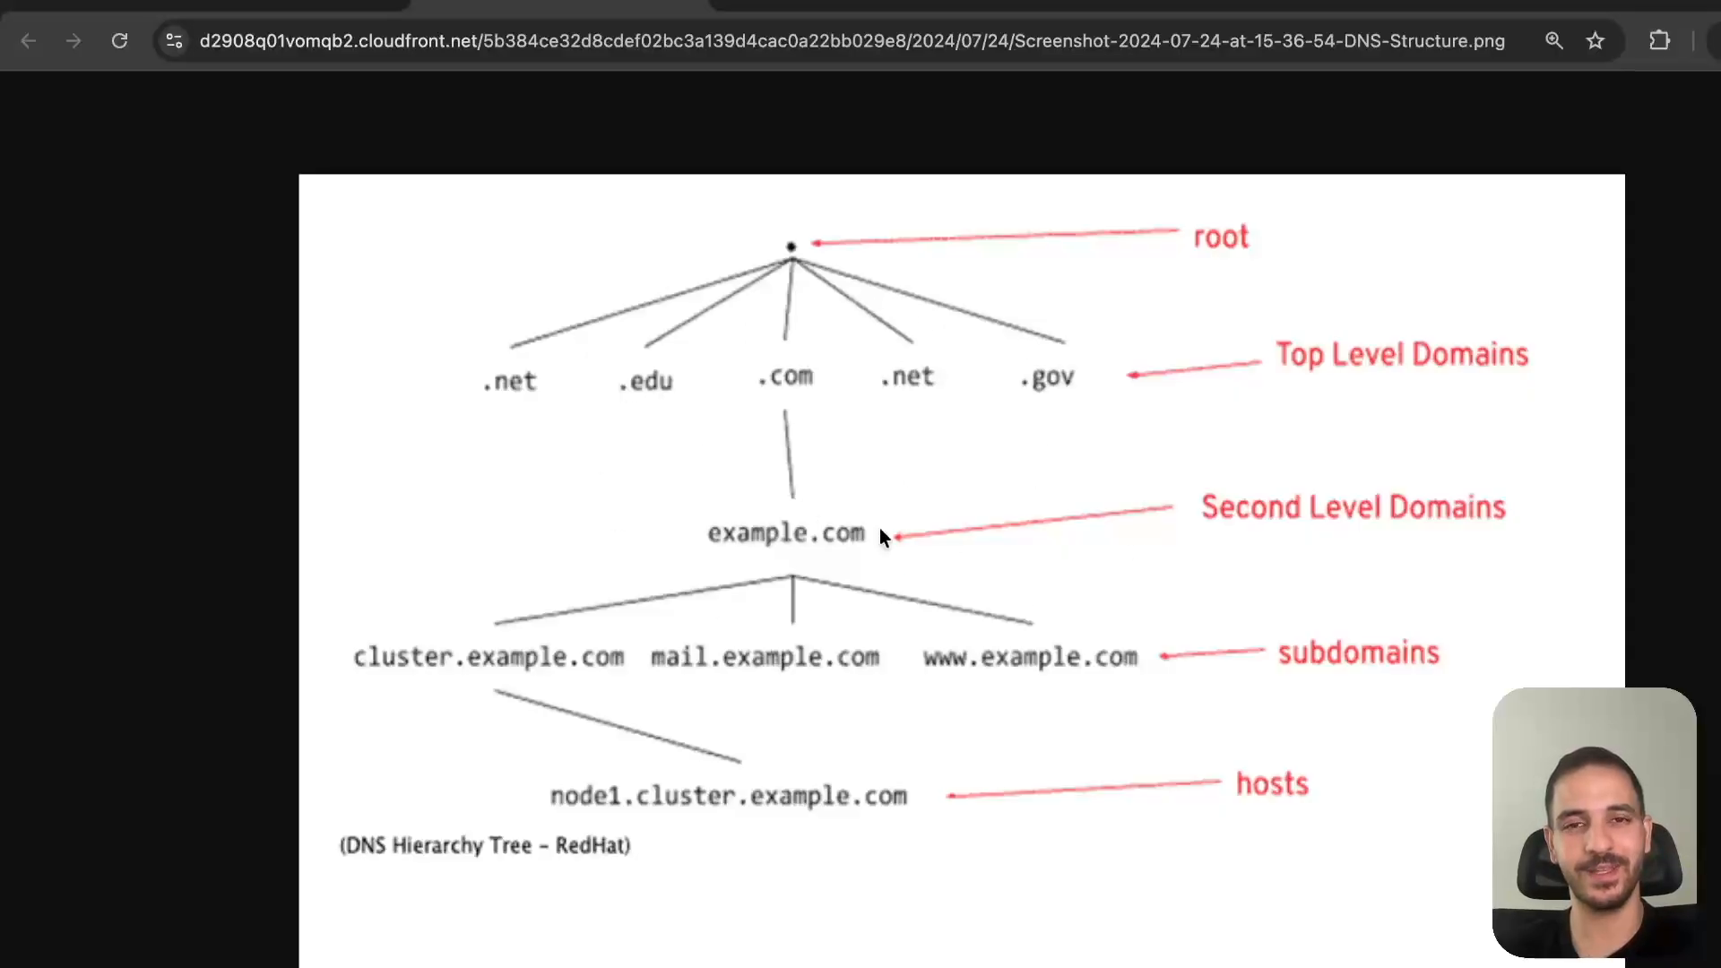
{"action": "mouse_move", "coordinate": [965, 531]}
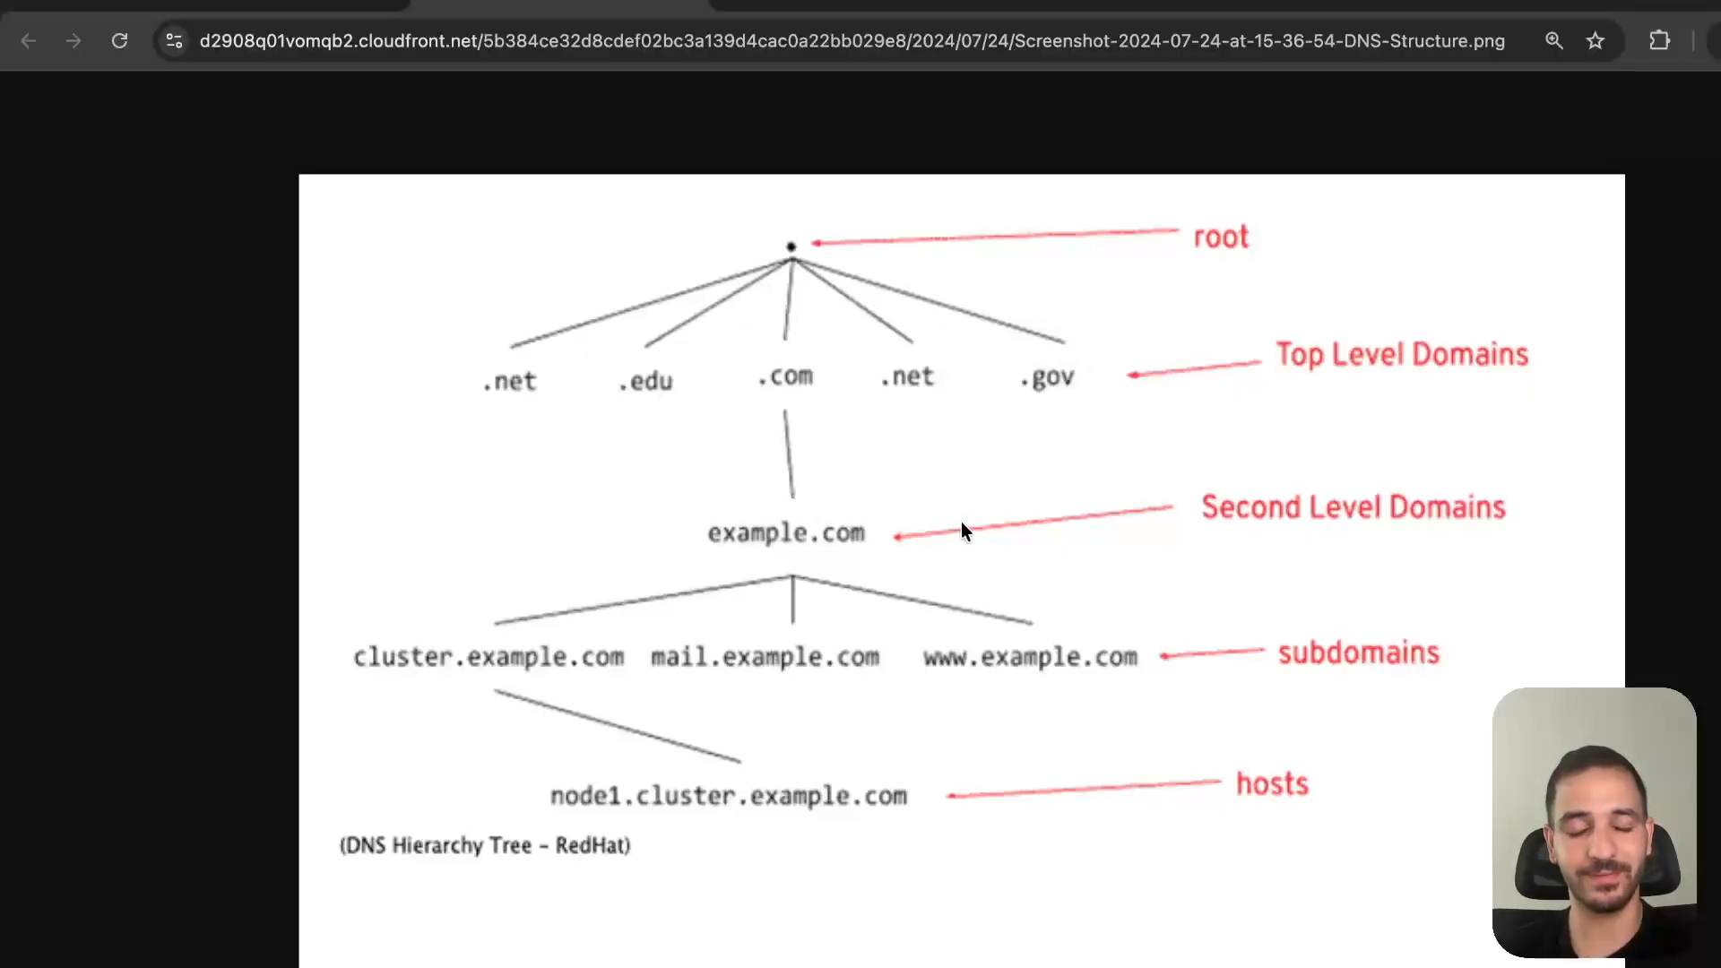
{"action": "mouse_move", "coordinate": [771, 228]}
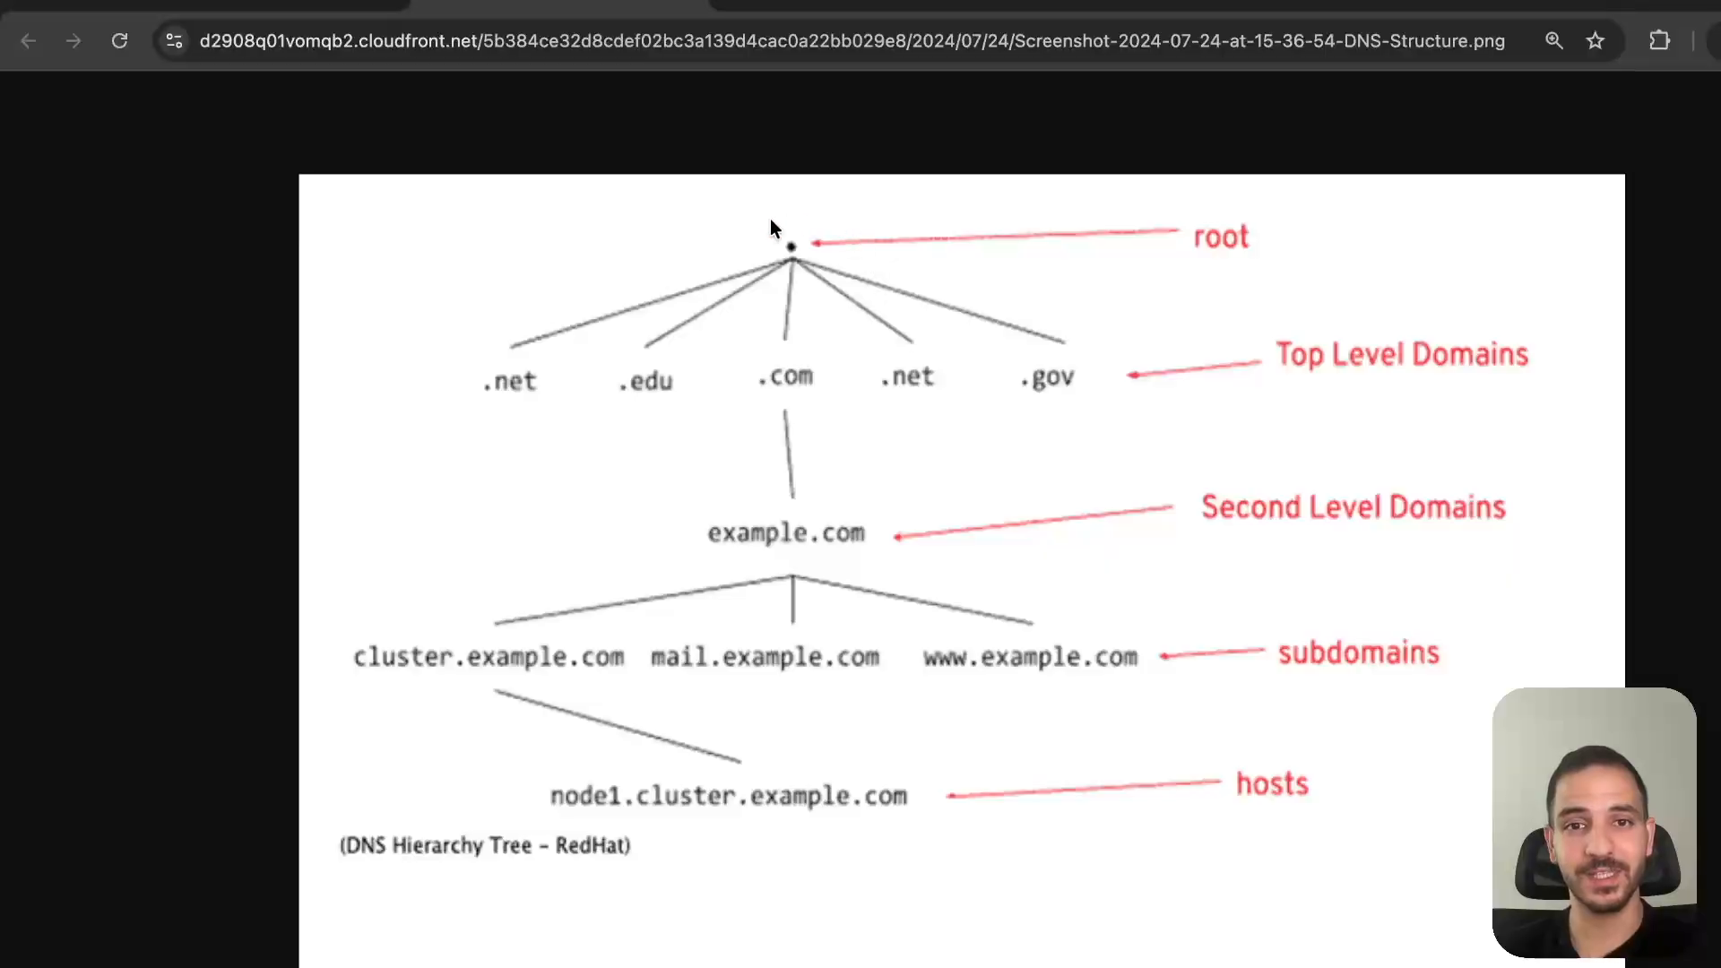
{"action": "mouse_move", "coordinate": [857, 239]}
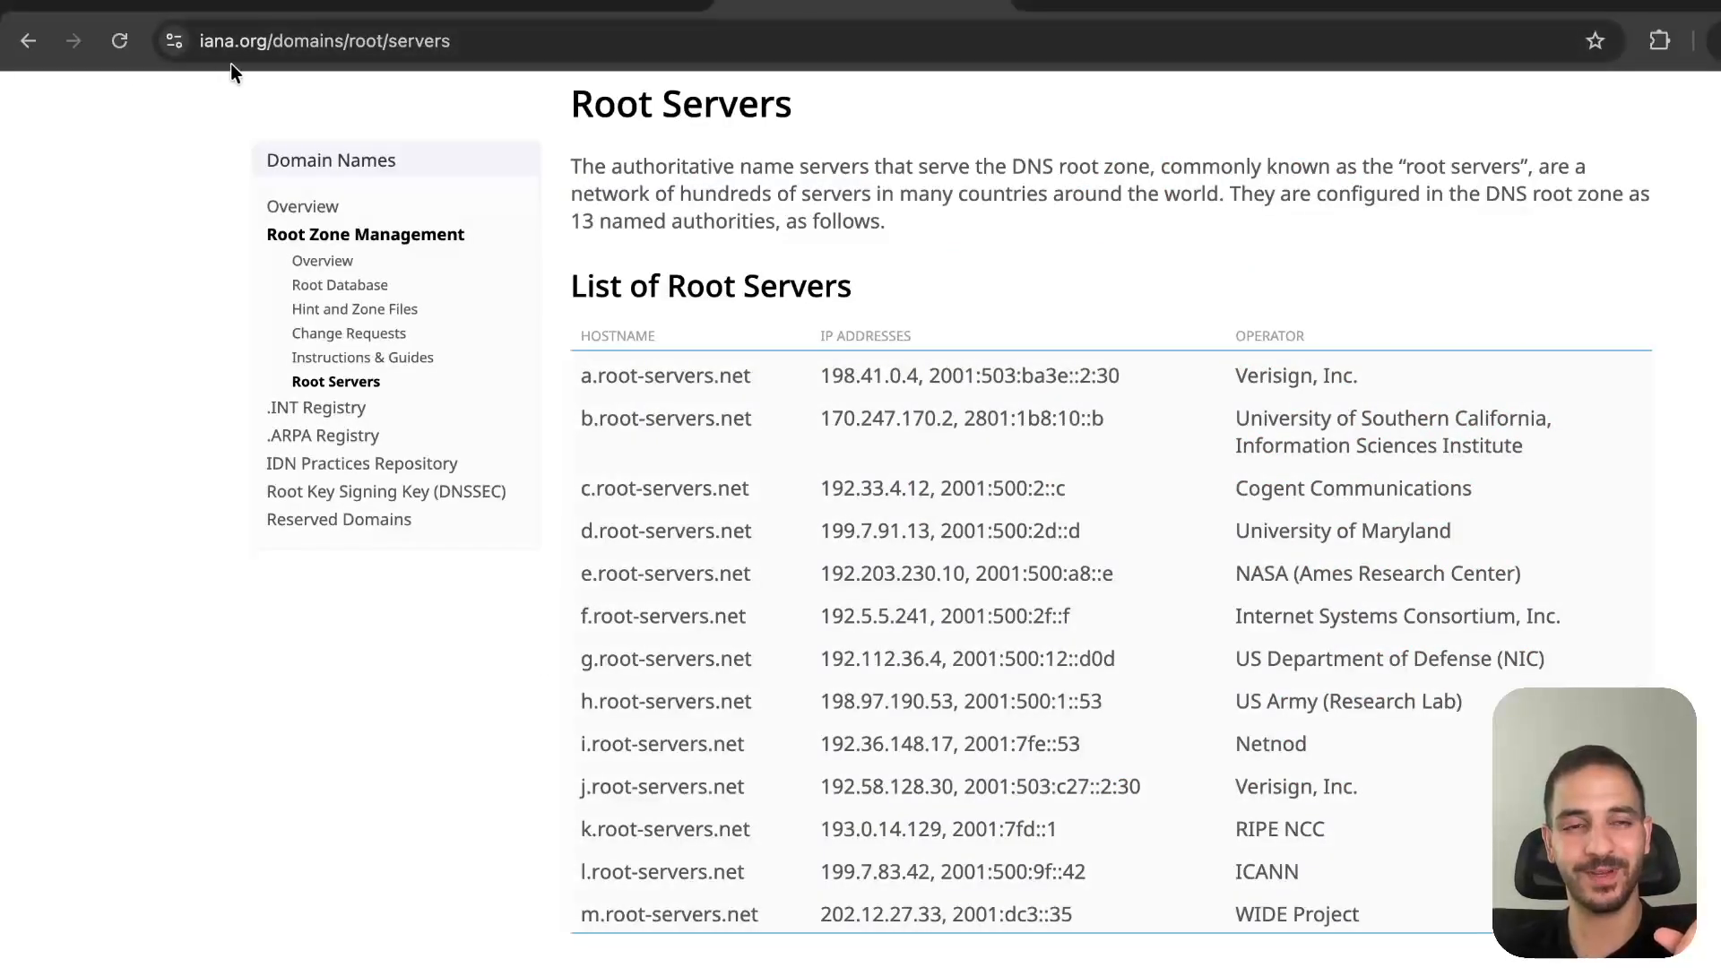
- Highlight the iana.org domain in the Root Servers page address
{"action": "left_click", "coordinate": [373, 41]}
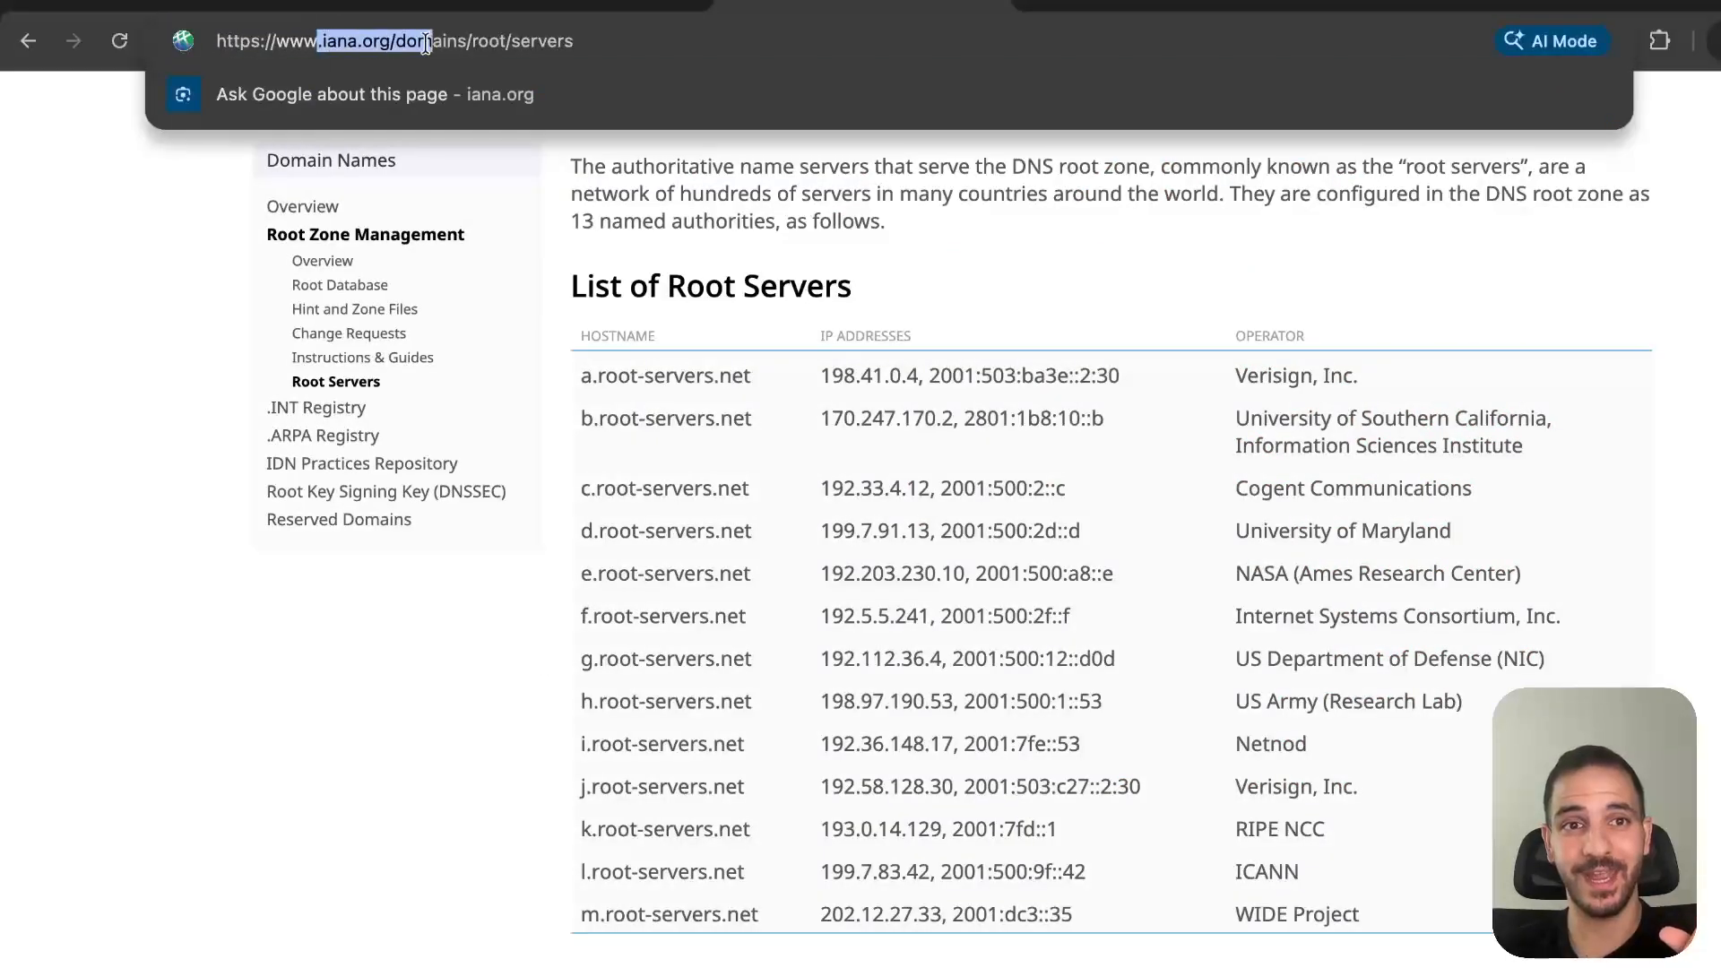
{"action": "mouse_move", "coordinate": [658, 319]}
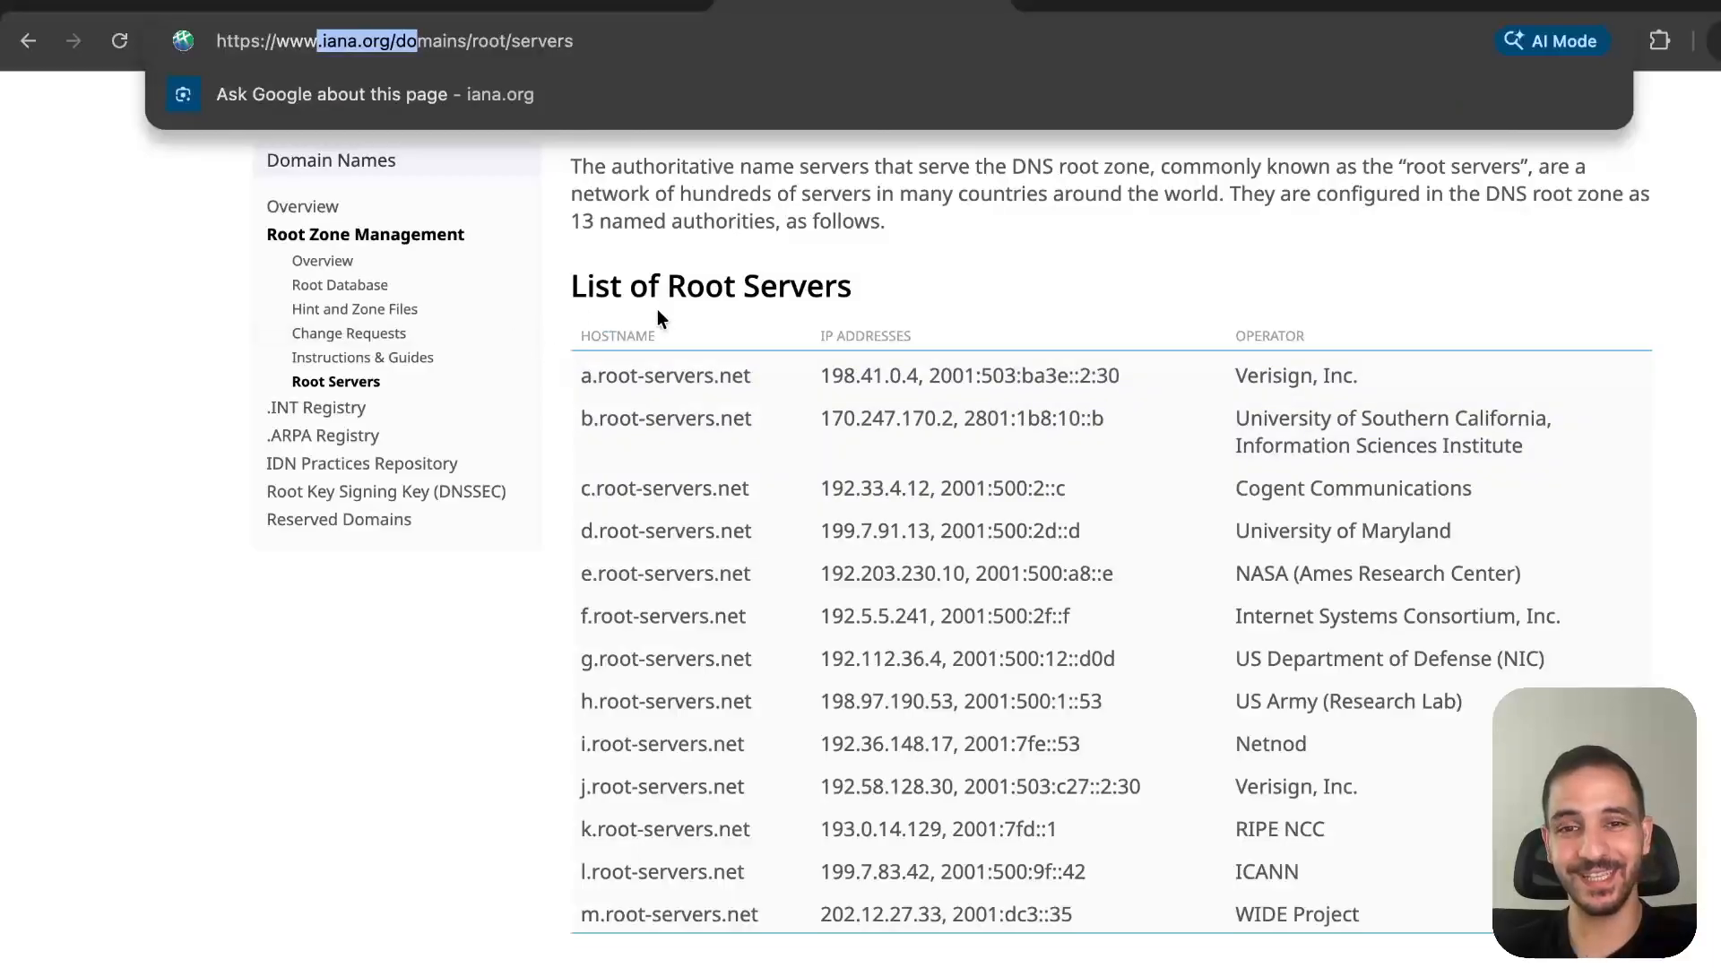
{"action": "mouse_move", "coordinate": [1334, 865]}
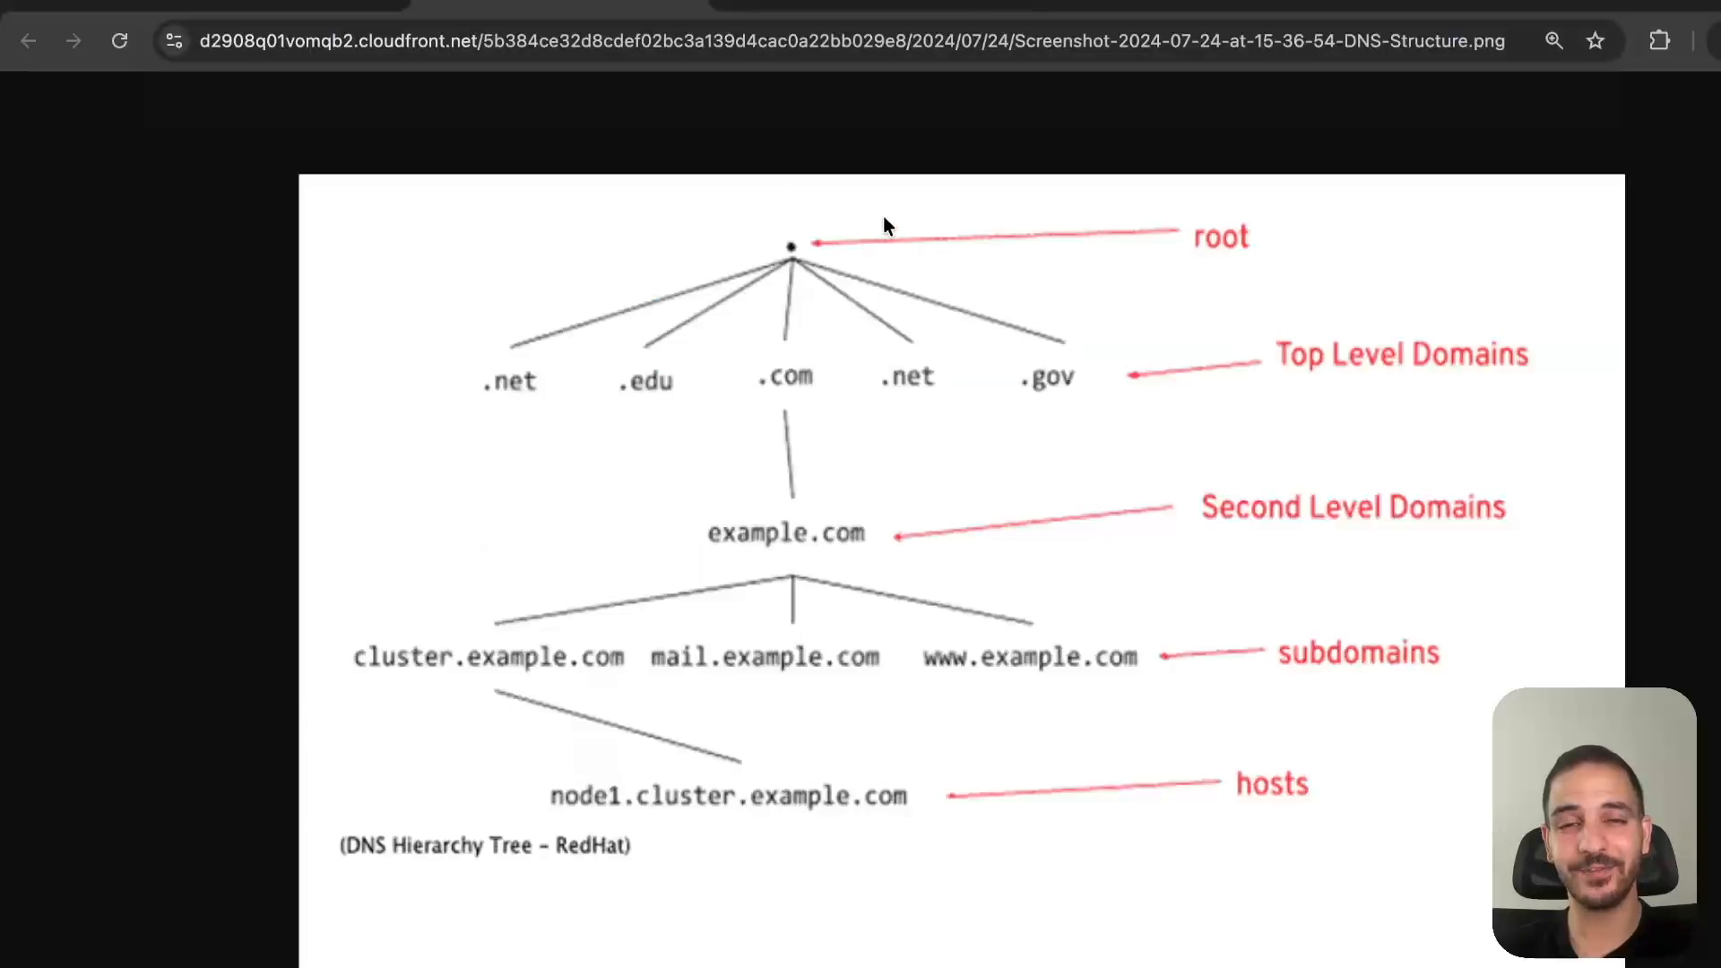
{"action": "mouse_move", "coordinate": [1144, 380]}
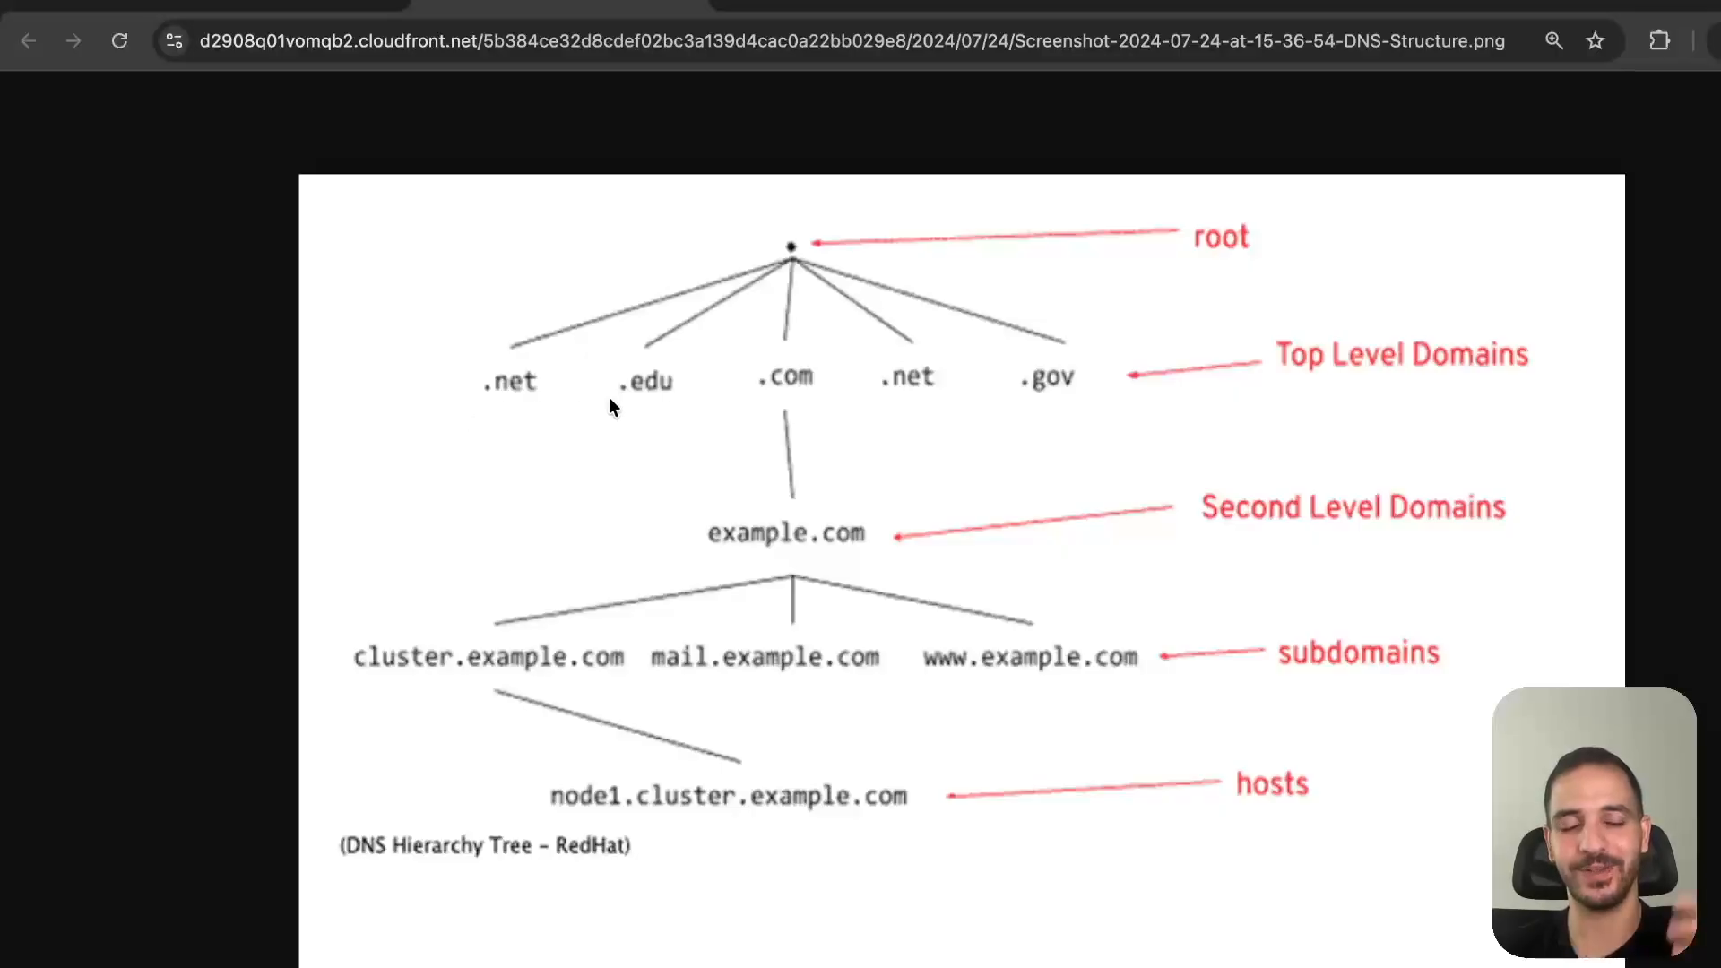
{"action": "mouse_move", "coordinate": [746, 427]}
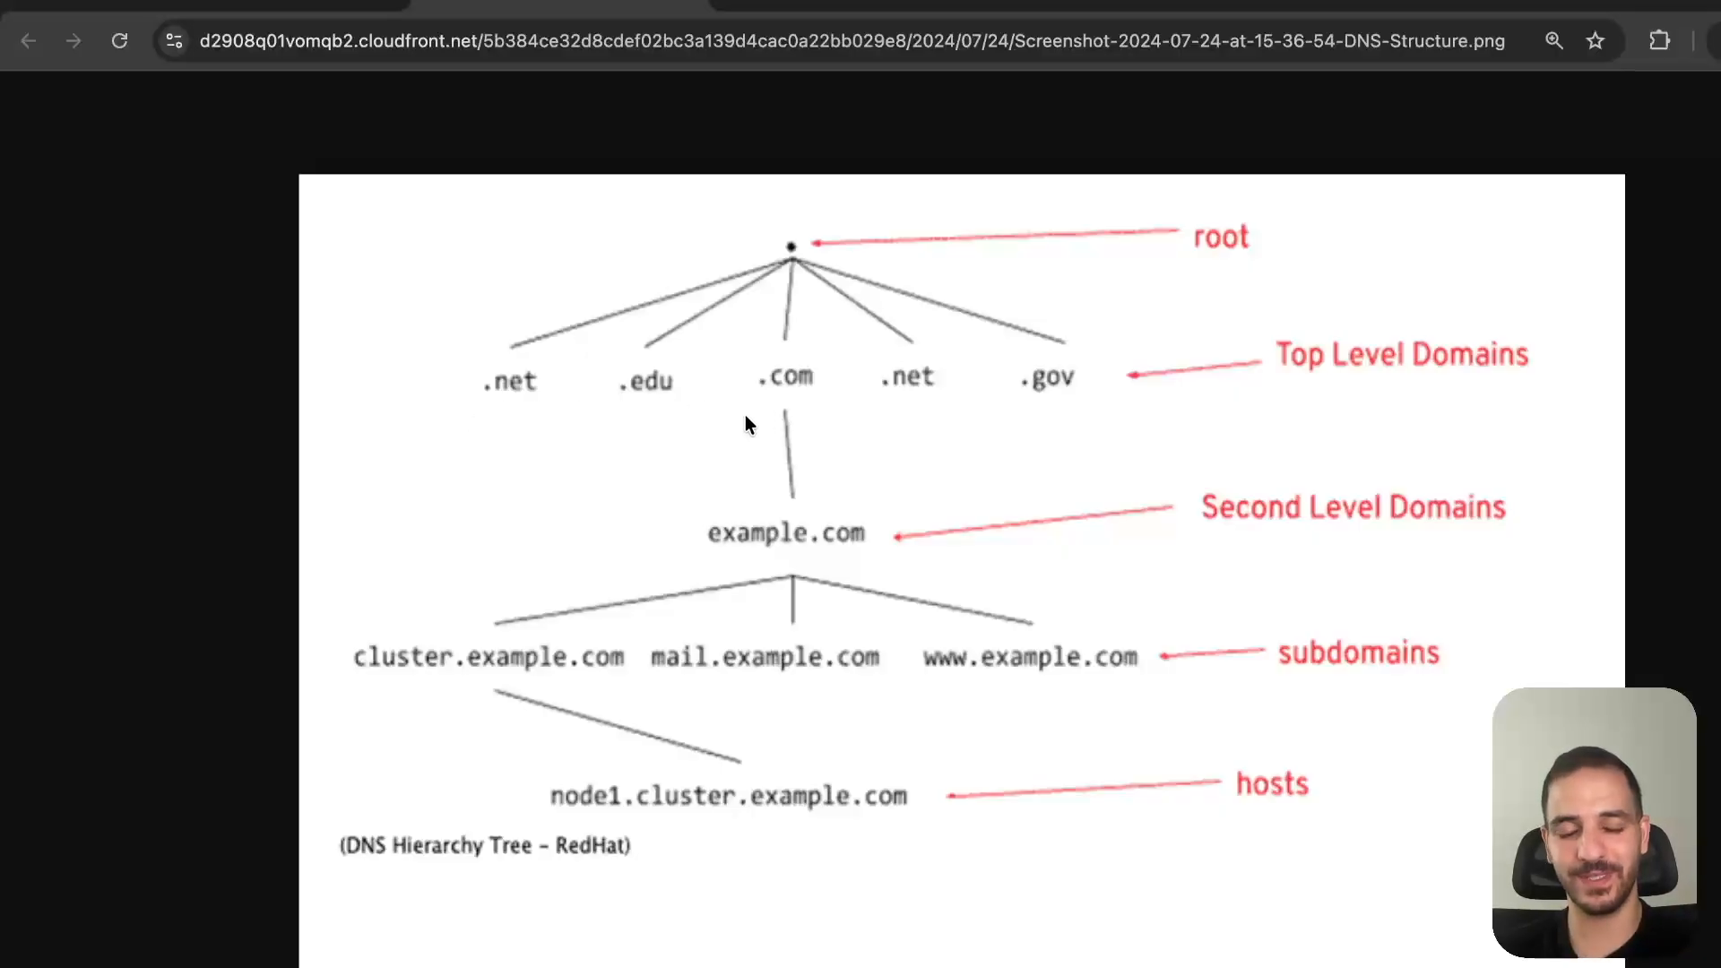
{"action": "mouse_move", "coordinate": [760, 417]}
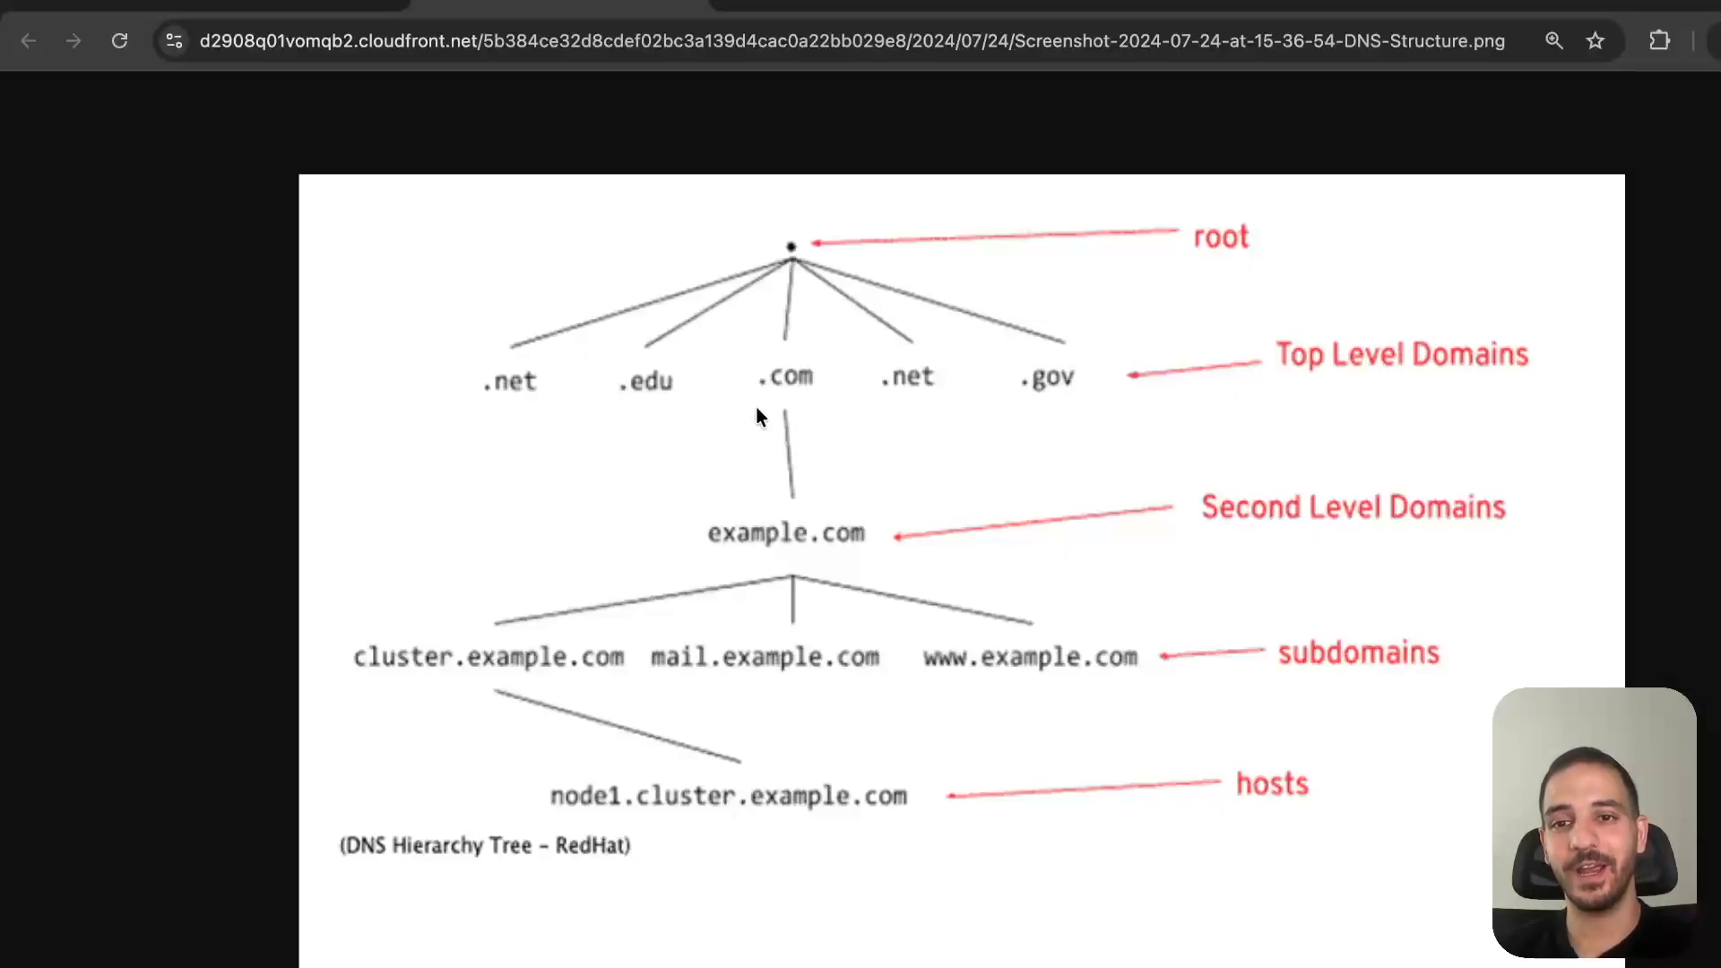
{"action": "mouse_move", "coordinate": [741, 708]}
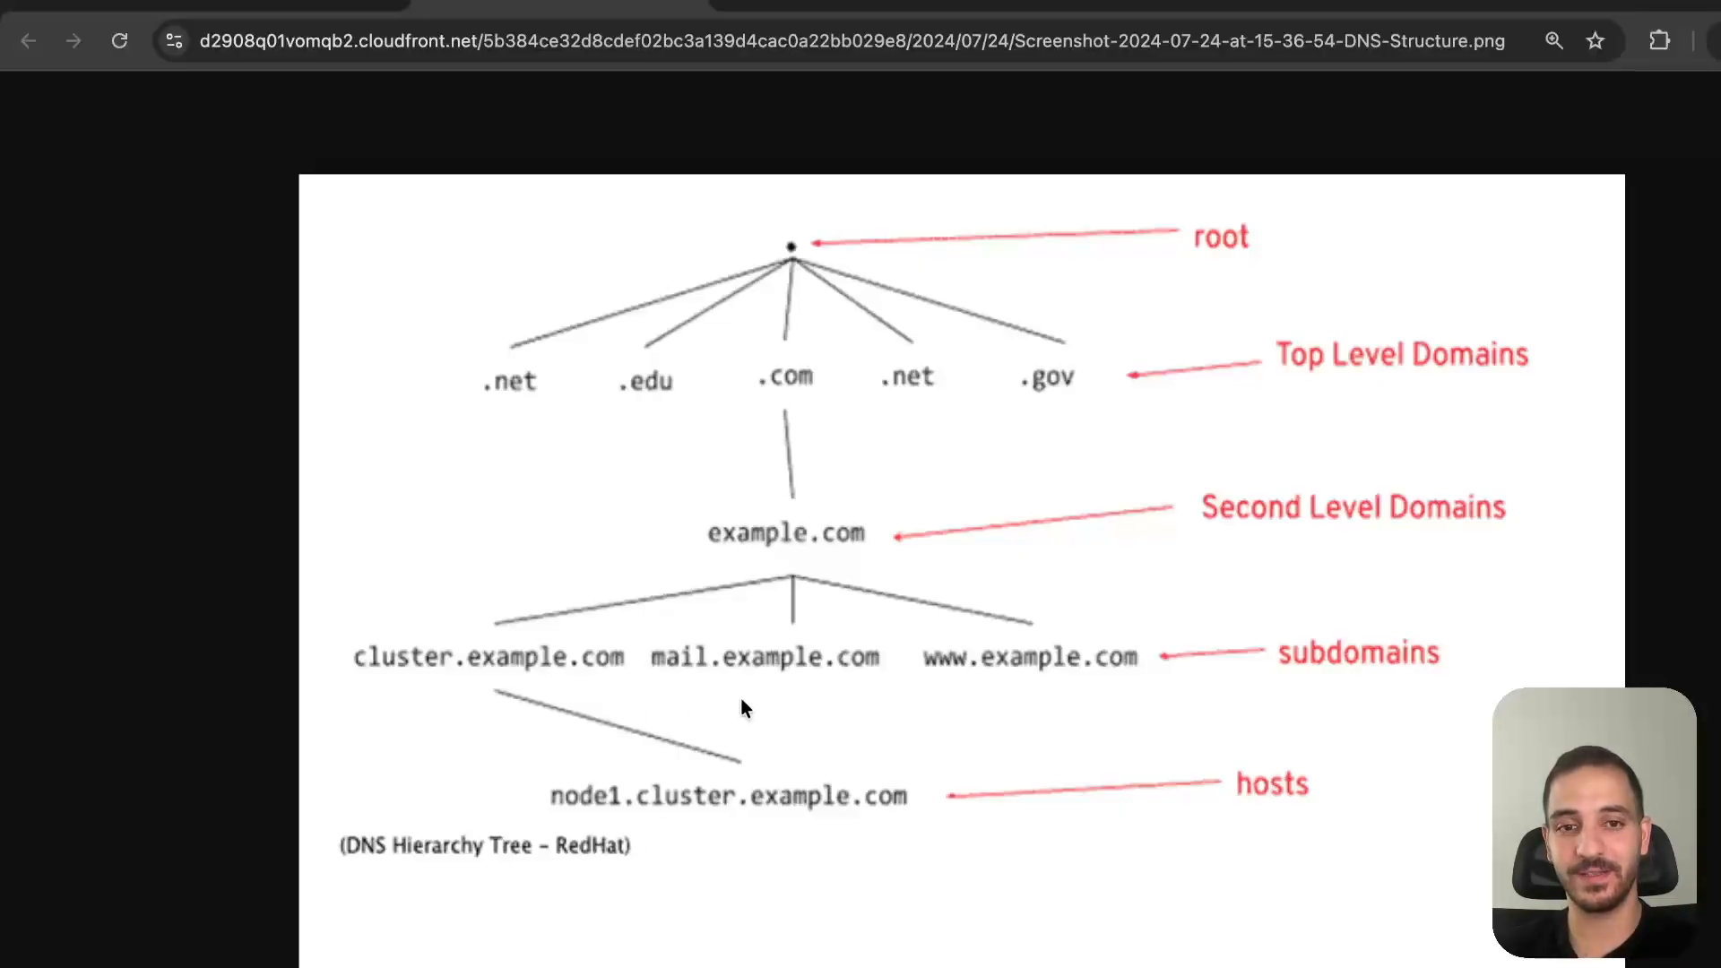
{"action": "mouse_move", "coordinate": [877, 212]}
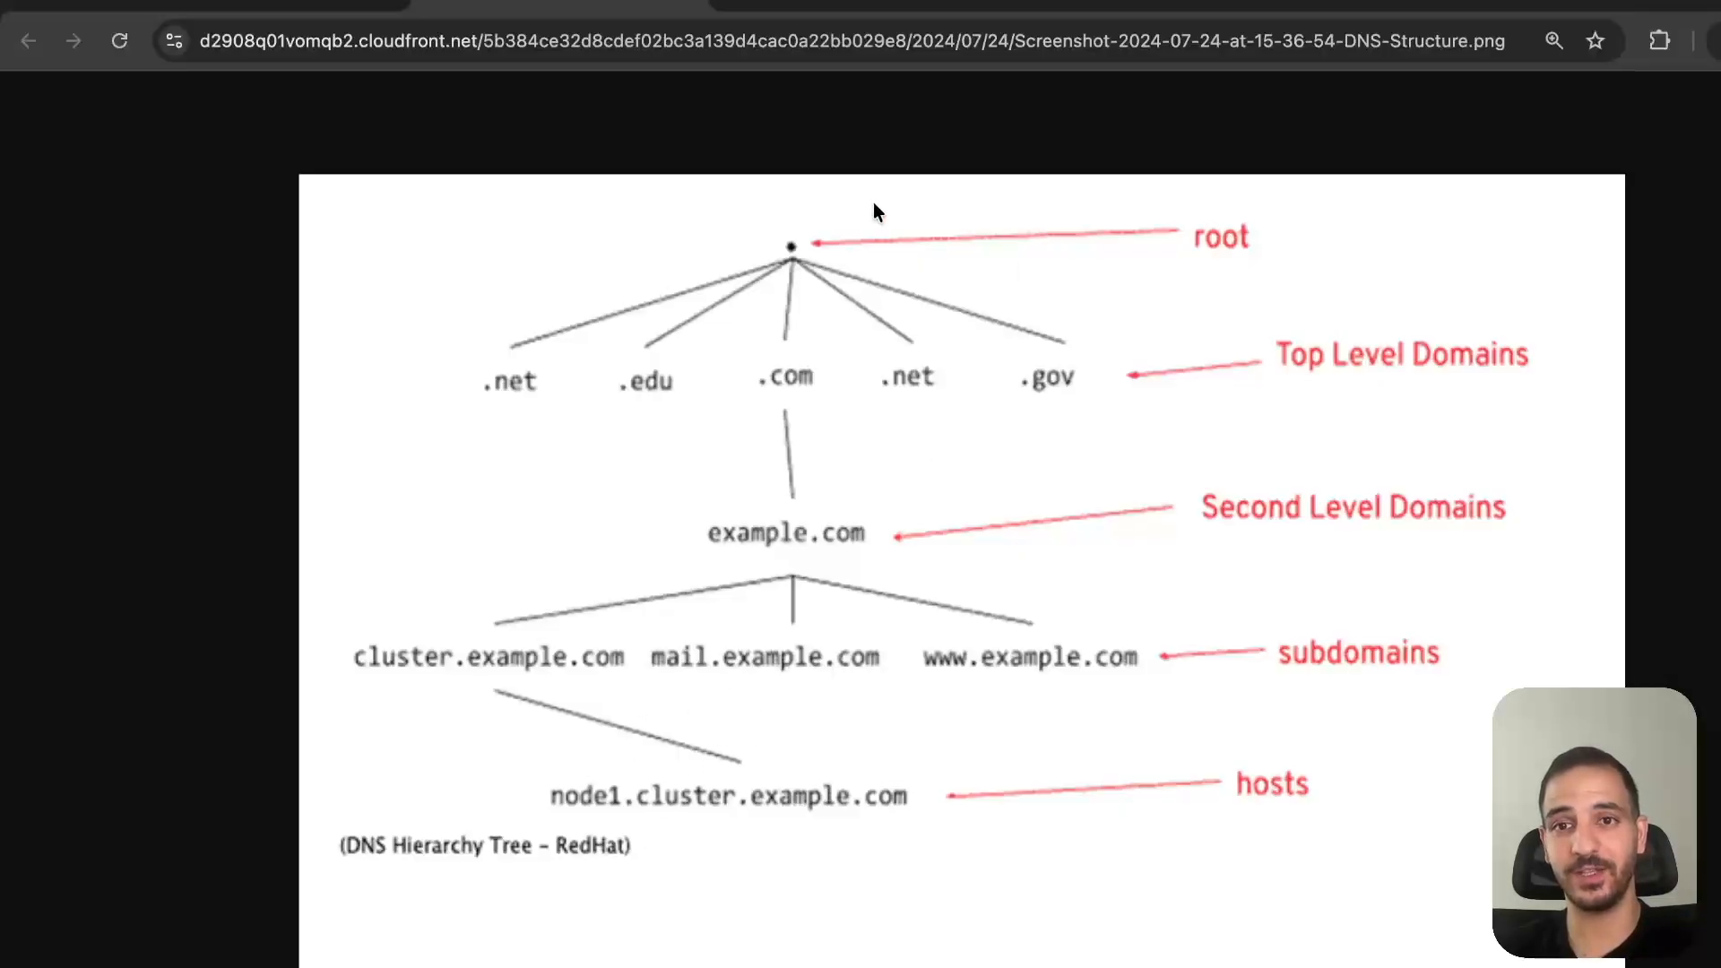
{"action": "mouse_move", "coordinate": [968, 249]}
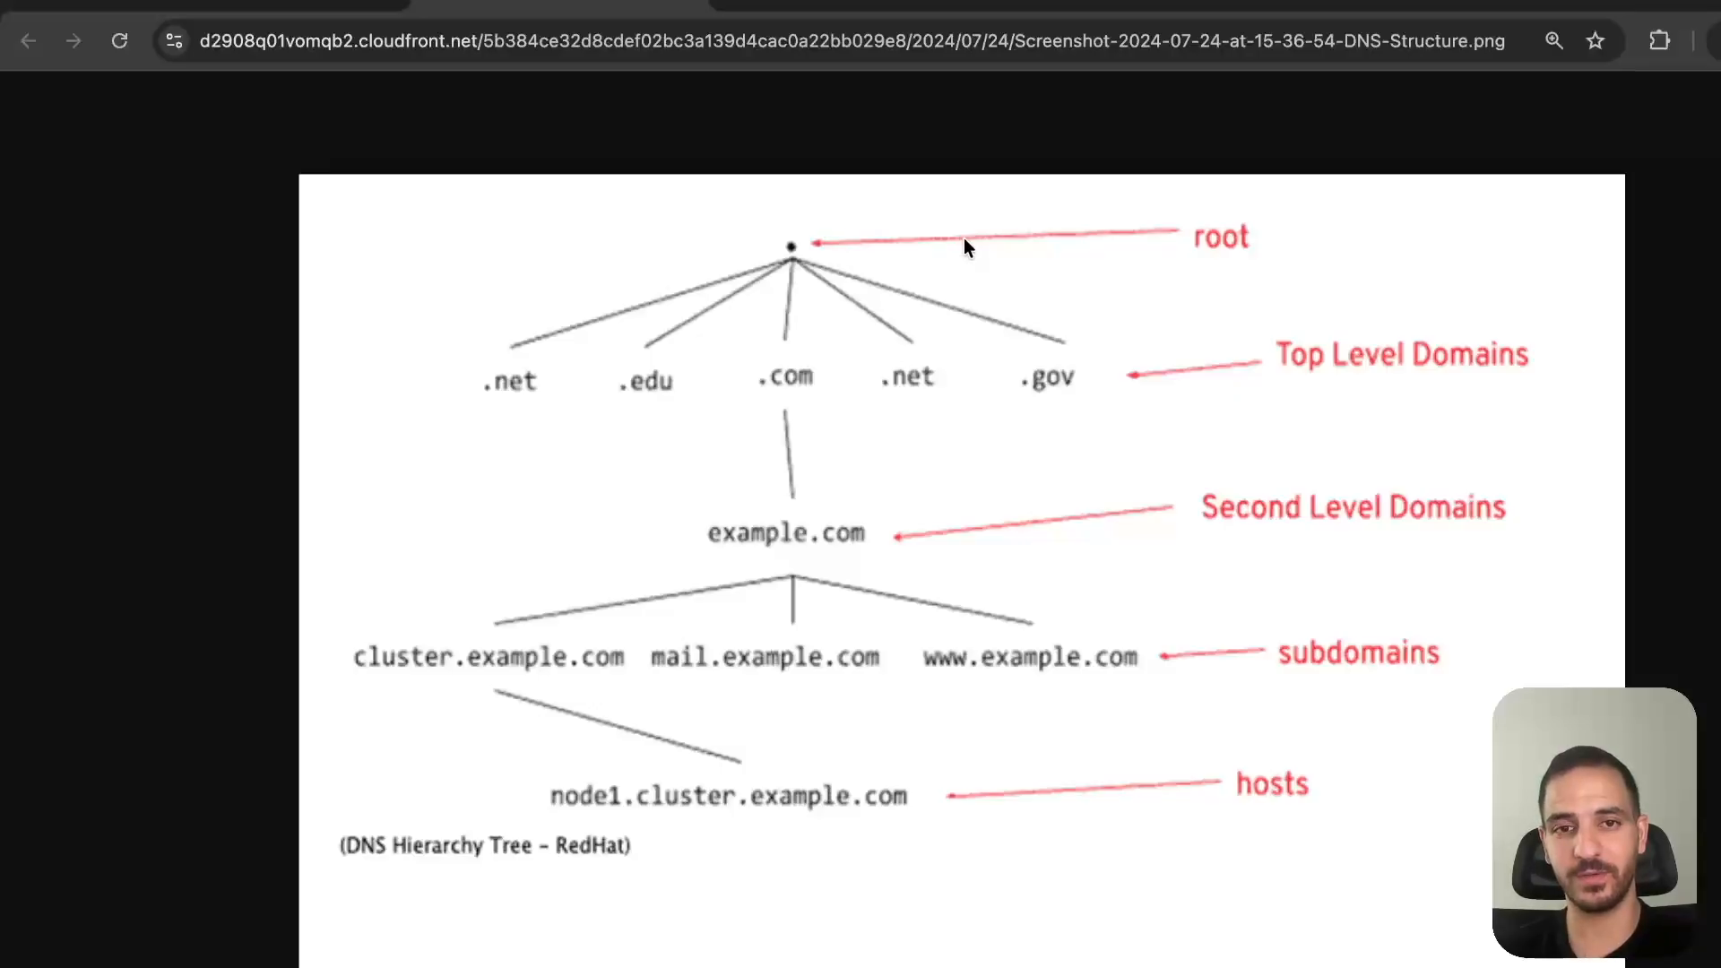
{"action": "mouse_move", "coordinate": [800, 394]}
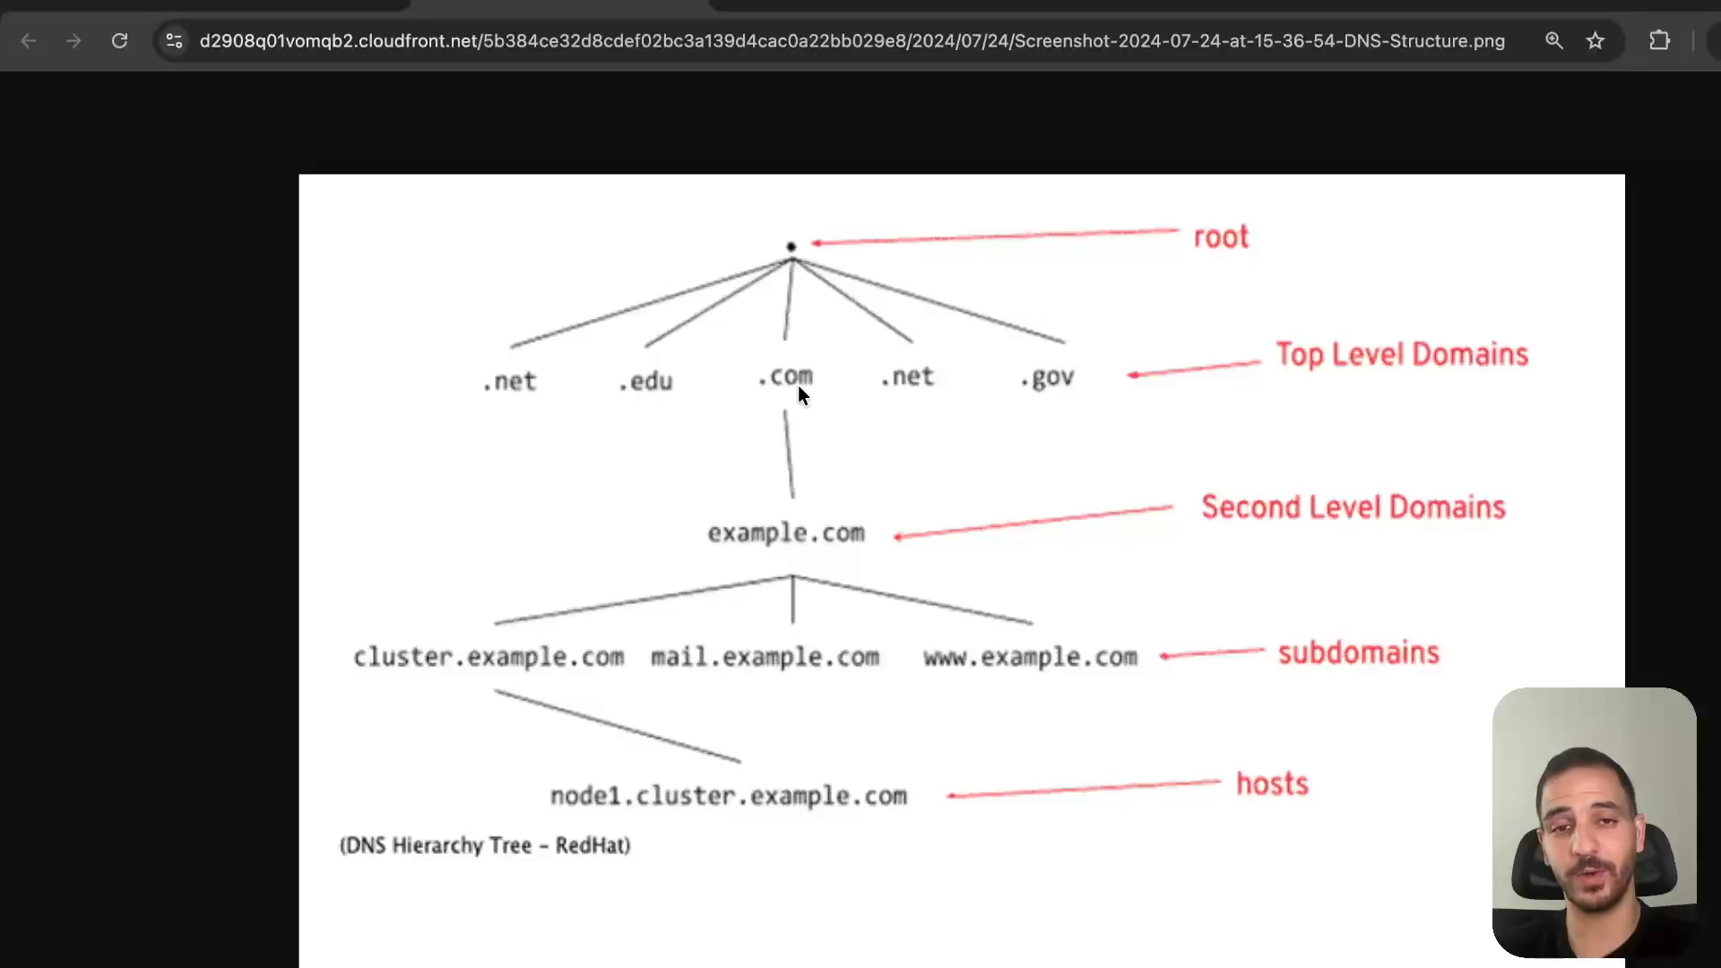
{"action": "mouse_move", "coordinate": [744, 518]}
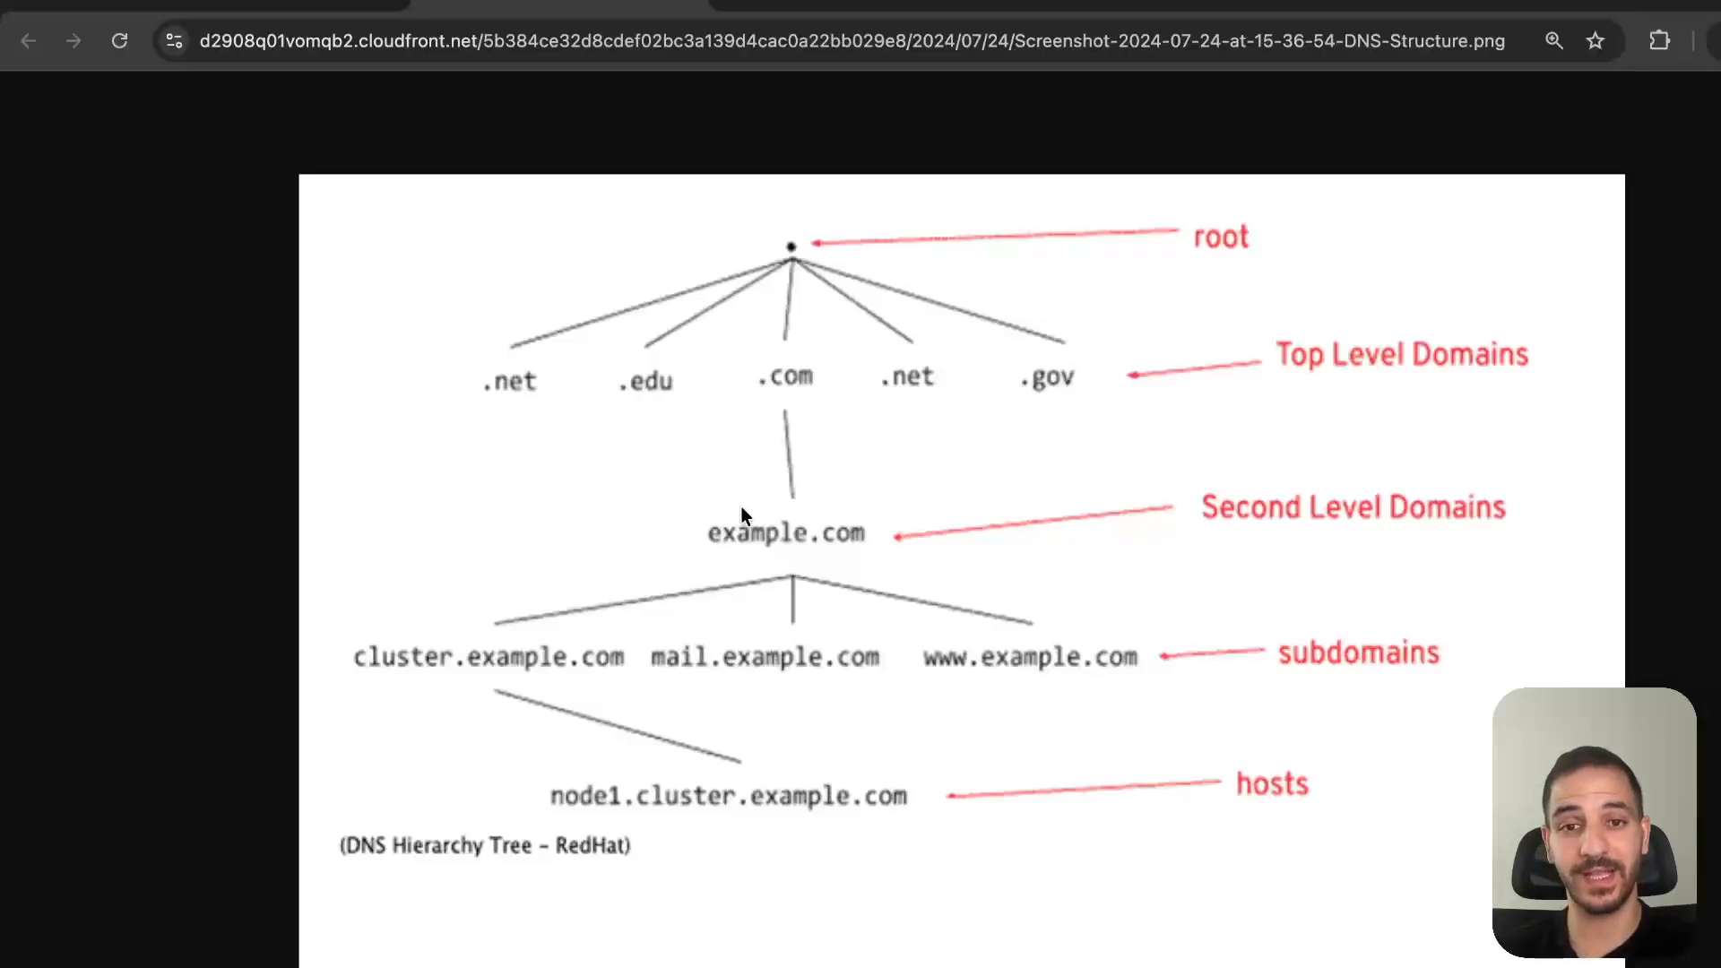
{"action": "mouse_move", "coordinate": [769, 554]}
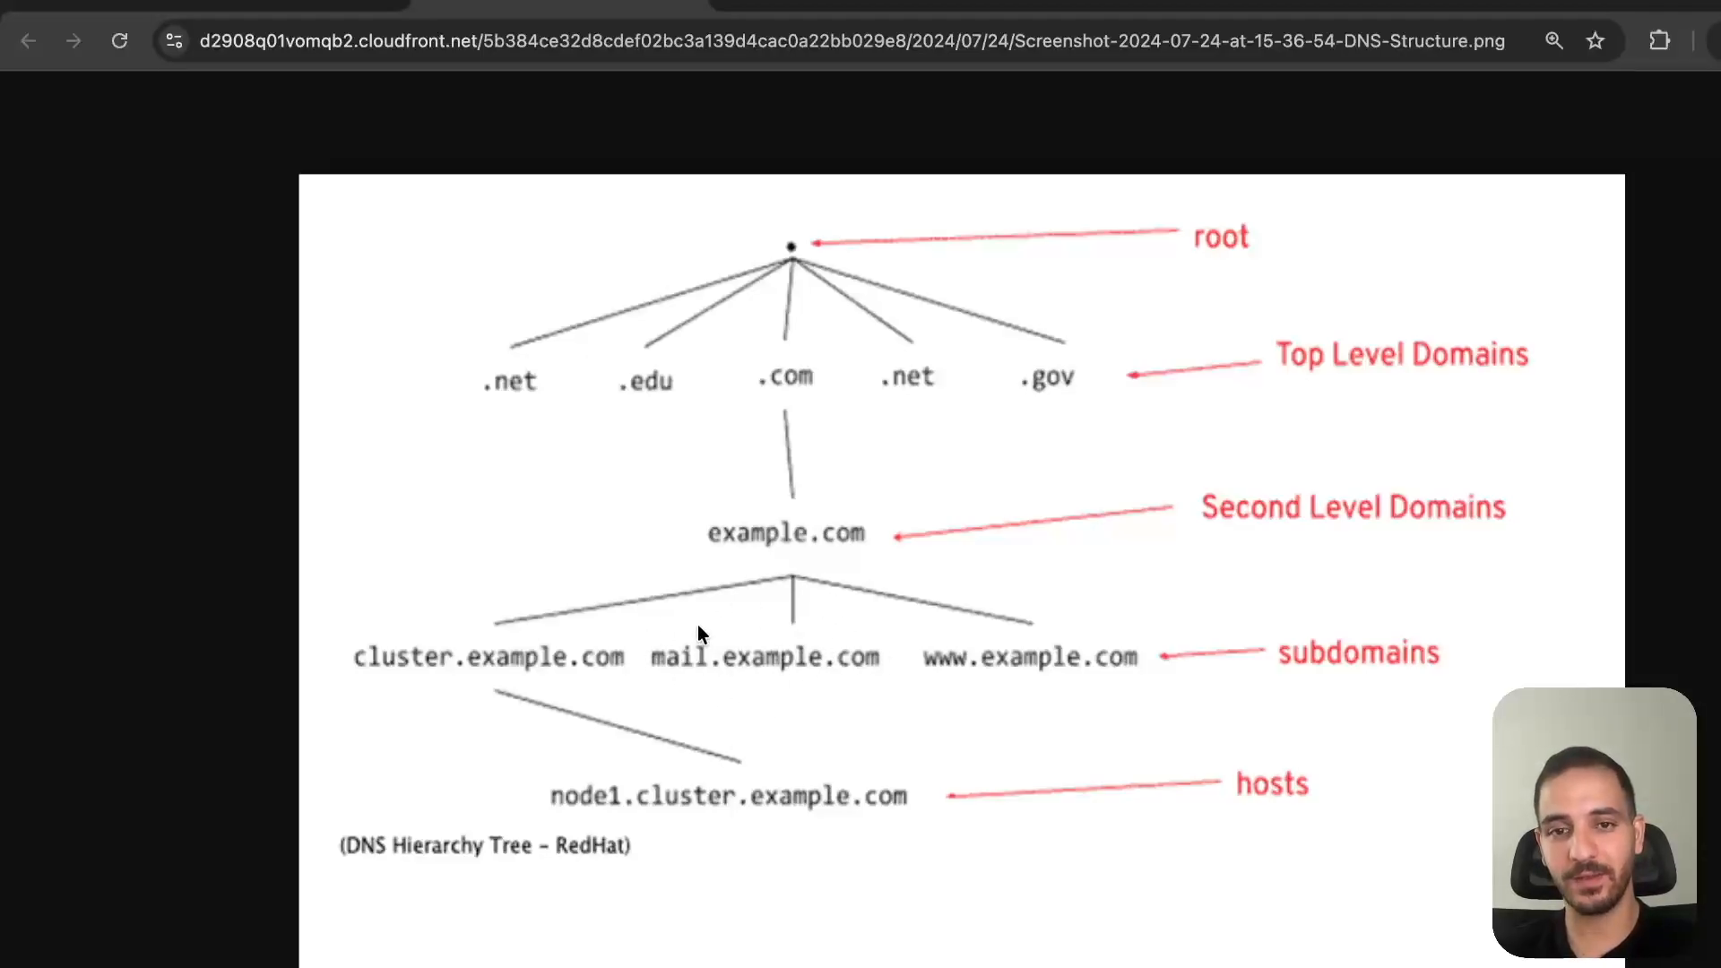
{"action": "mouse_move", "coordinate": [703, 701]}
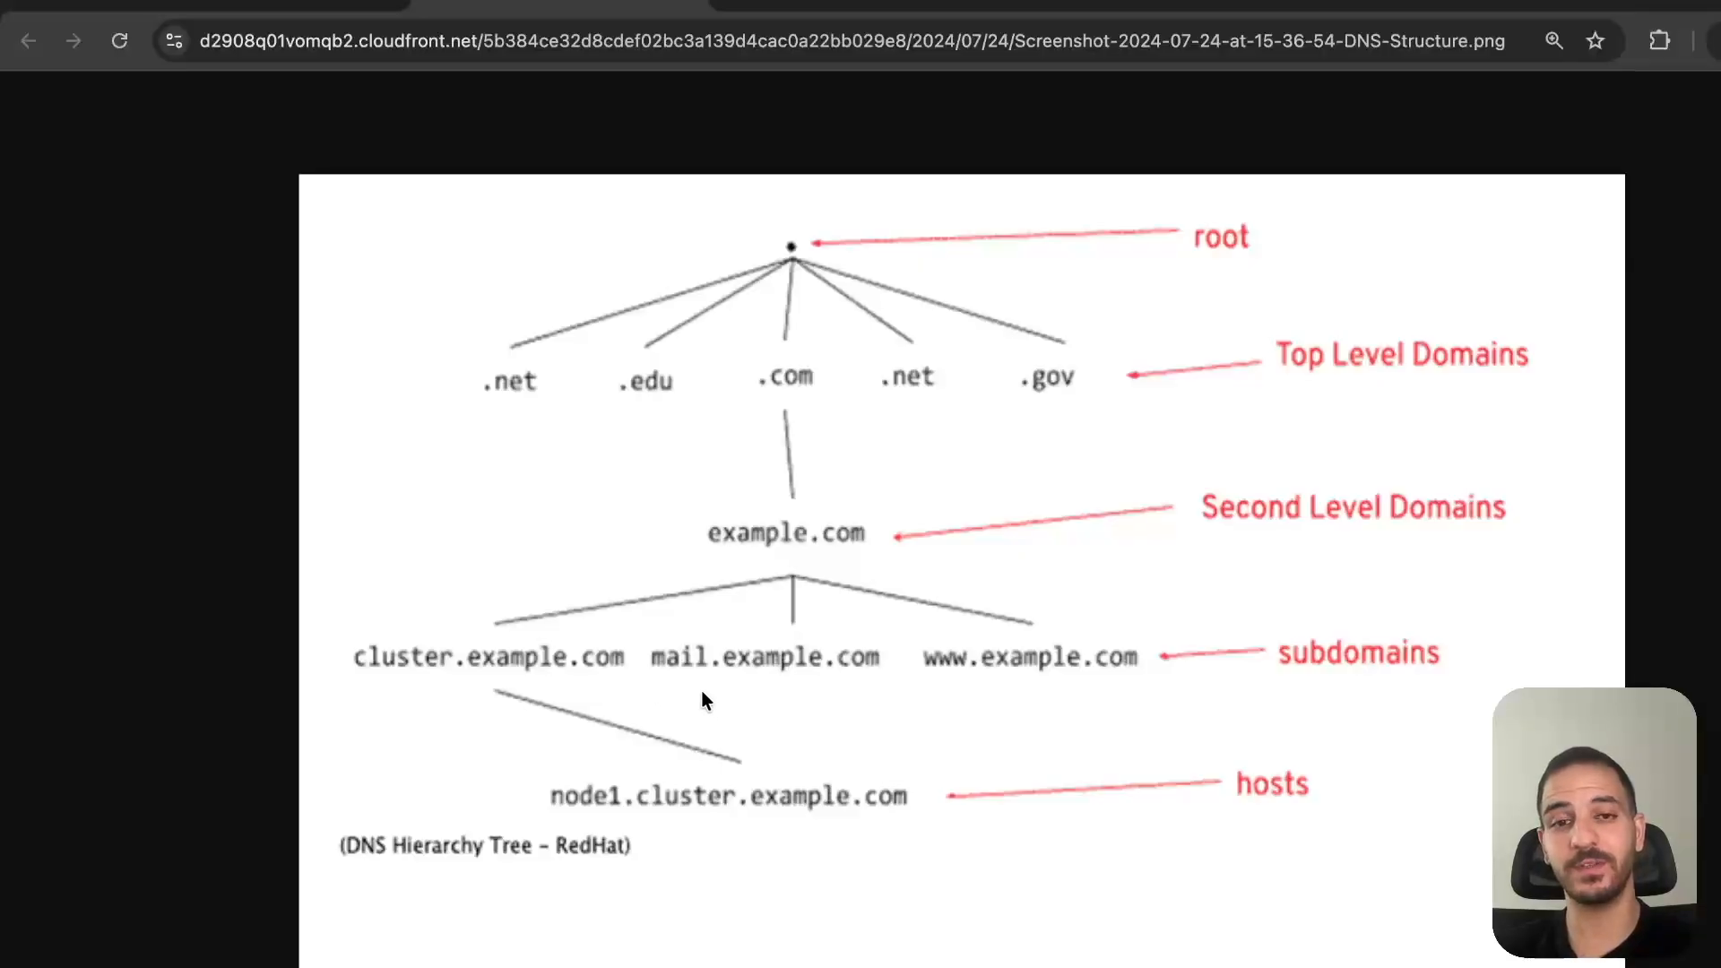
{"action": "mouse_move", "coordinate": [932, 712]}
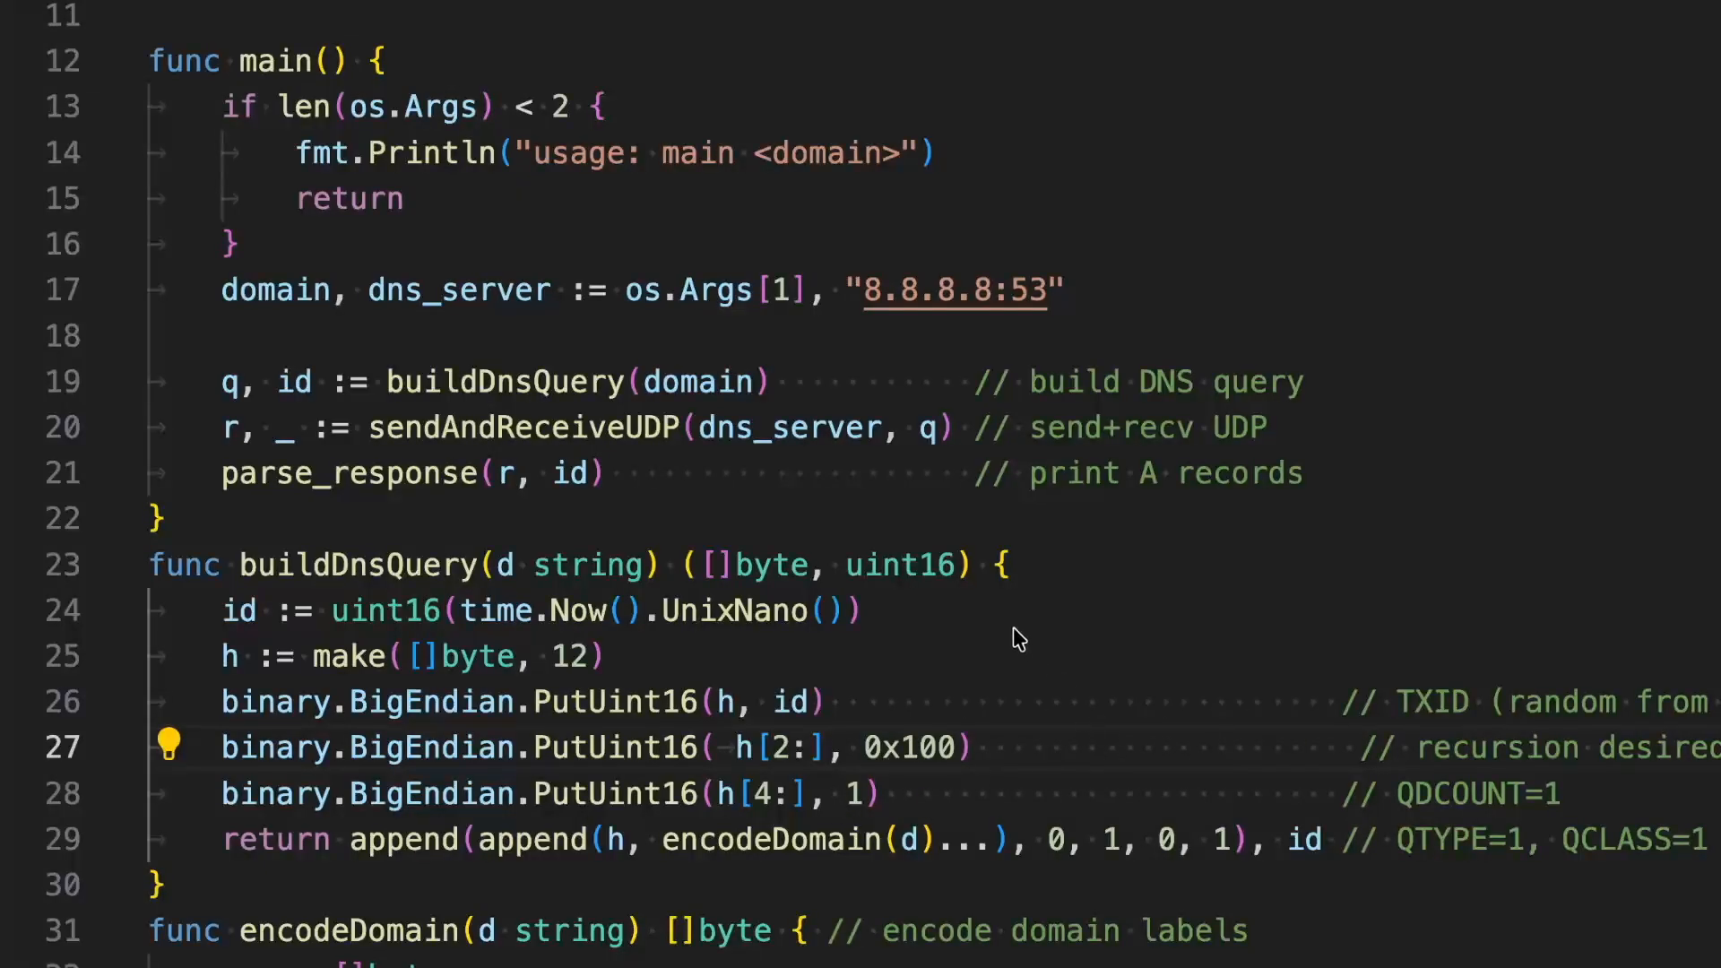
{"action": "mouse_move", "coordinate": [800, 540]}
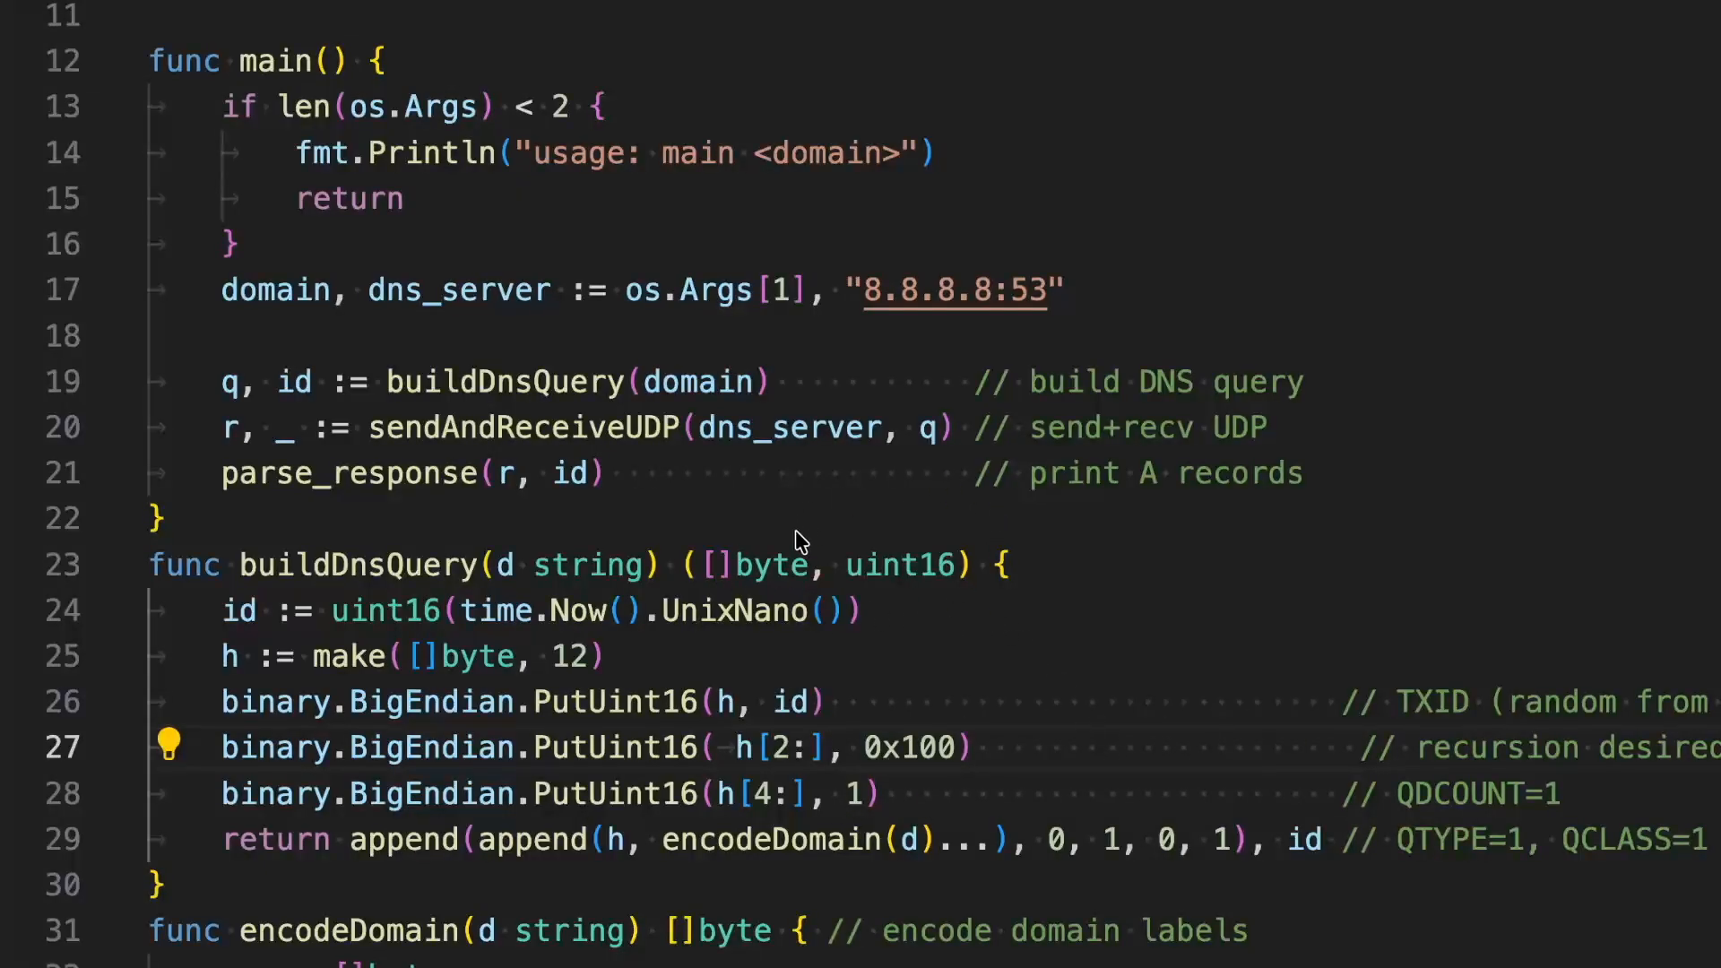
{"action": "mouse_move", "coordinate": [807, 549]}
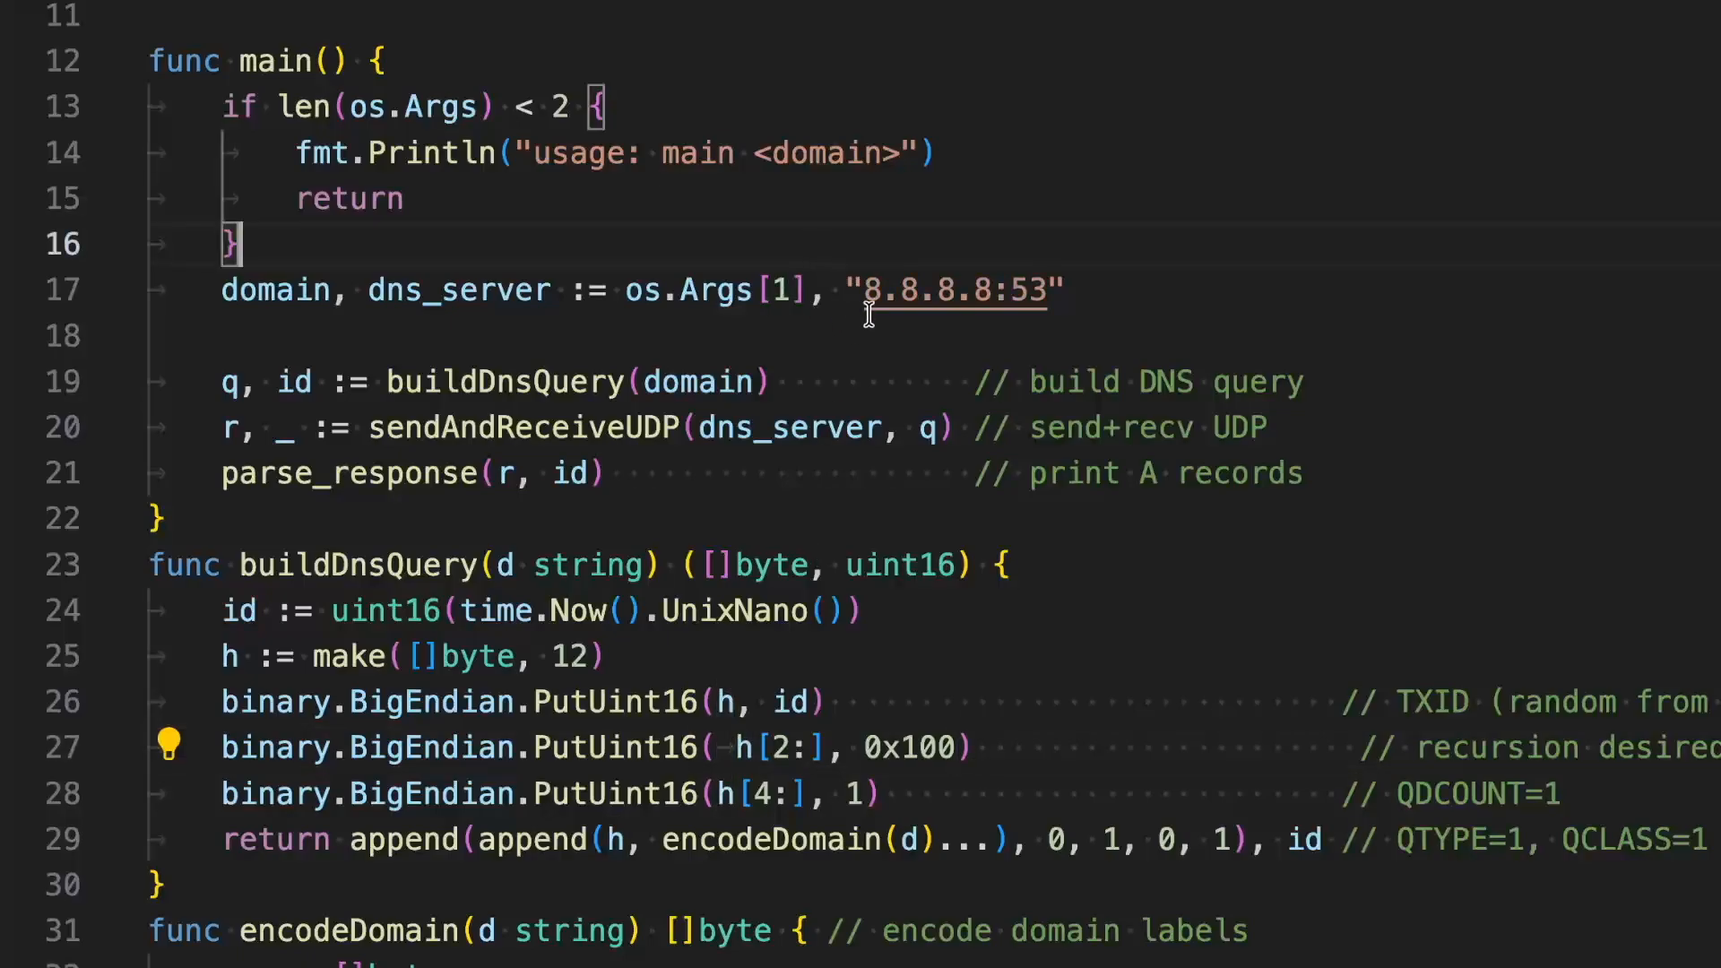
{"action": "mouse_move", "coordinate": [956, 291]}
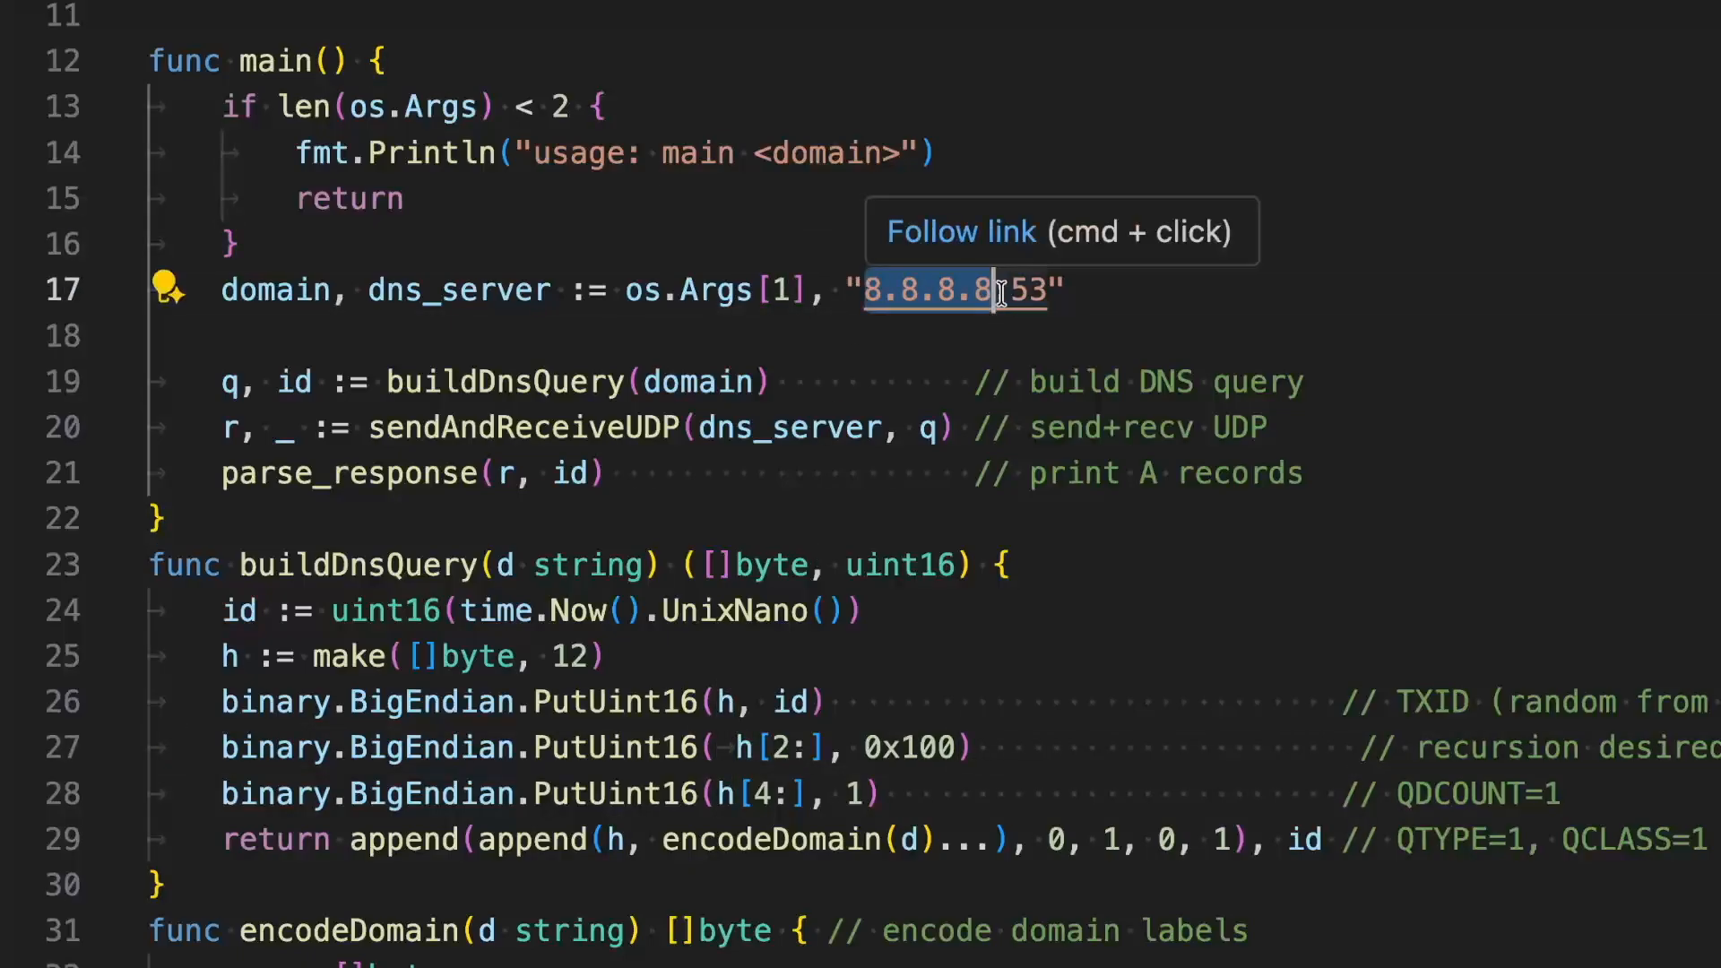
{"action": "mouse_move", "coordinate": [848, 315]}
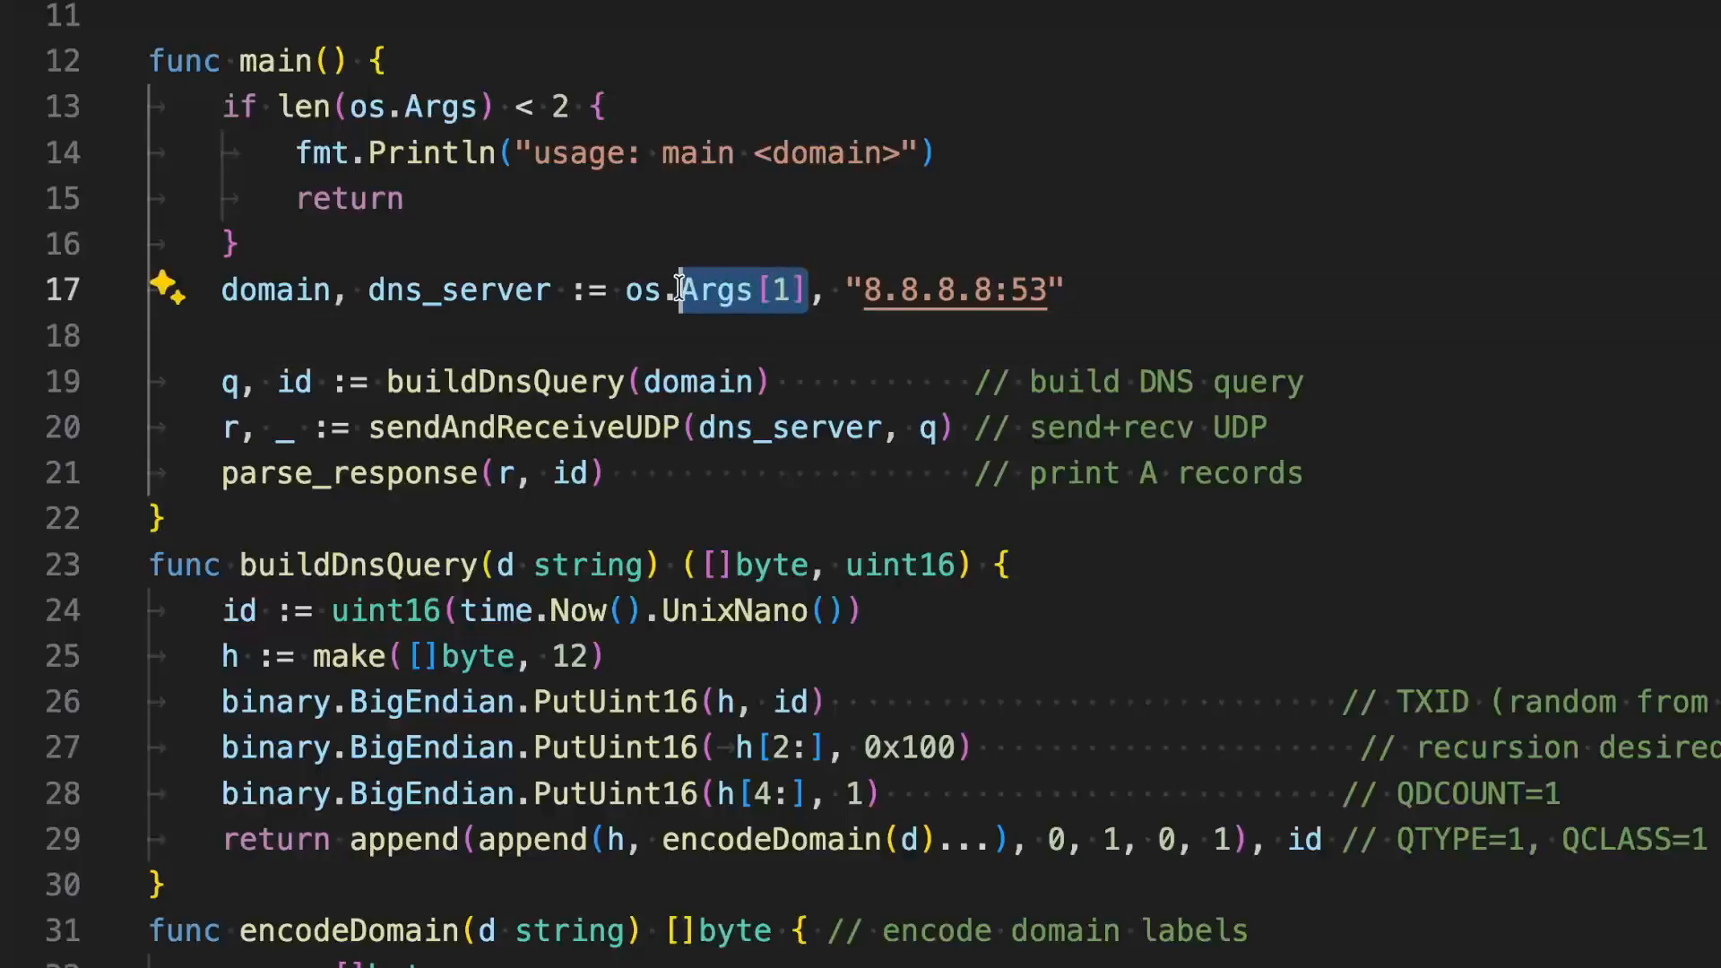
{"action": "scroll", "scroll_direction": "down", "scroll_amount": 3}
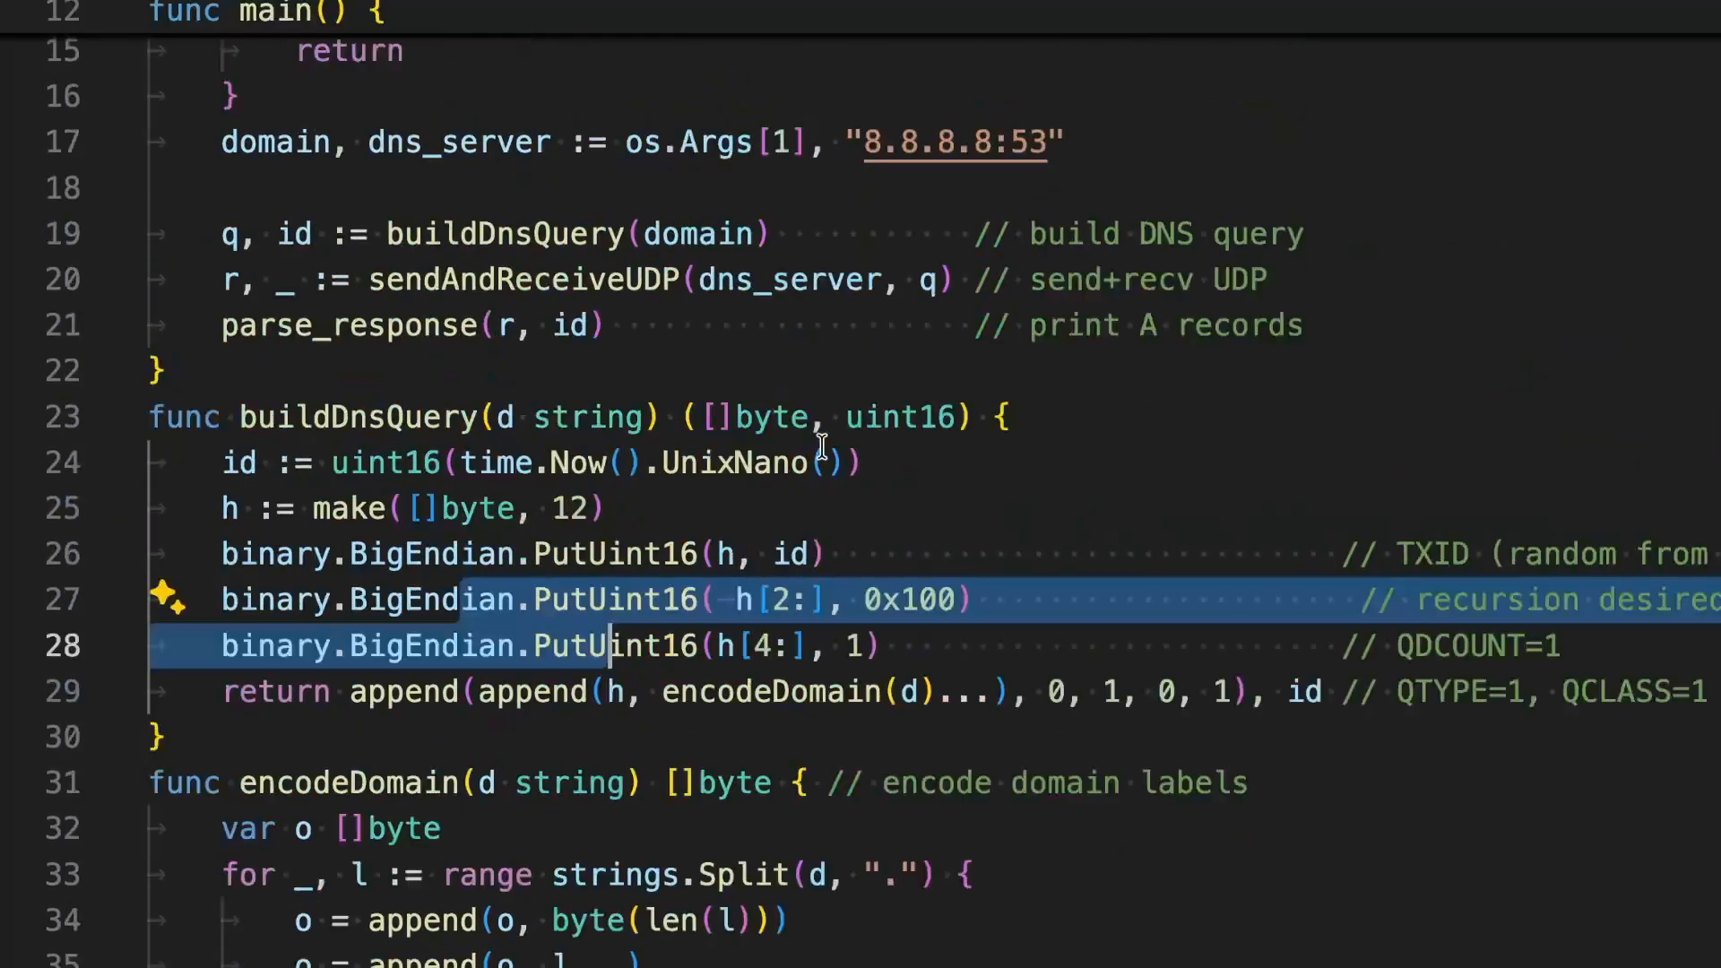
{"action": "scroll", "scroll_direction": "down", "scroll_amount": 3}
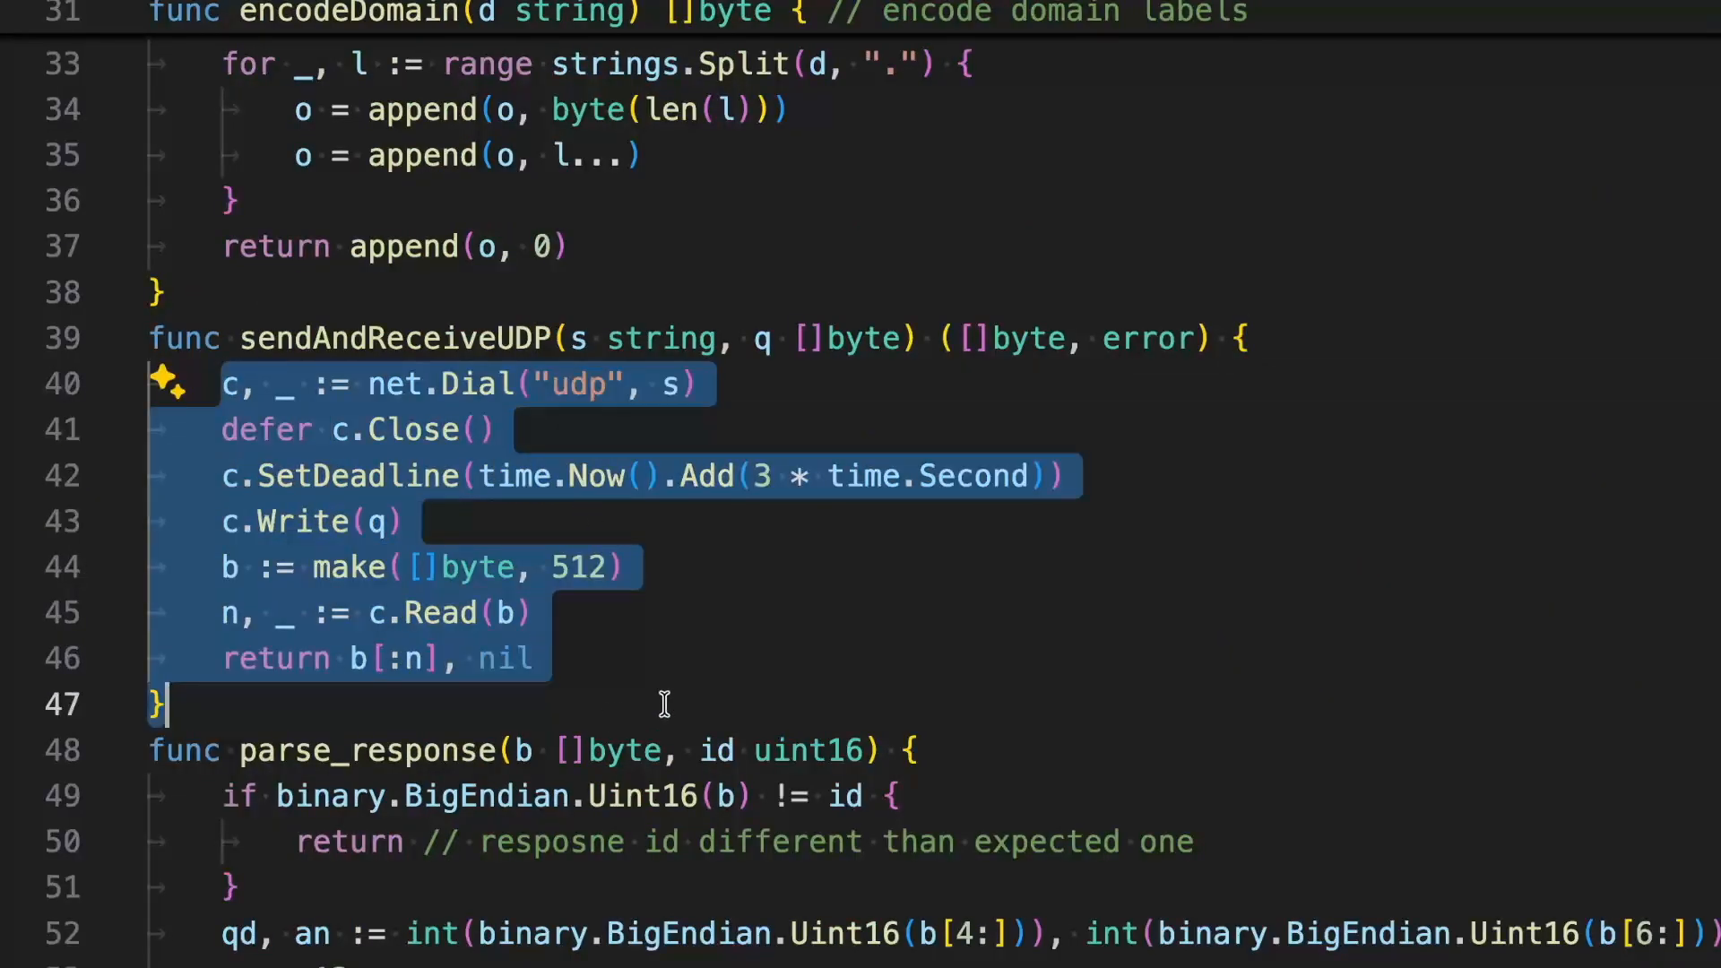
{"action": "left_click", "coordinate": [811, 841]}
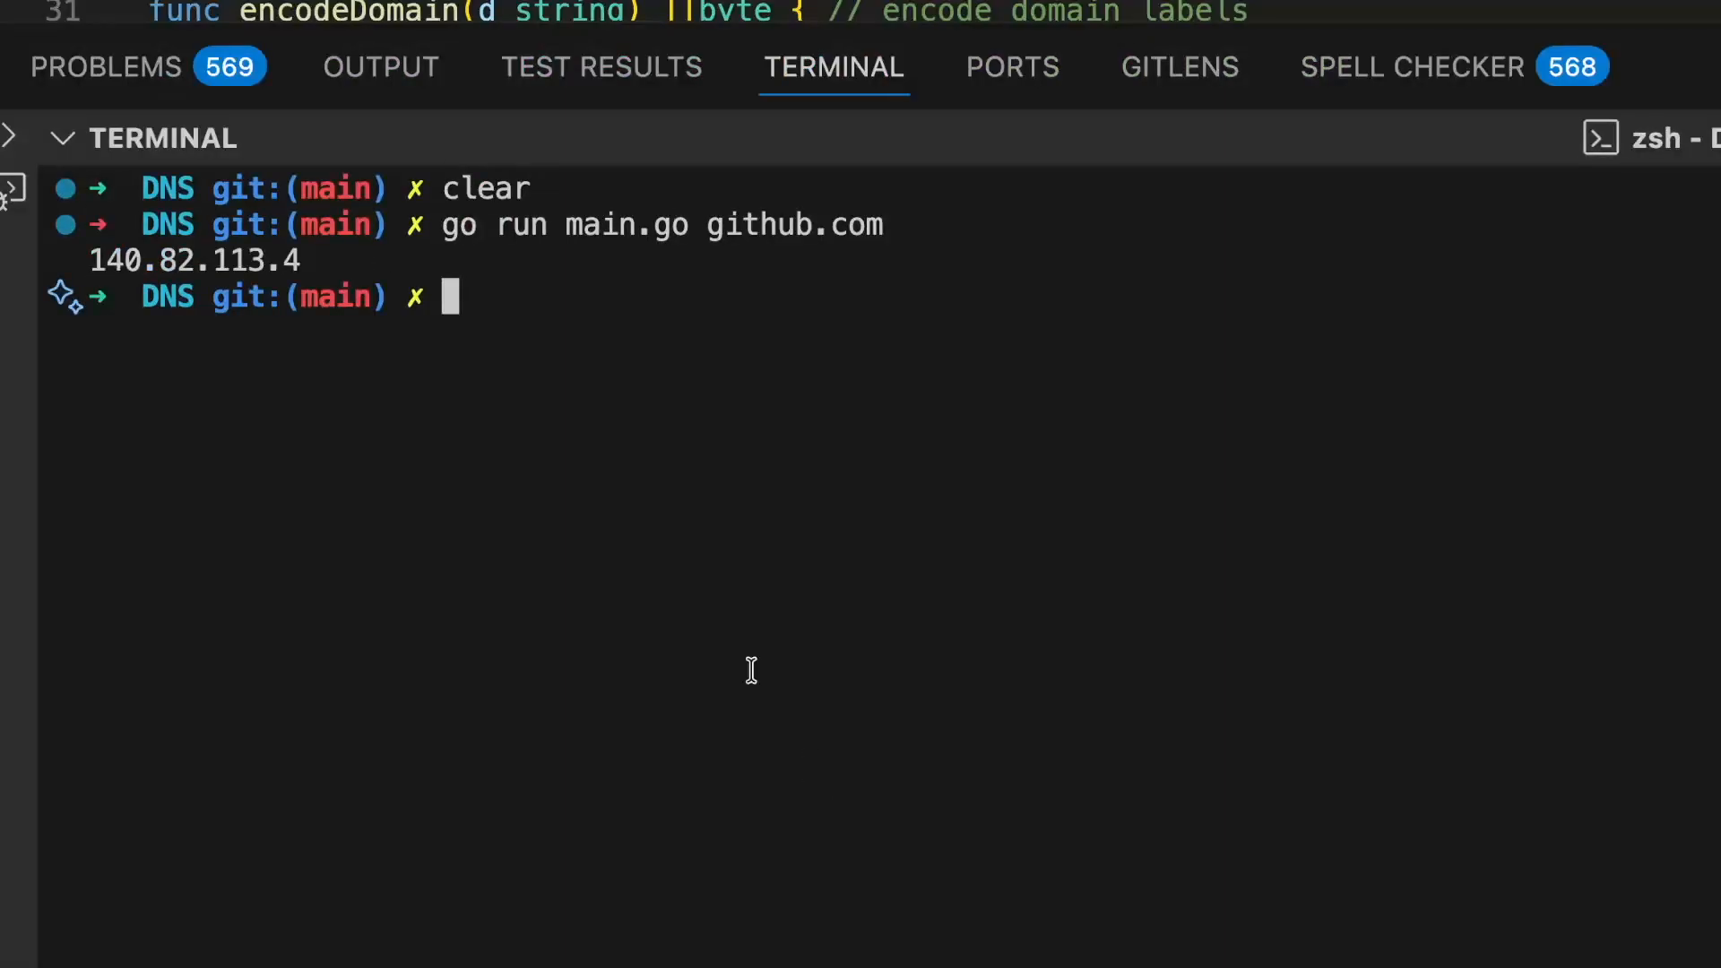
{"action": "double_click", "coordinate": [194, 262]}
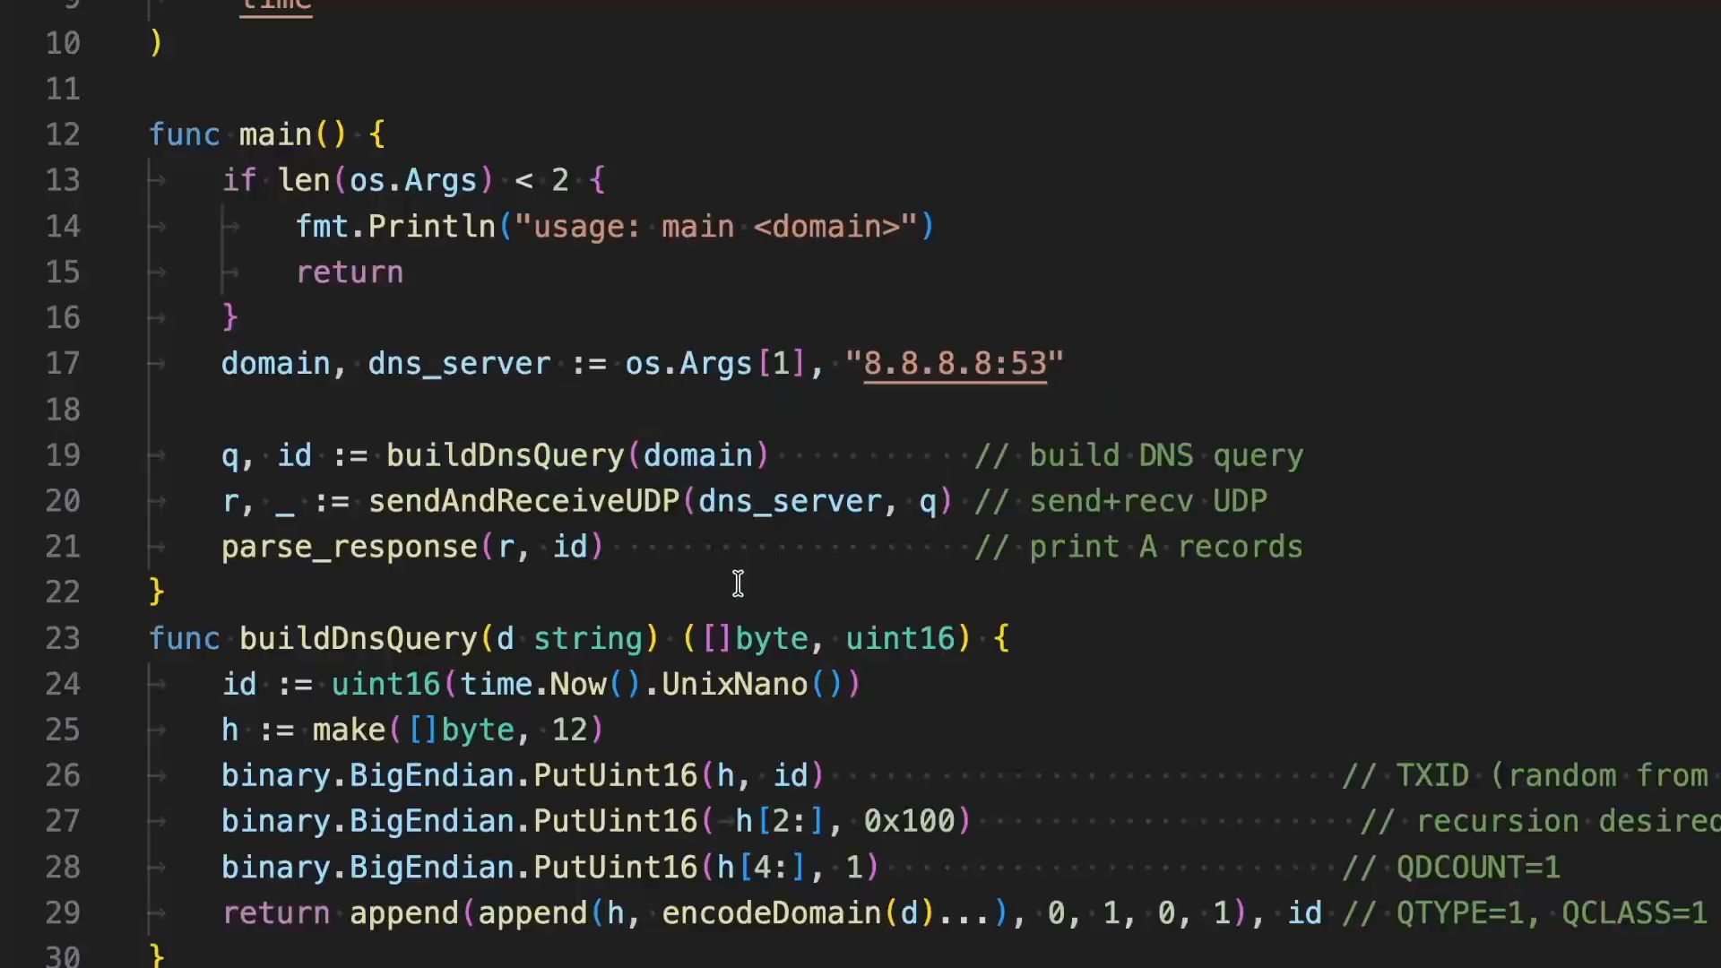
{"action": "mouse_move", "coordinate": [775, 639]}
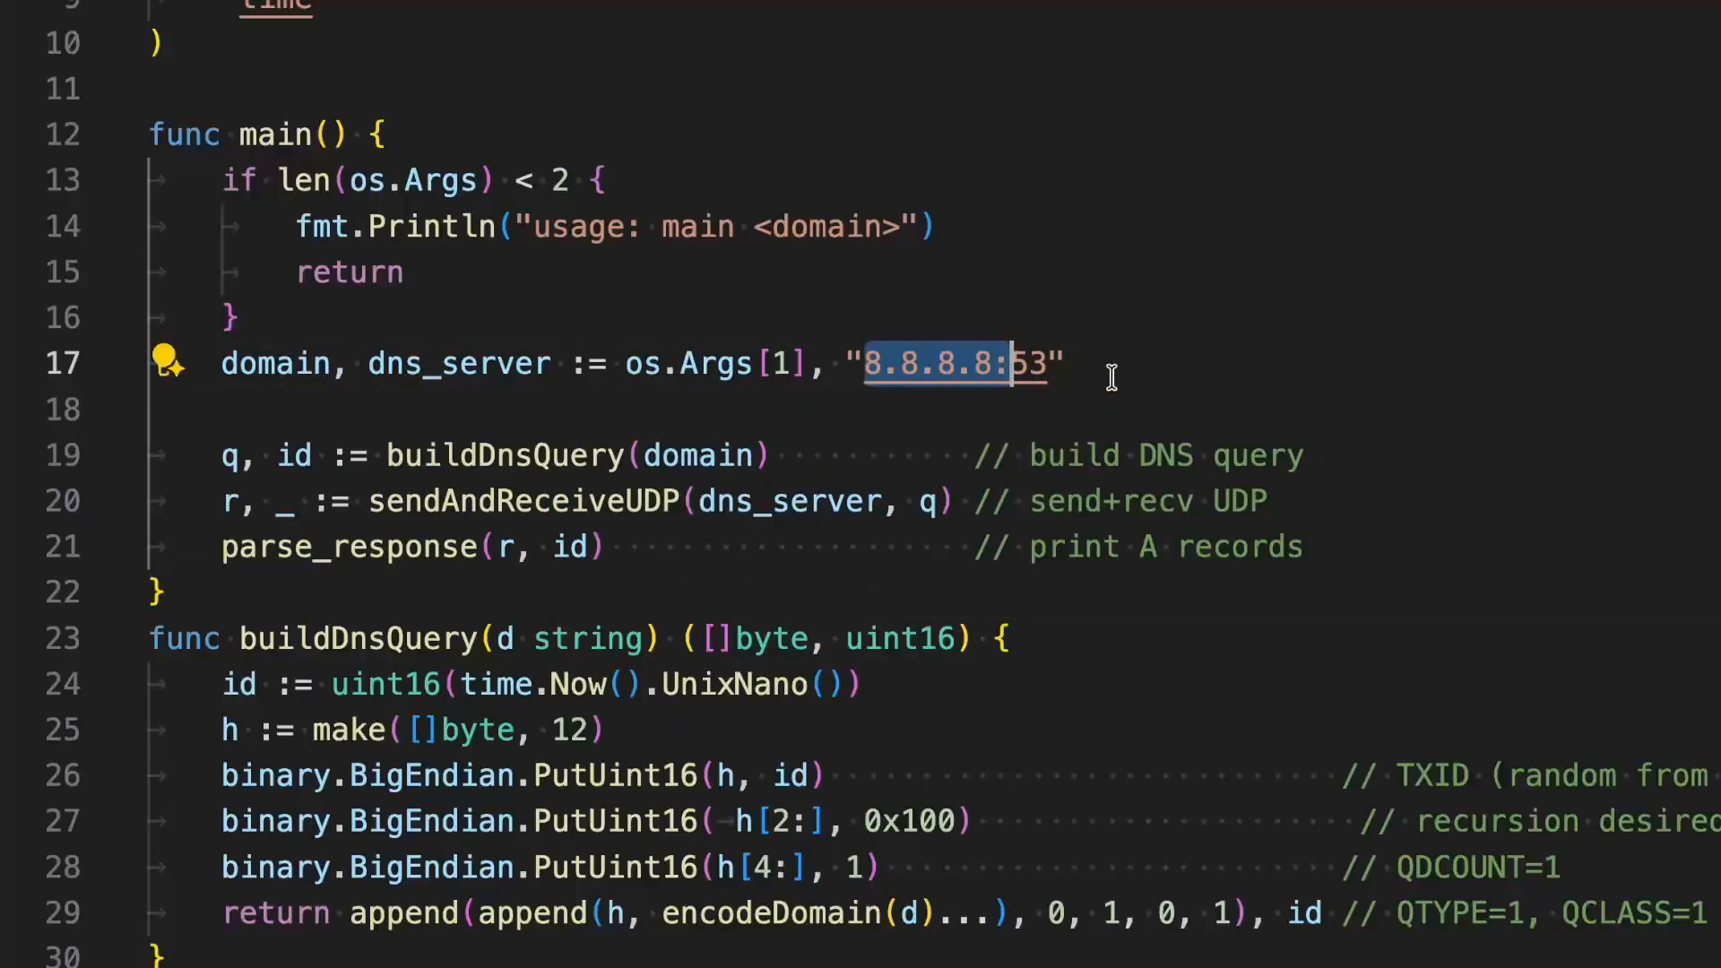
{"action": "mouse_move", "coordinate": [1066, 534]}
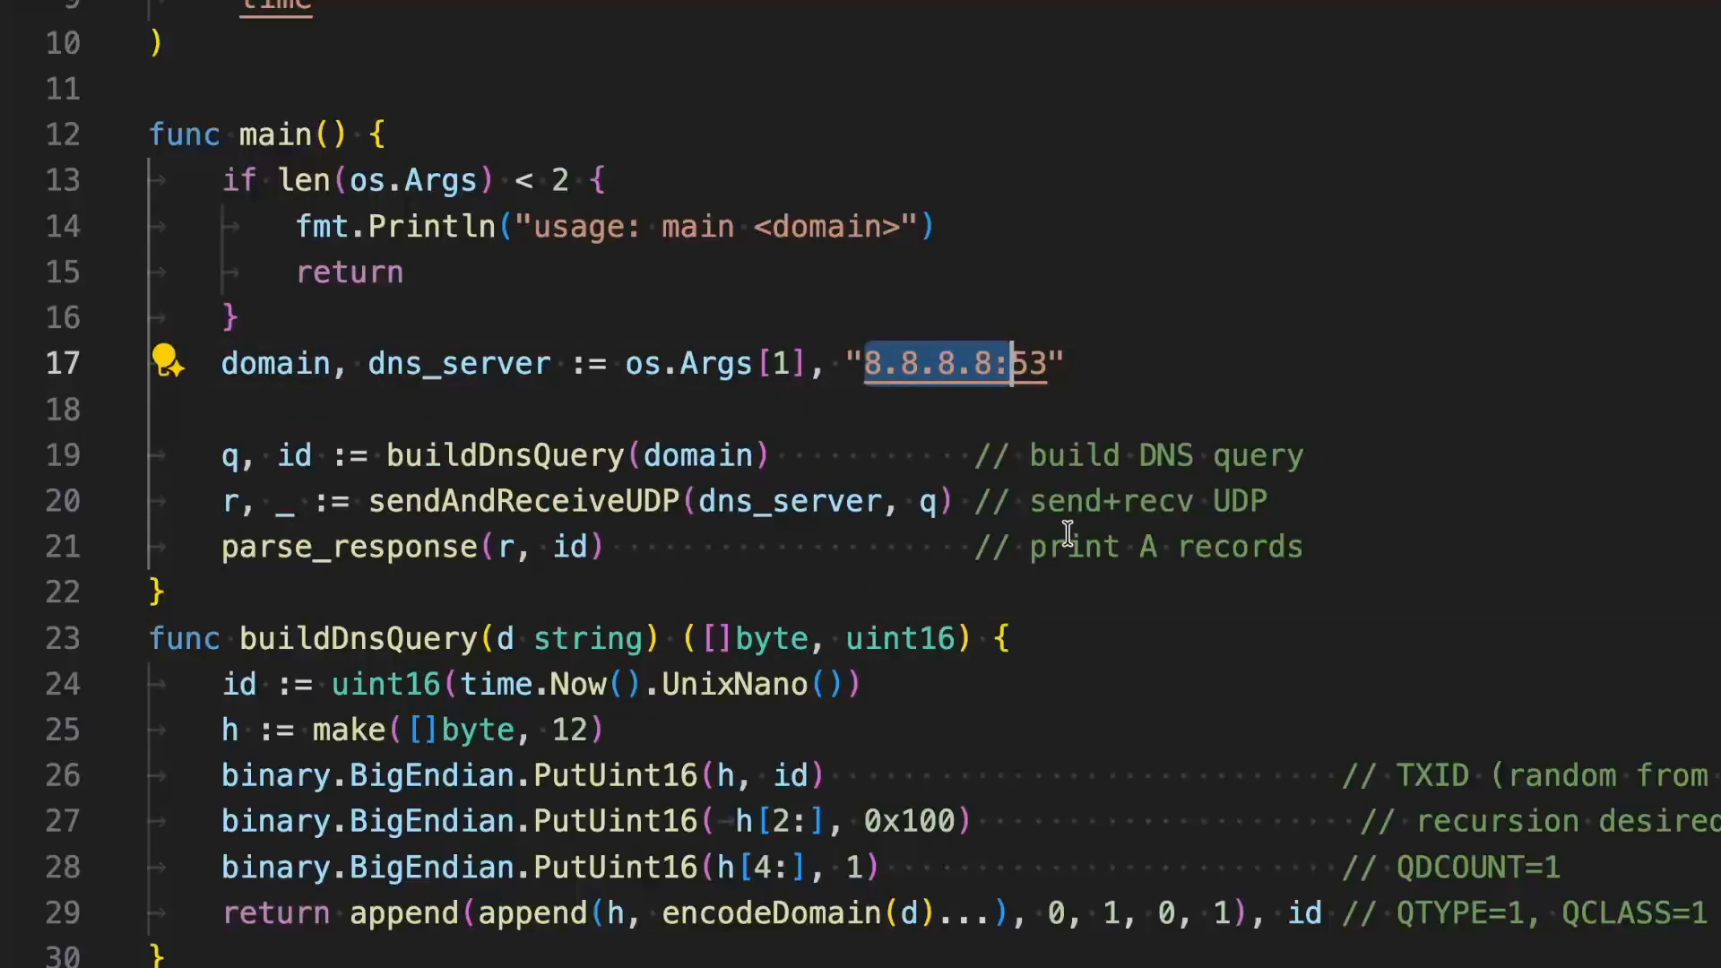